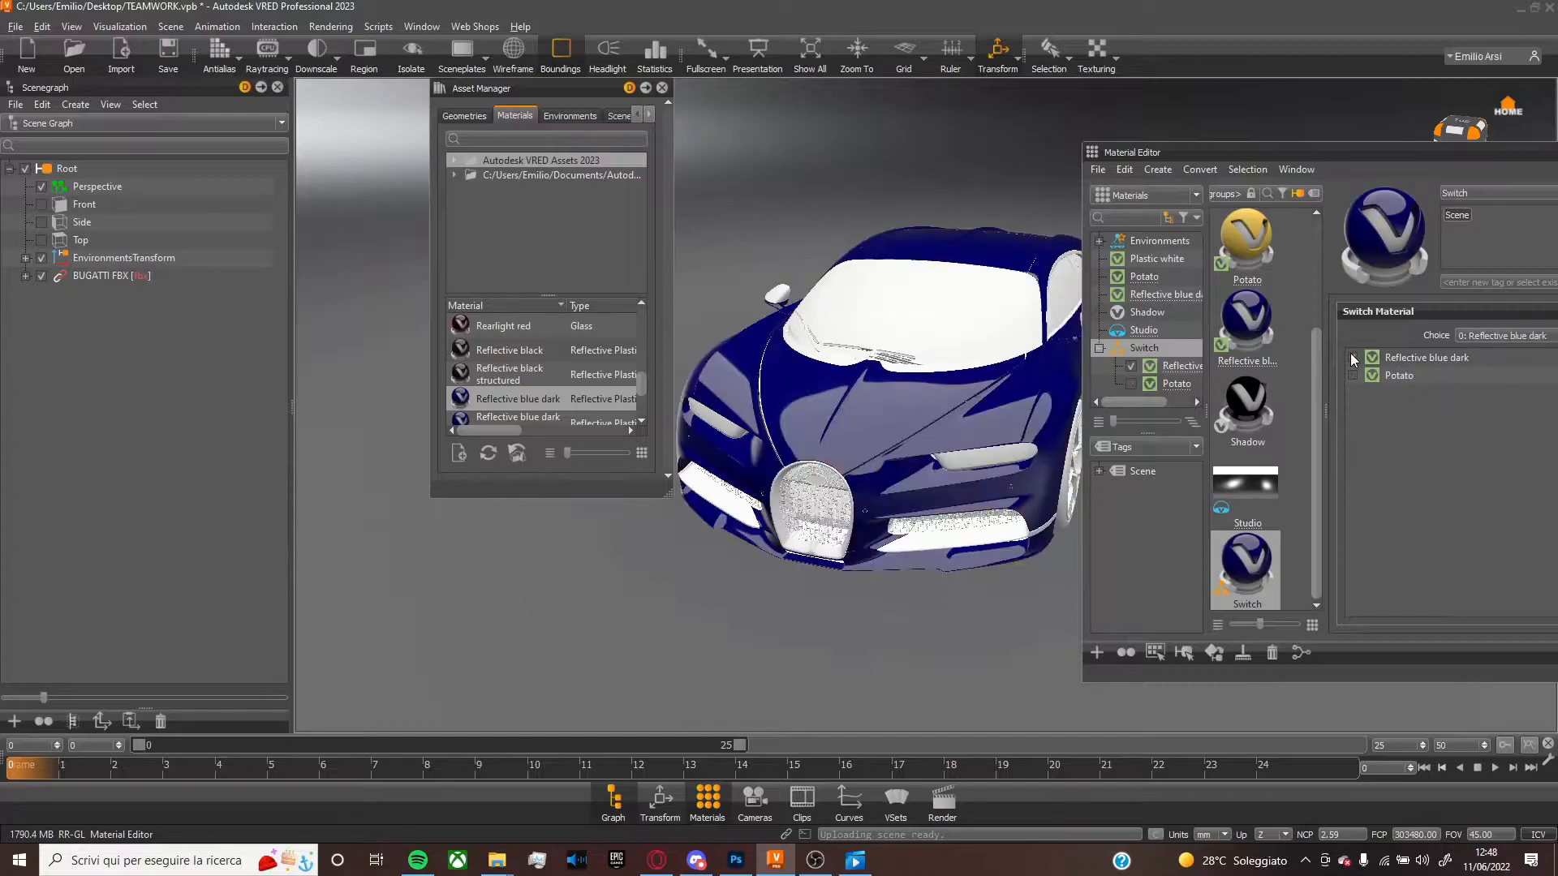
Make Potato the active Switch material choice and bring up Variant Sets
click(1381, 375)
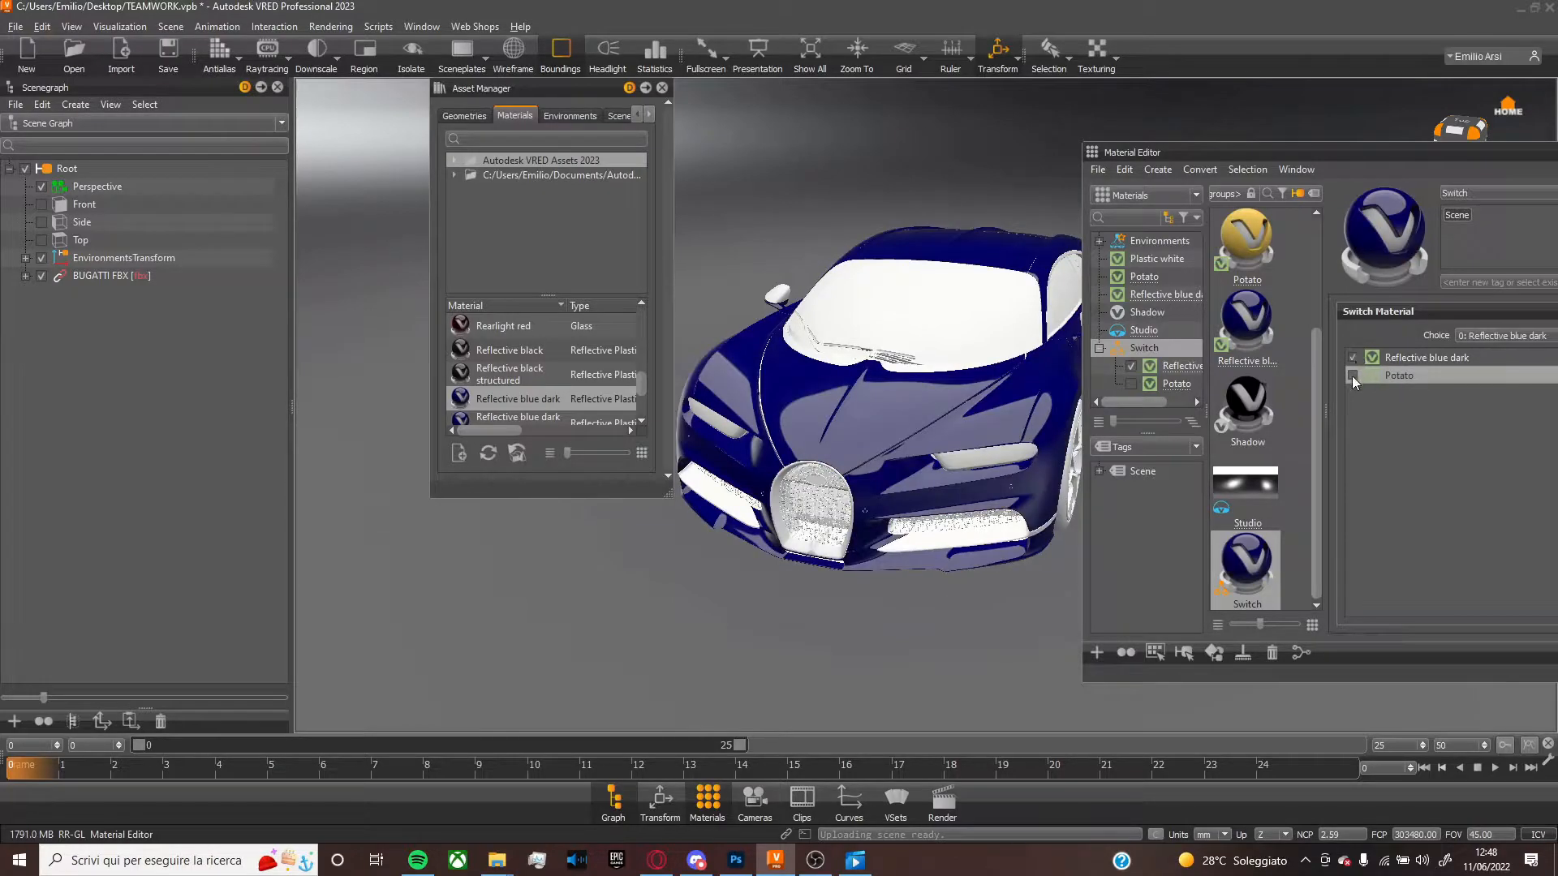
click(1353, 375)
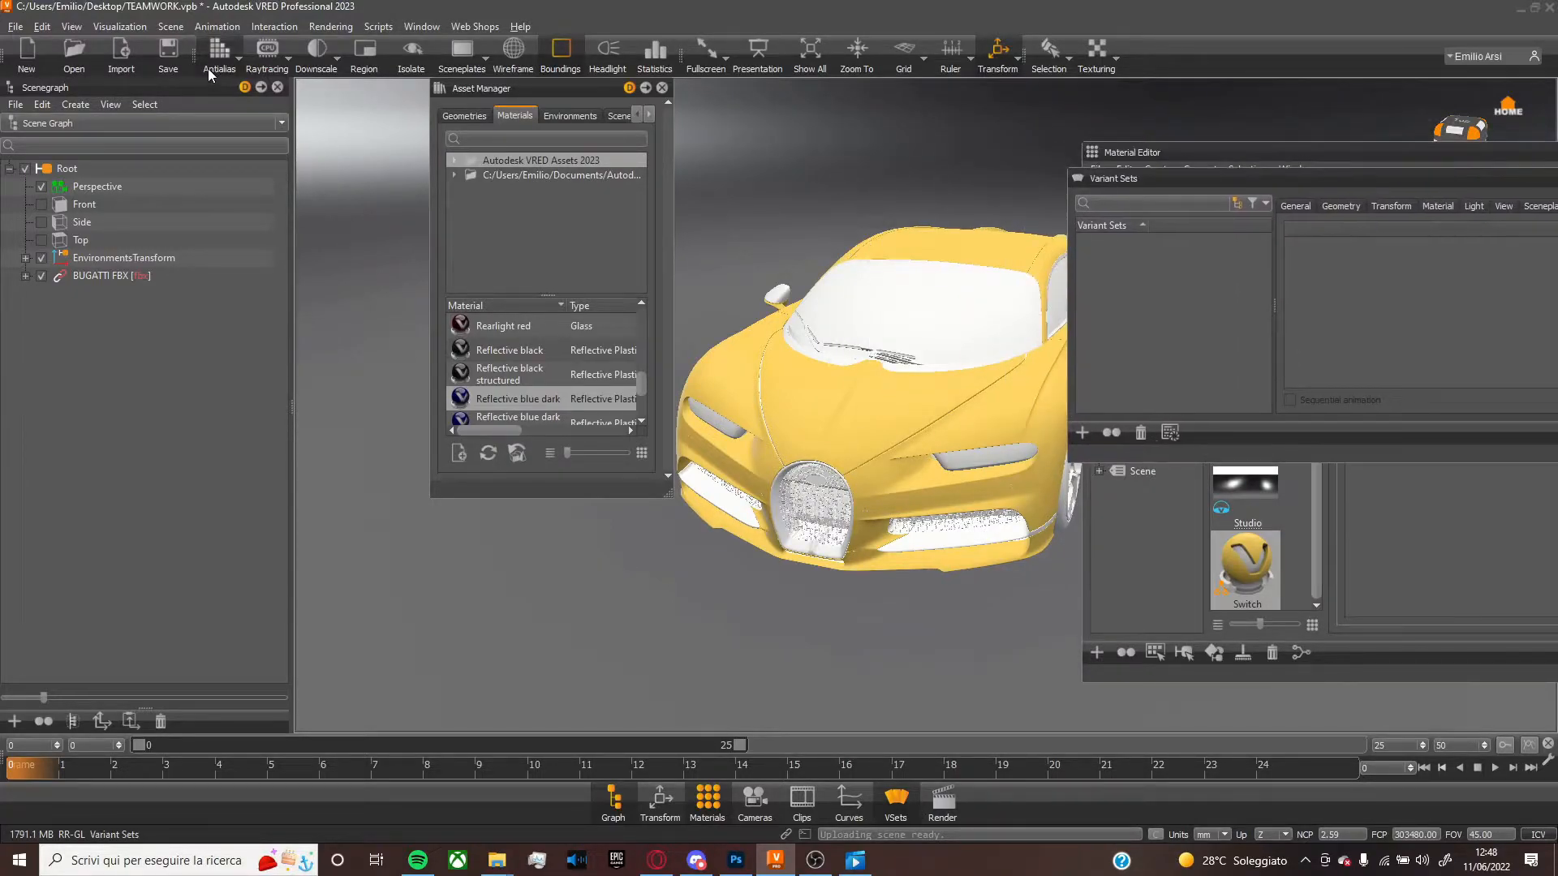
Create a sphere via Scene > Create Geometry and move it above the car
click(171, 26)
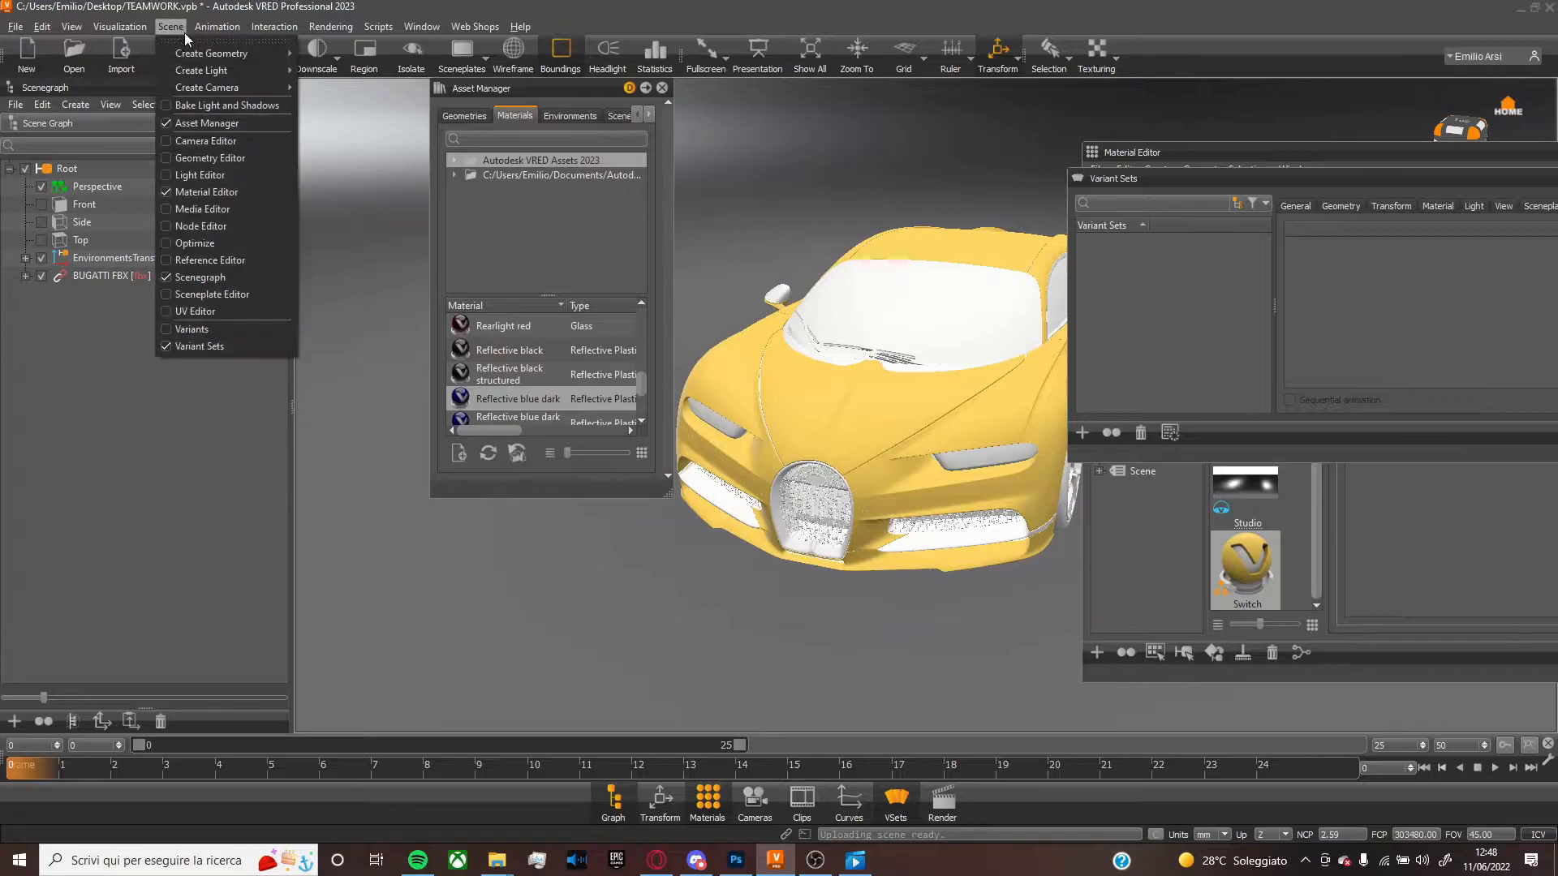
click(211, 52)
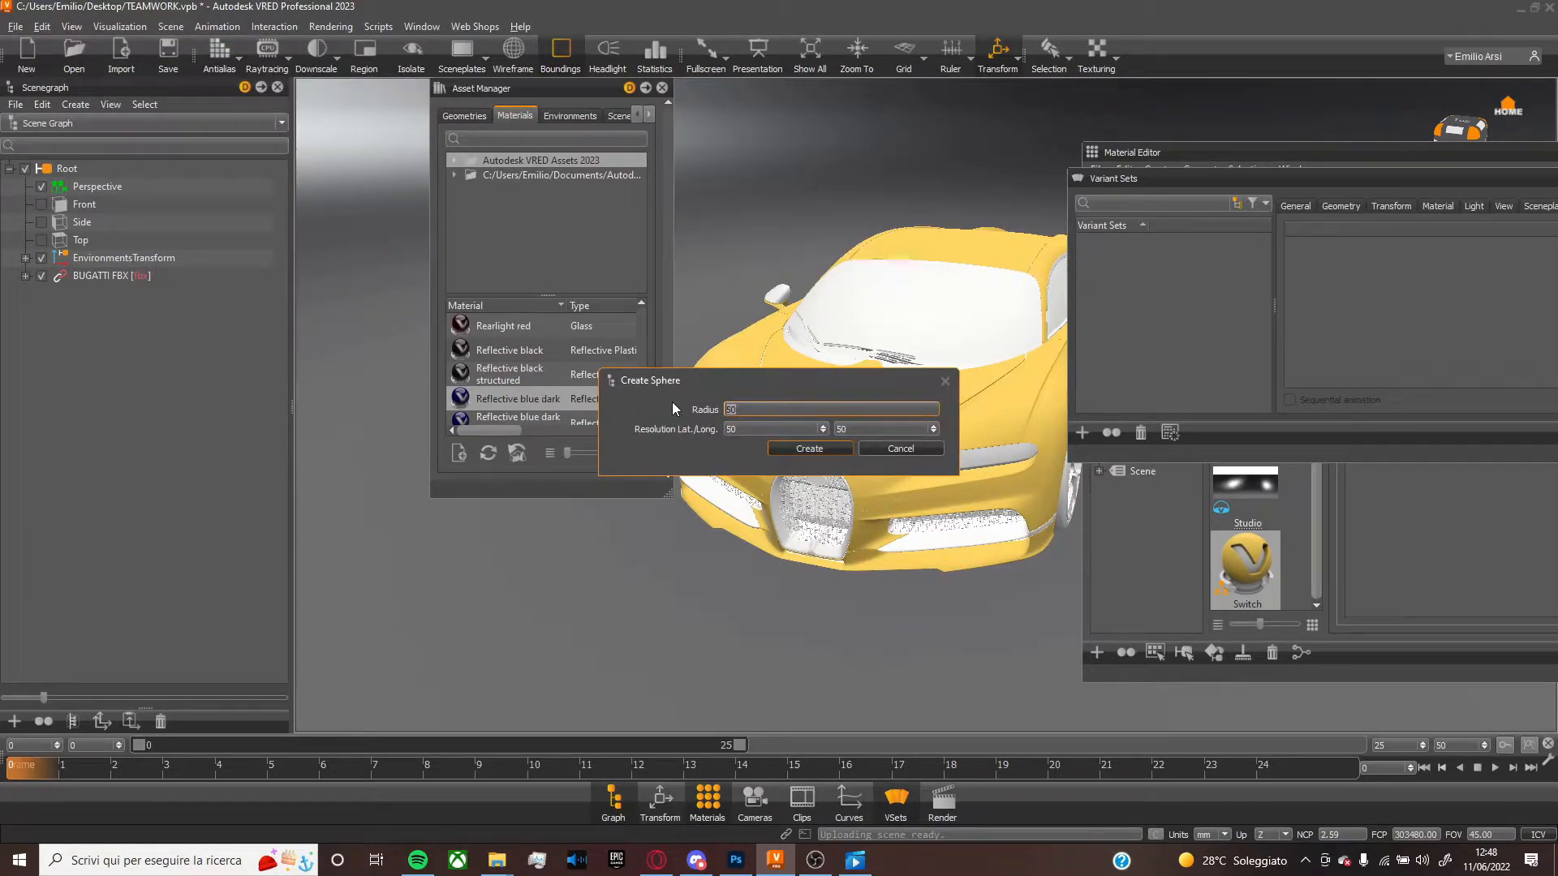
click(808, 448)
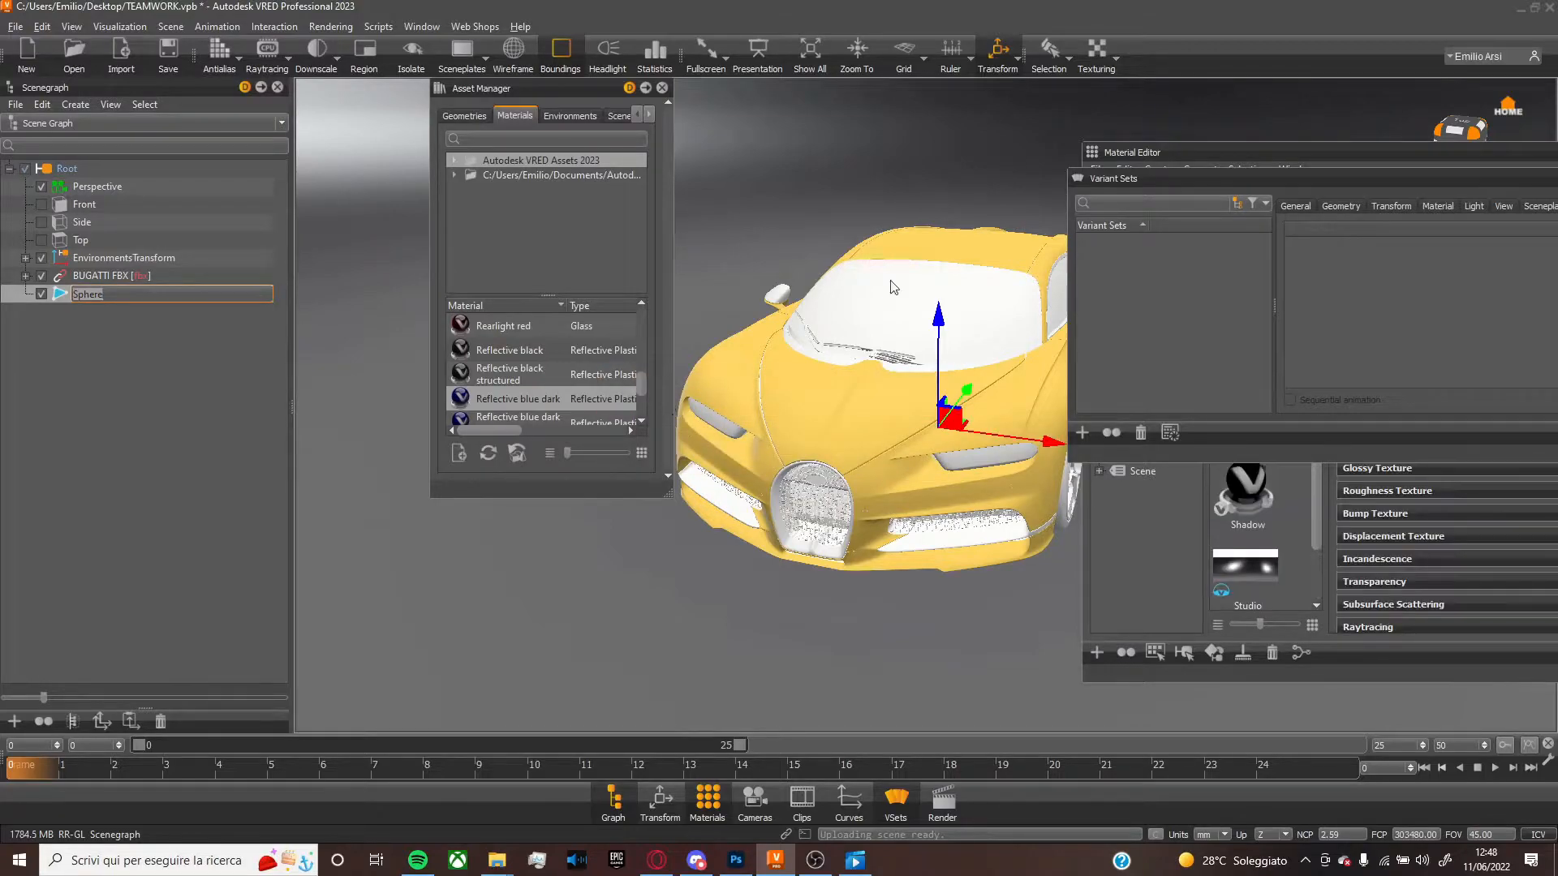
click(998, 56)
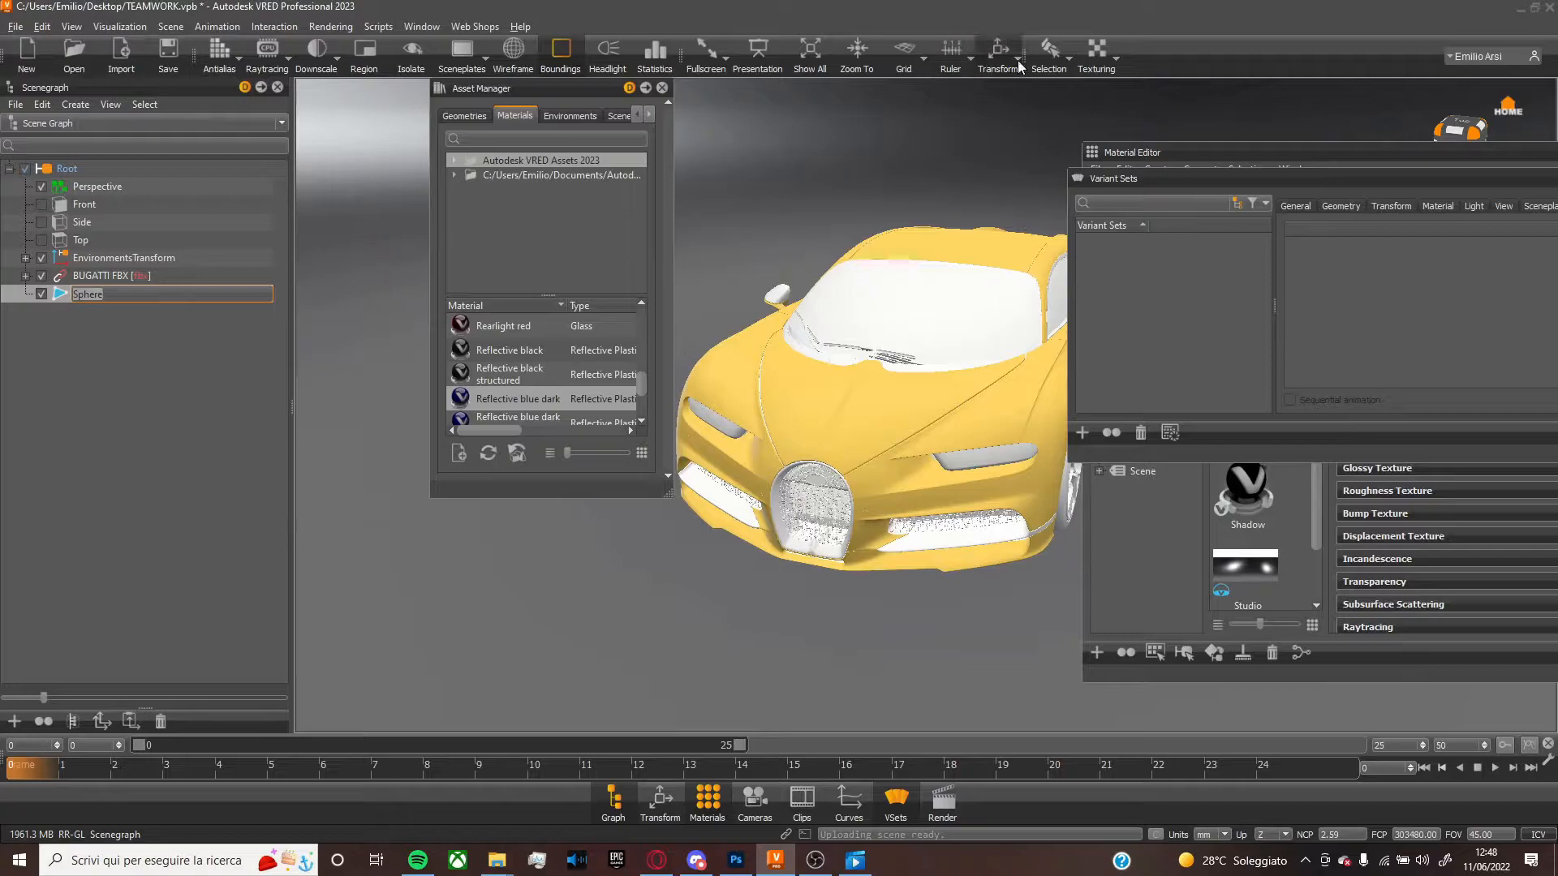
click(998, 50)
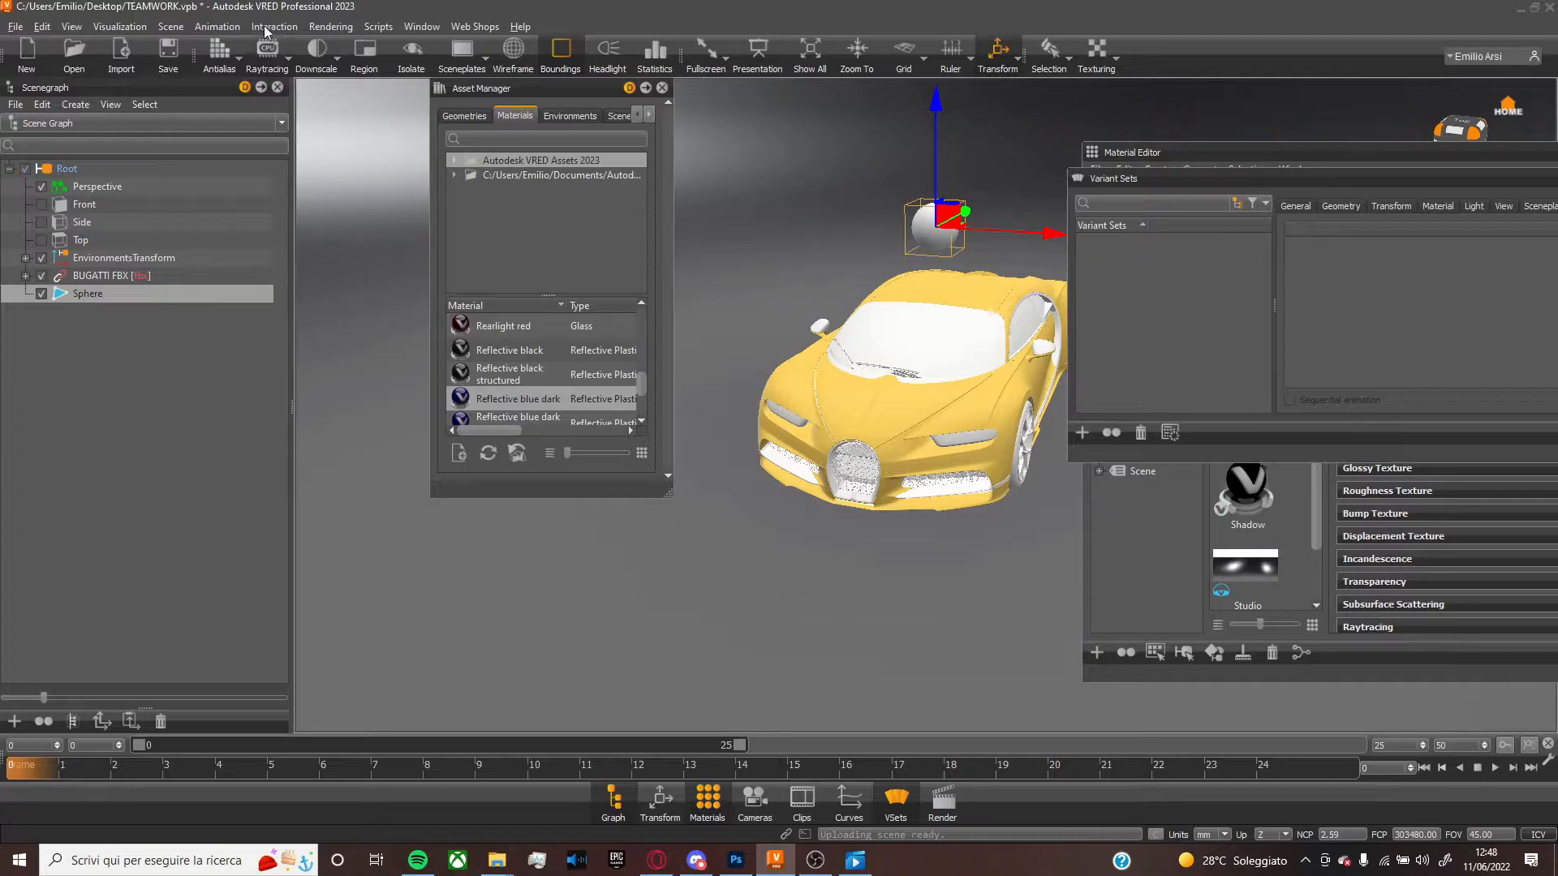
Create a second sphere above the car and add new variant sets
click(171, 28)
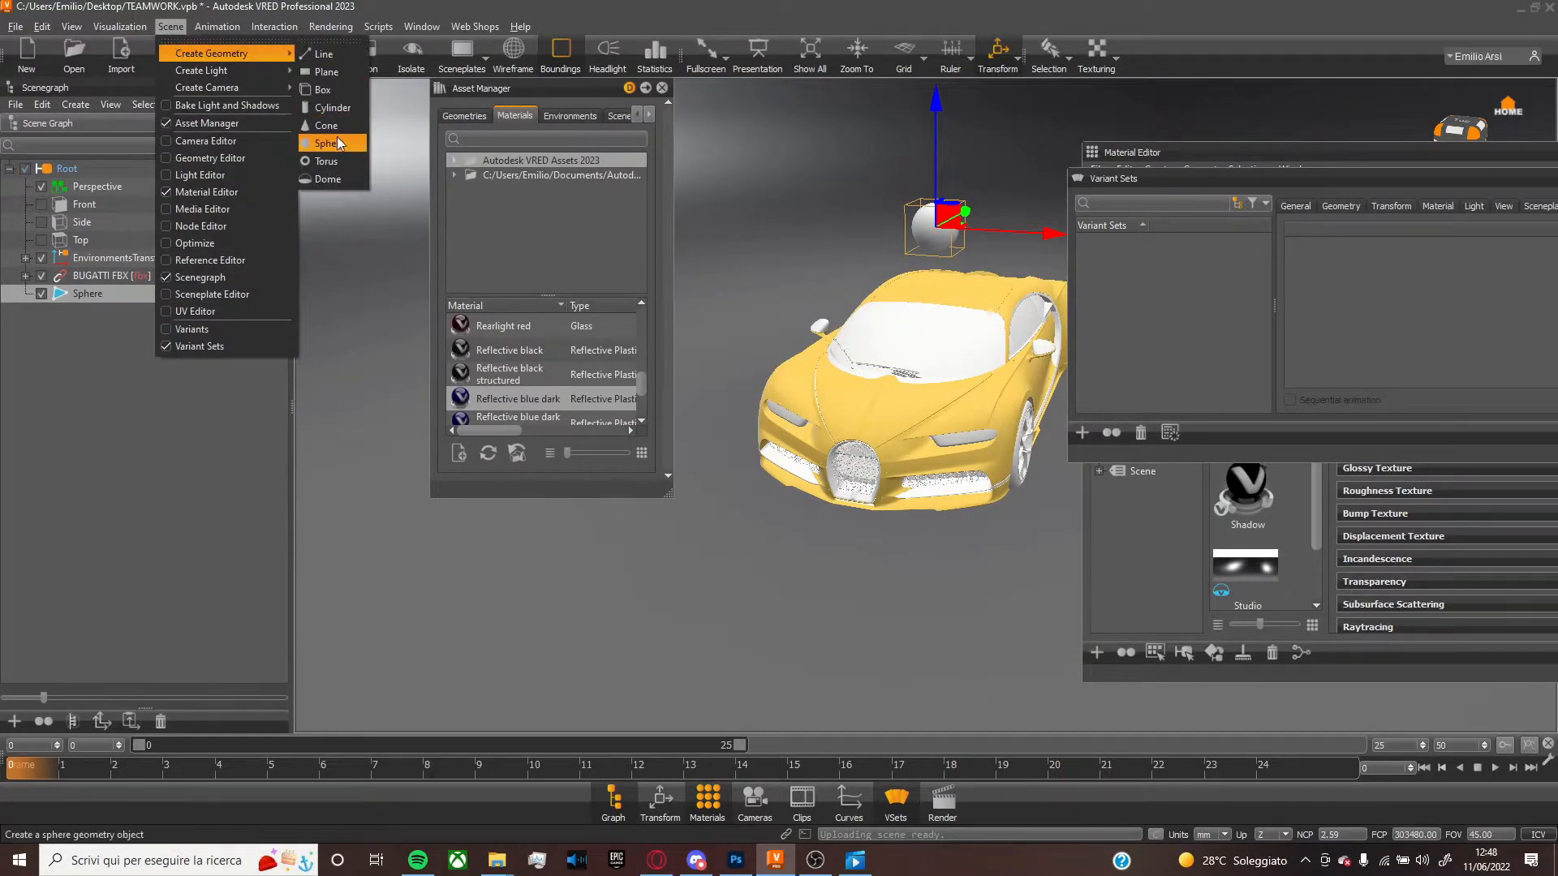
click(330, 143)
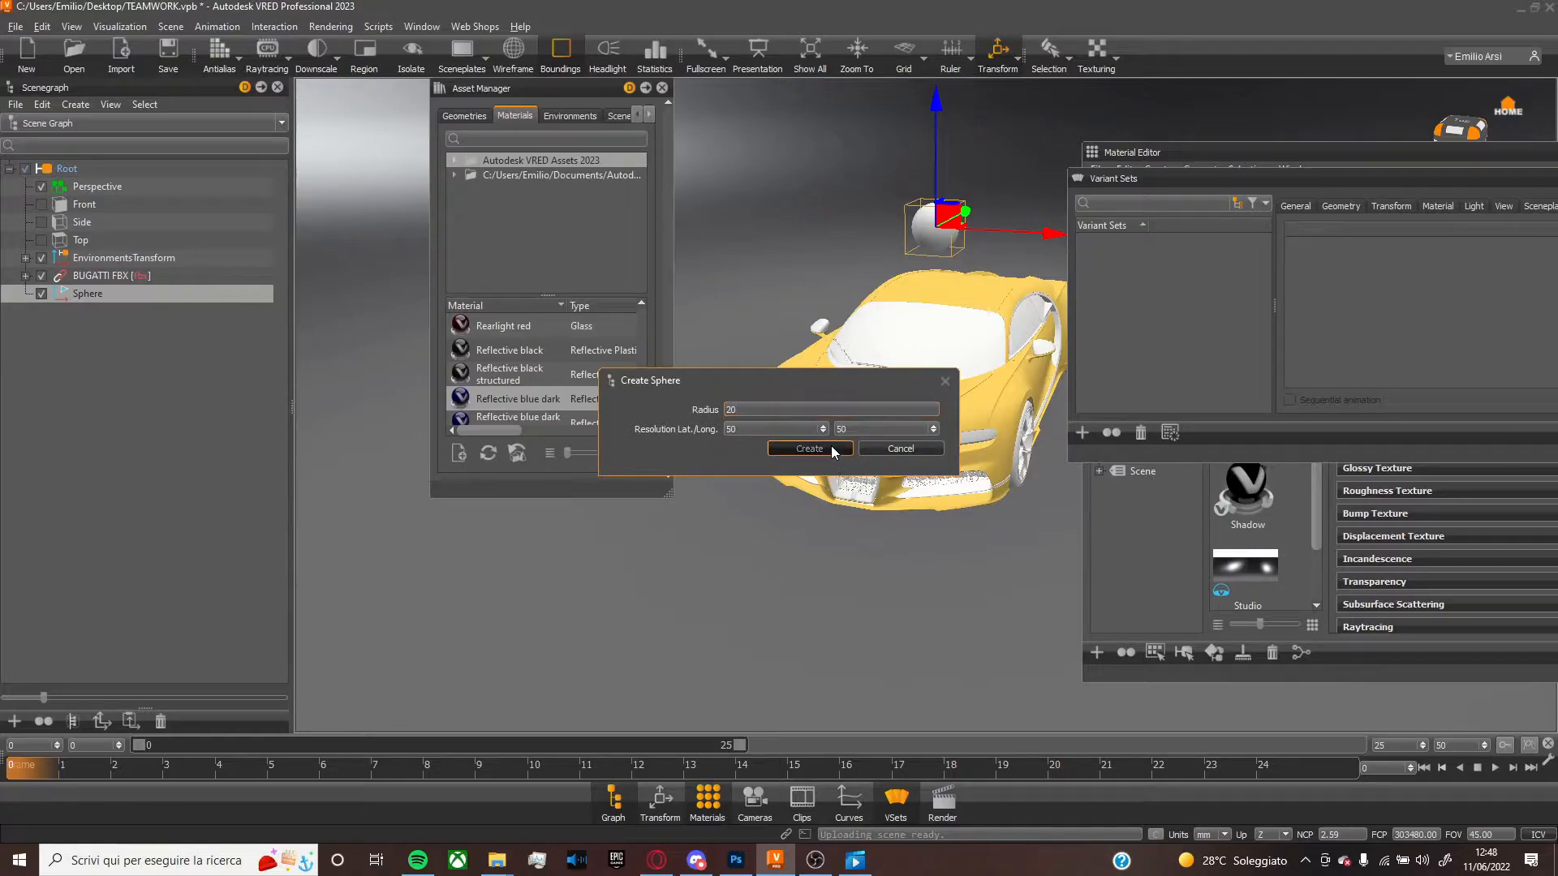
click(809, 448)
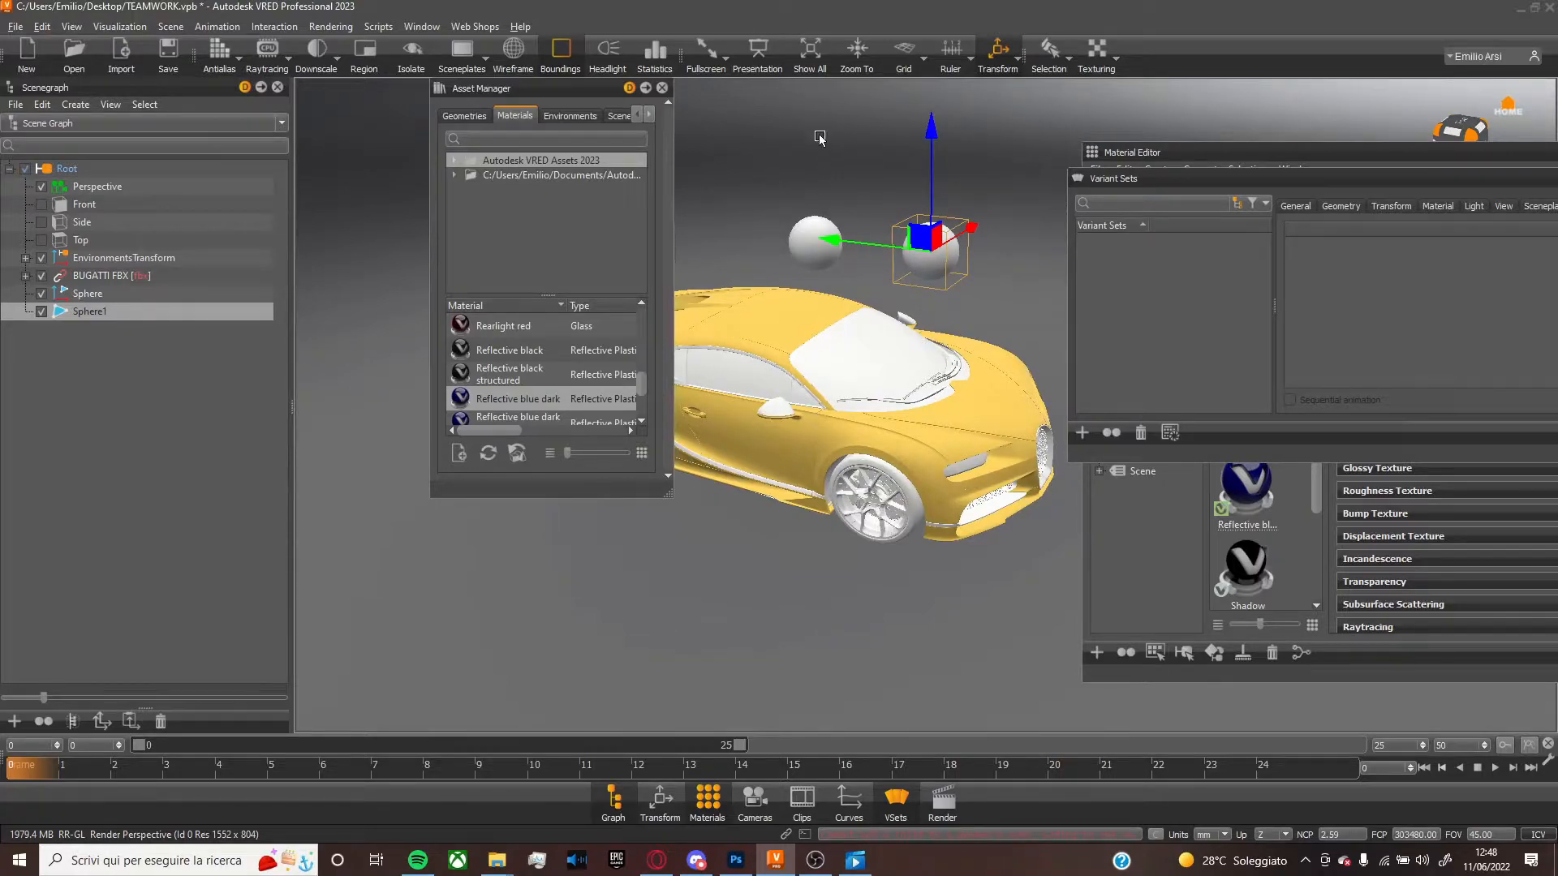
click(25, 258)
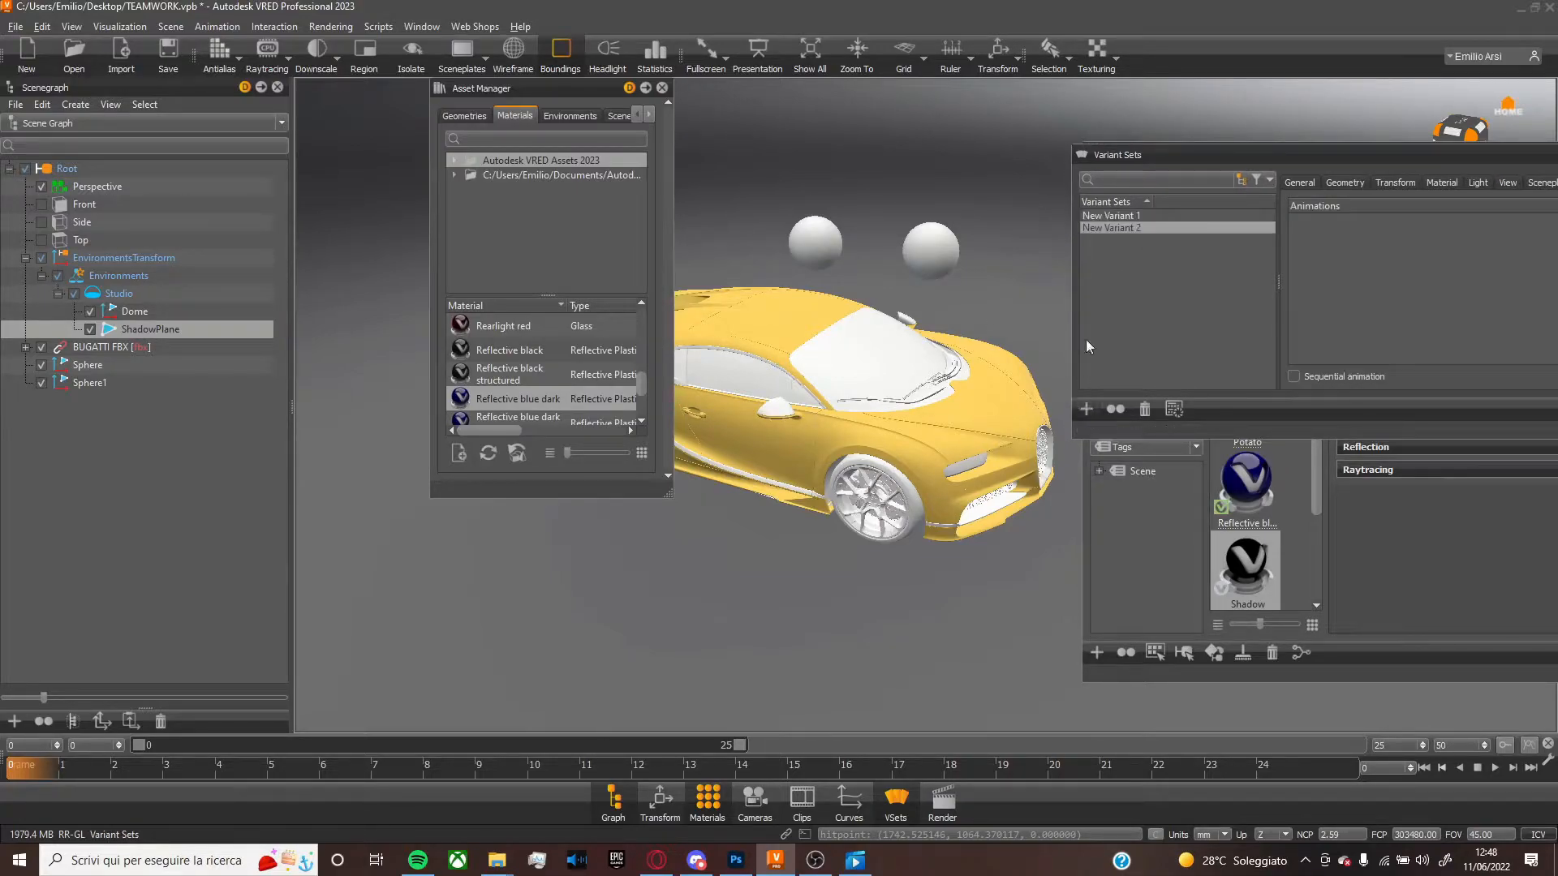
Rename the variant sets BLUE SPHERE and YELLOW SPHERE, then select BLUE SPHERE
click(1110, 216)
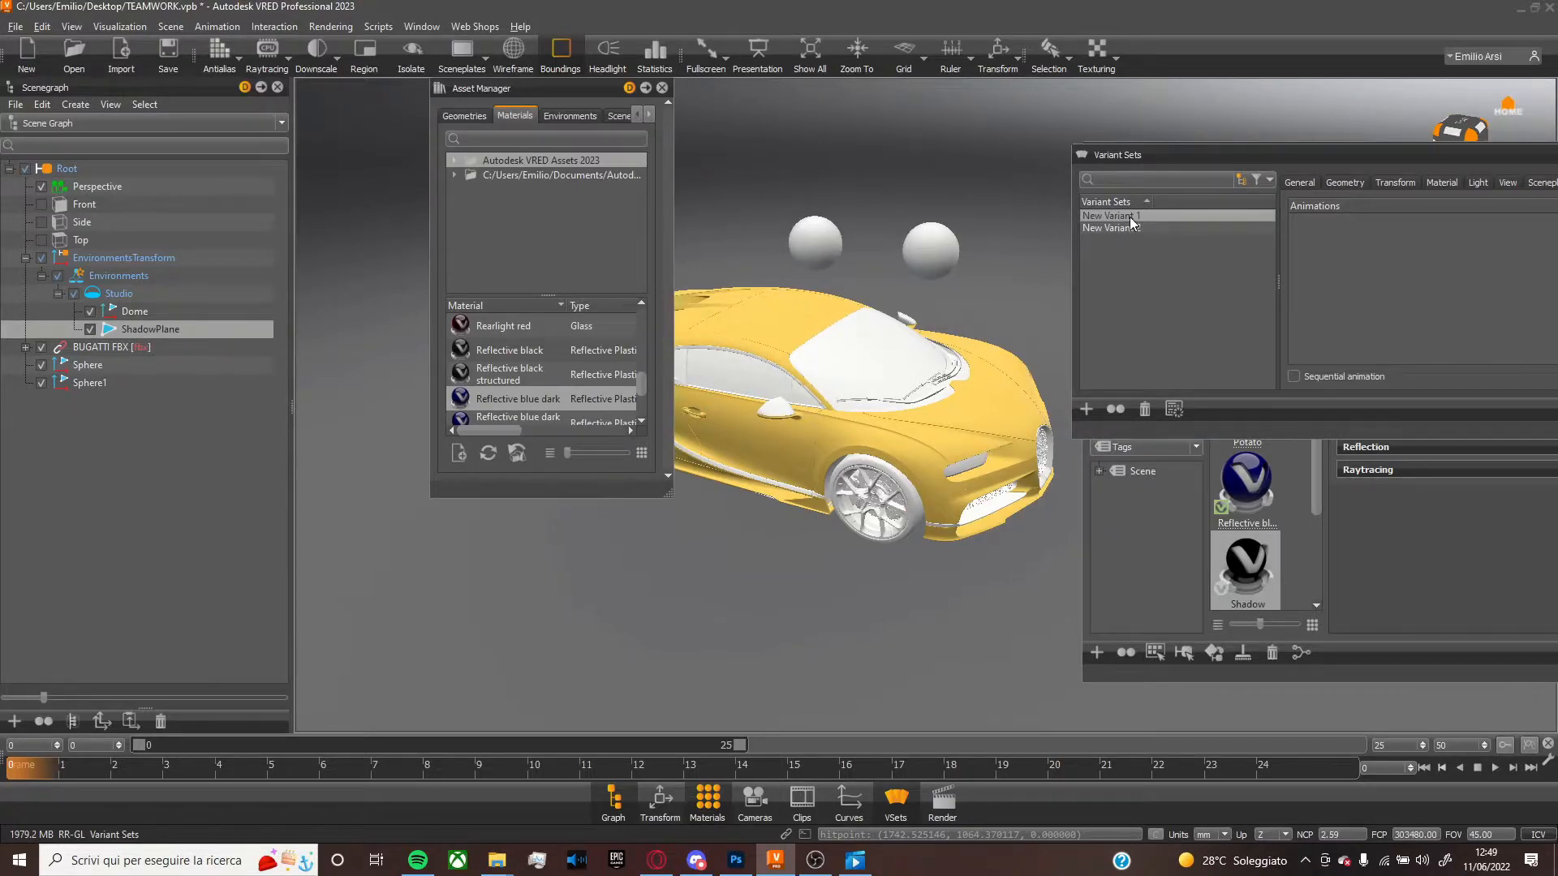
double_click(1110, 215)
text(BLUE SPHERE)
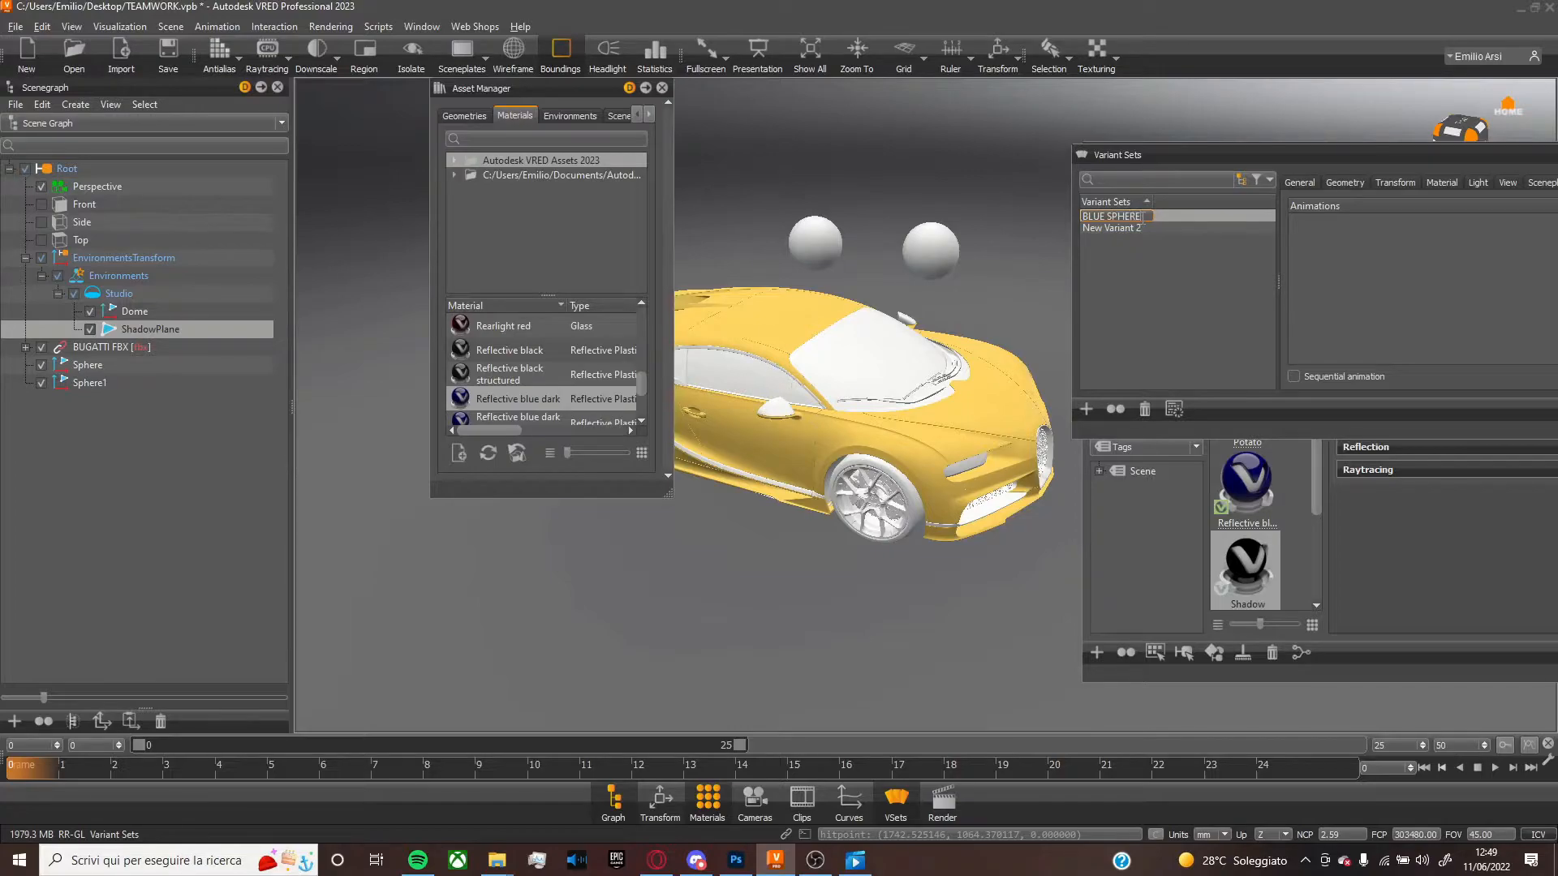
click(1122, 227)
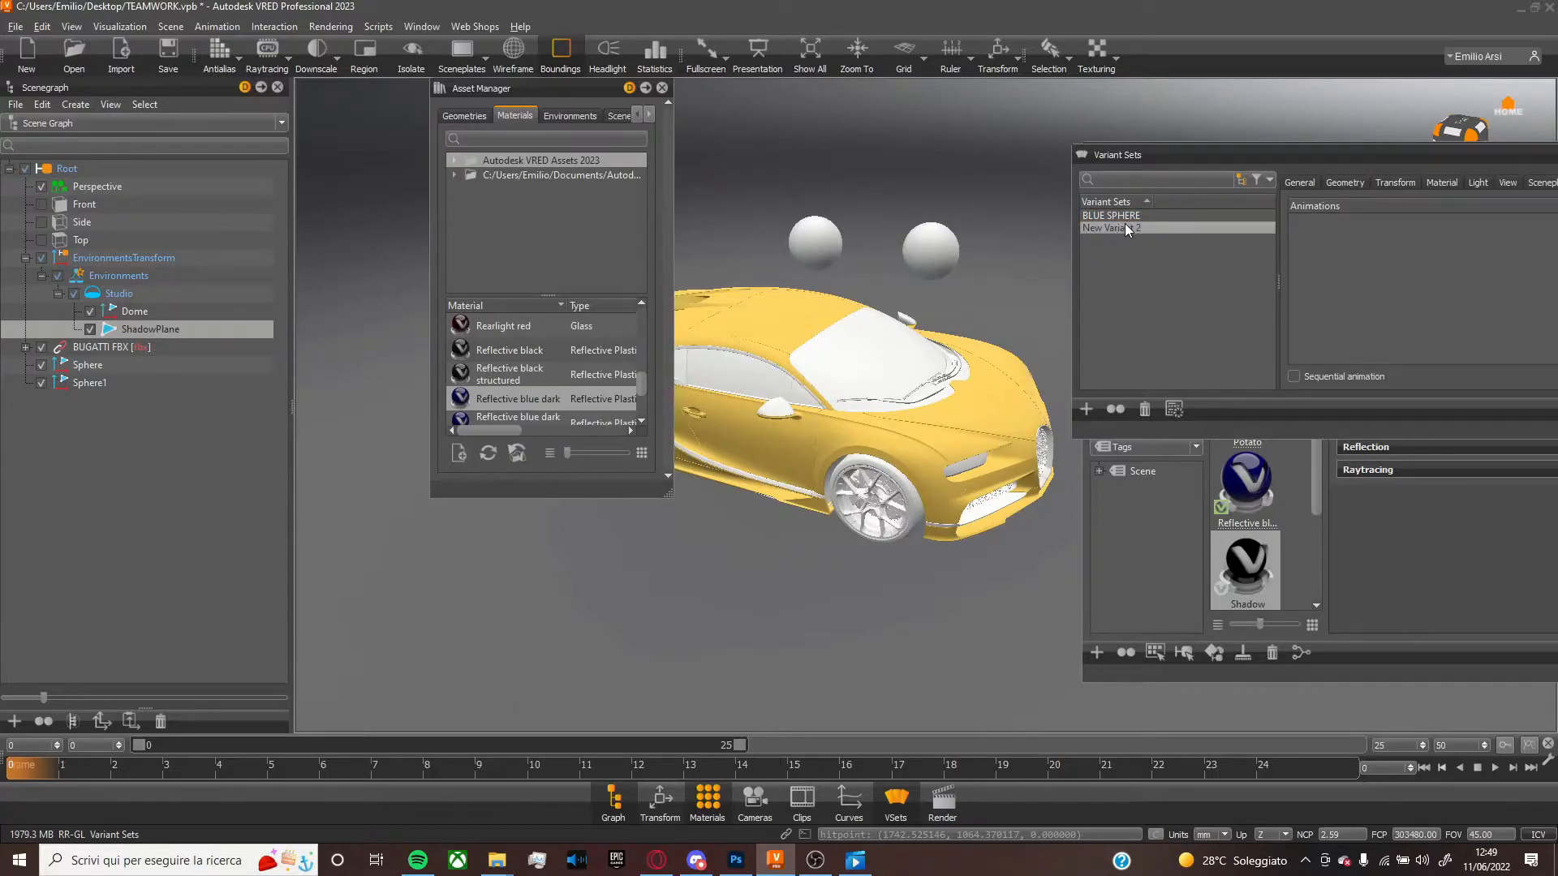
text(YELLOW SPHERE)
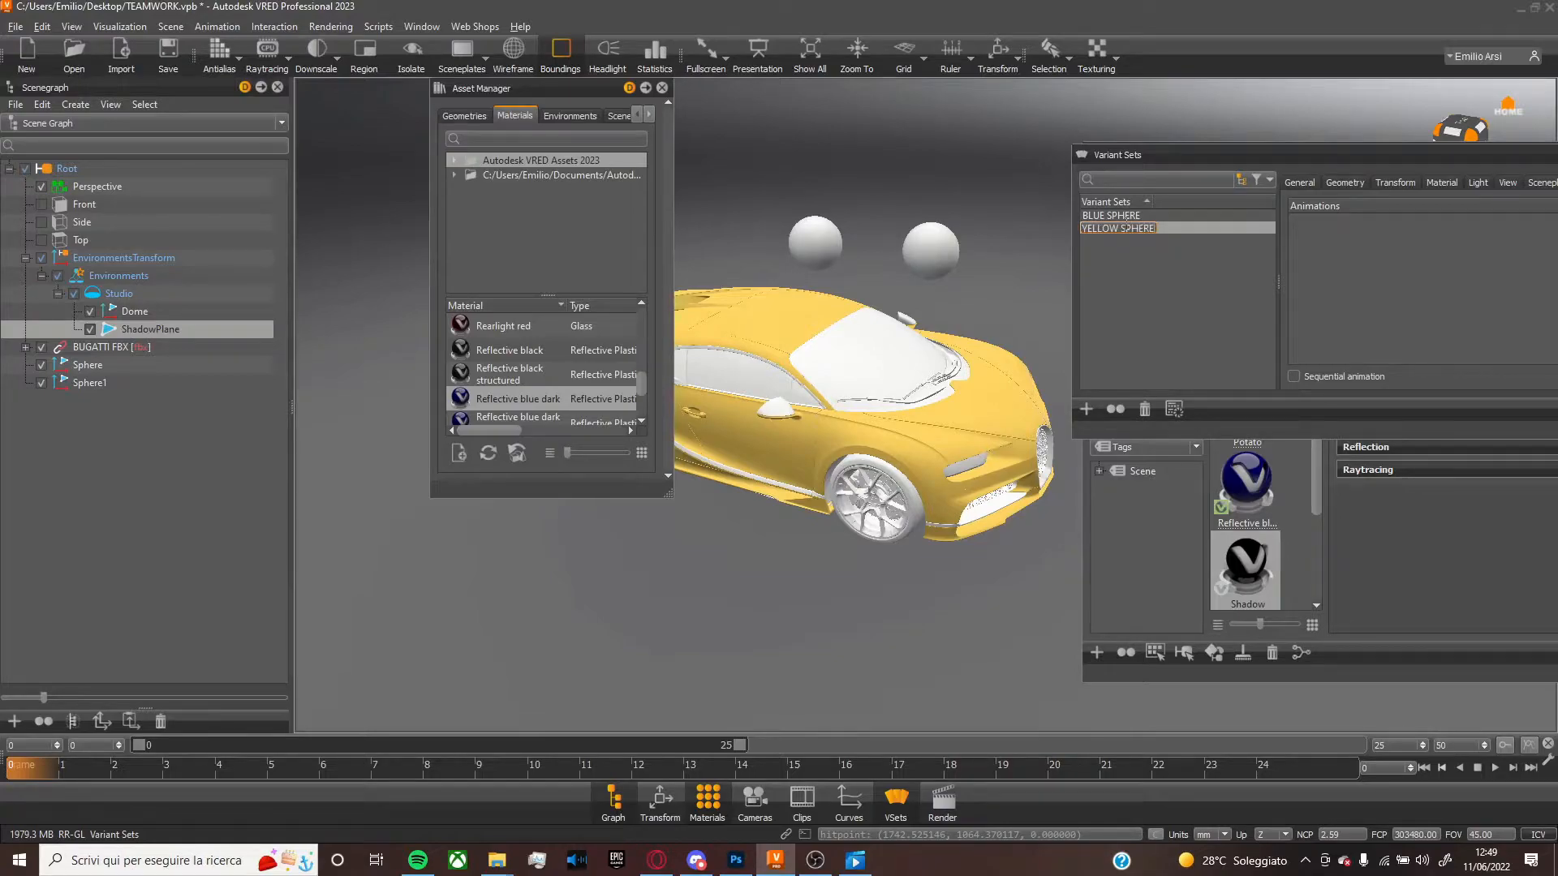
click(1112, 215)
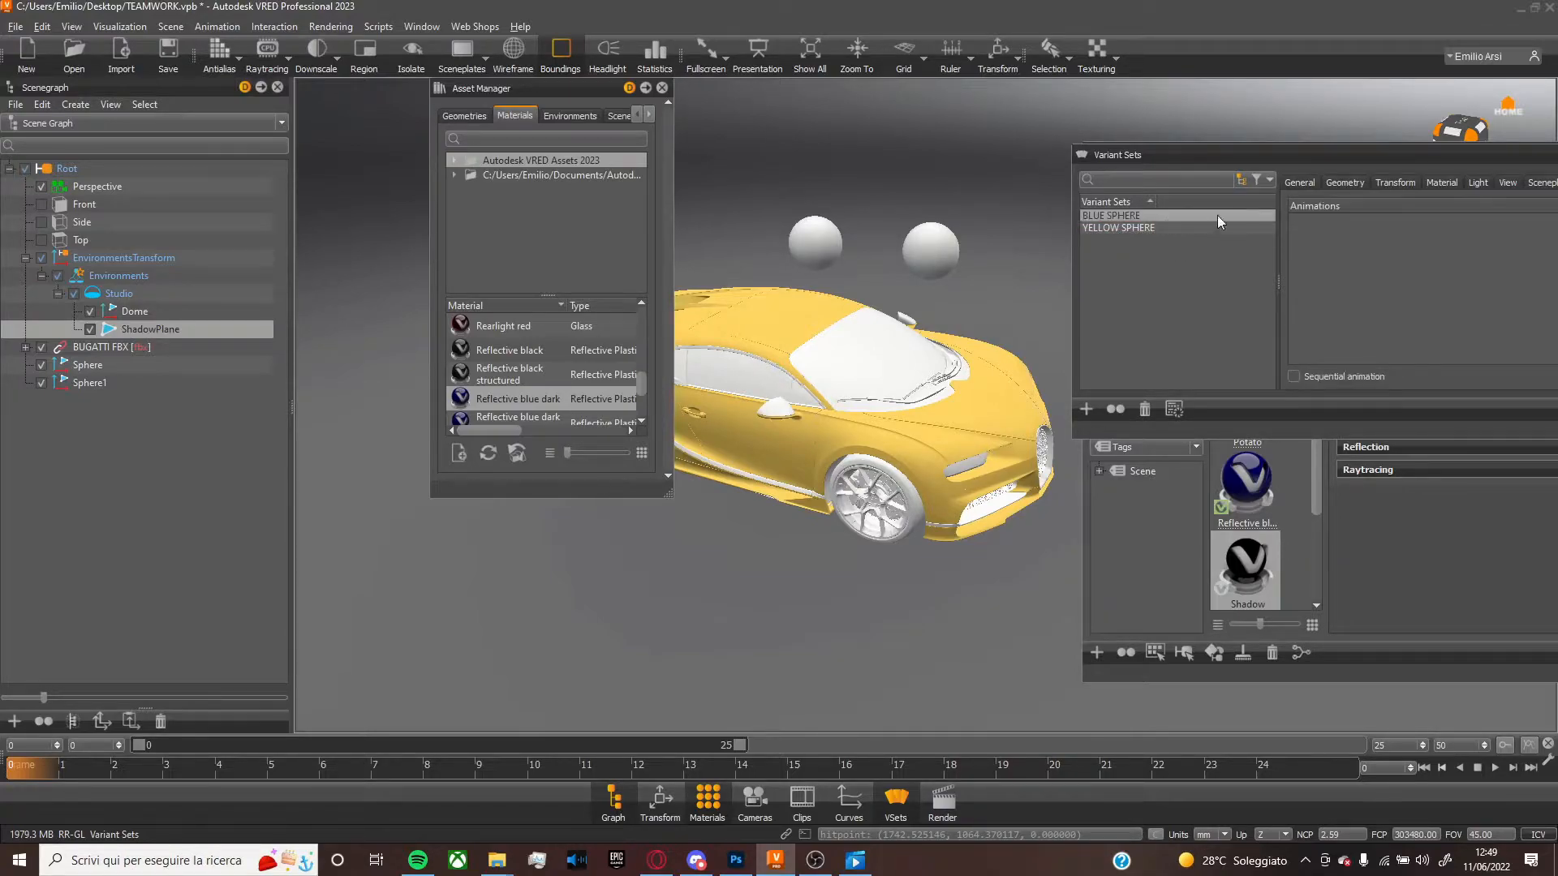
click(1440, 183)
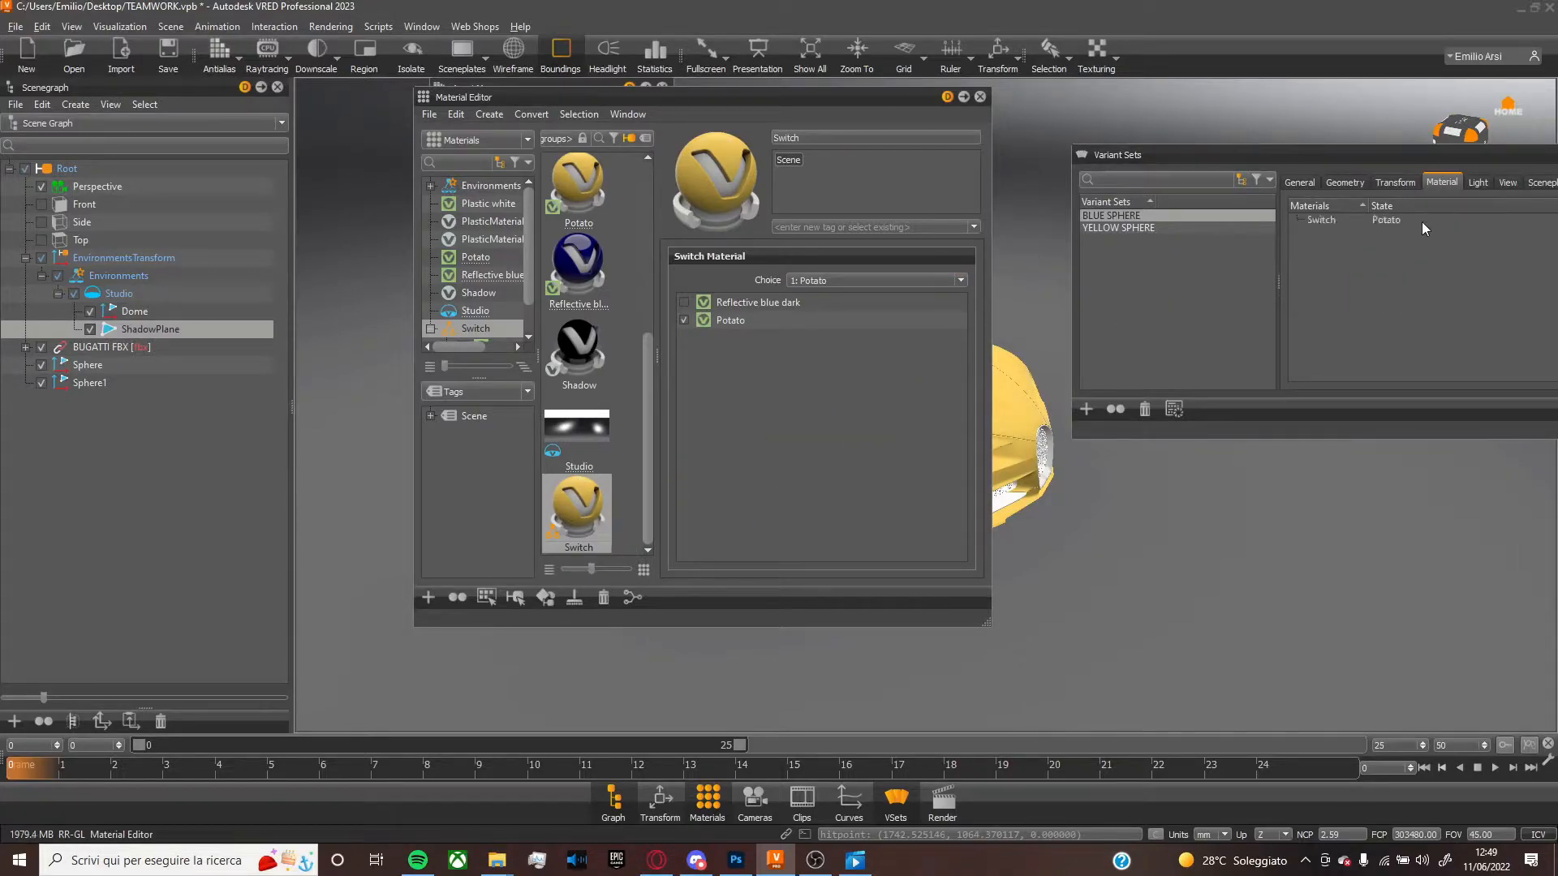
Set BLUE SPHERE's Switch state to Reflective blue dark; YELLOW SPHERE stays on Potato
click(1387, 219)
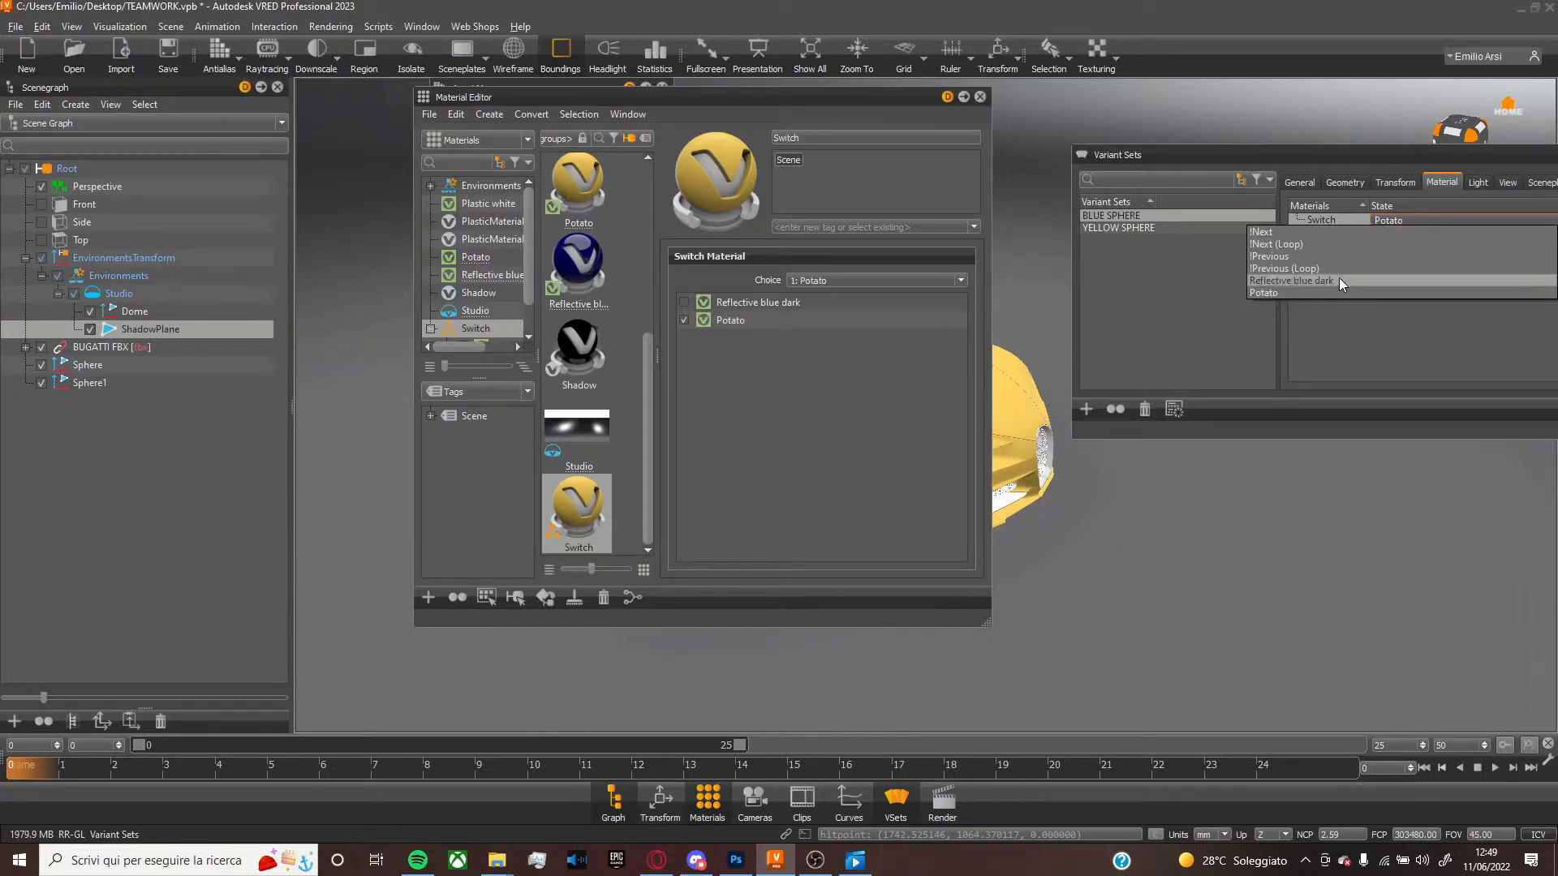
click(1290, 281)
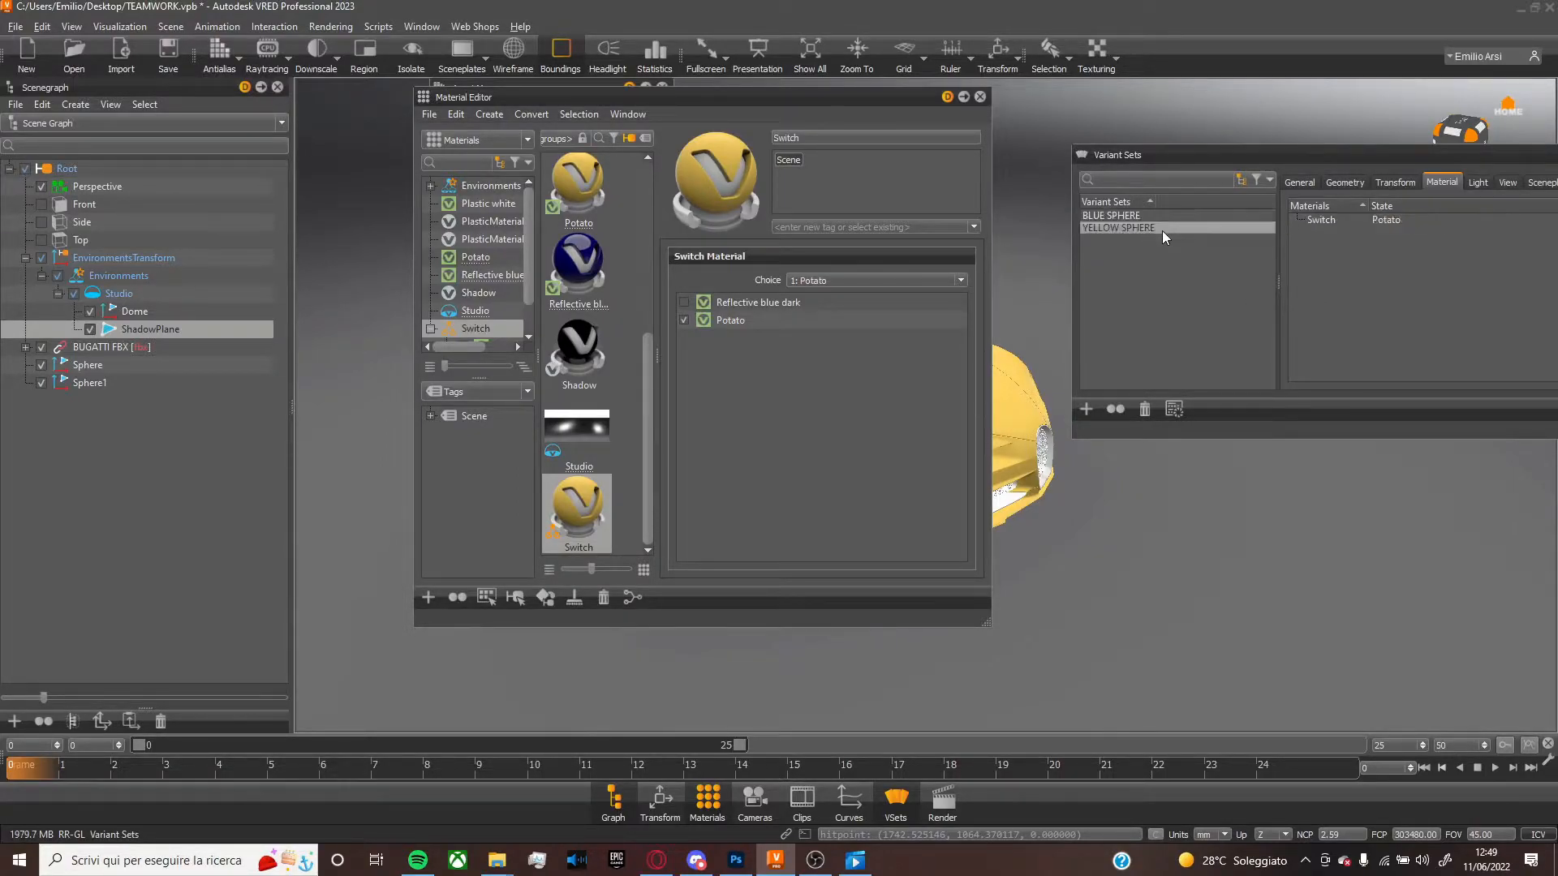
click(1111, 215)
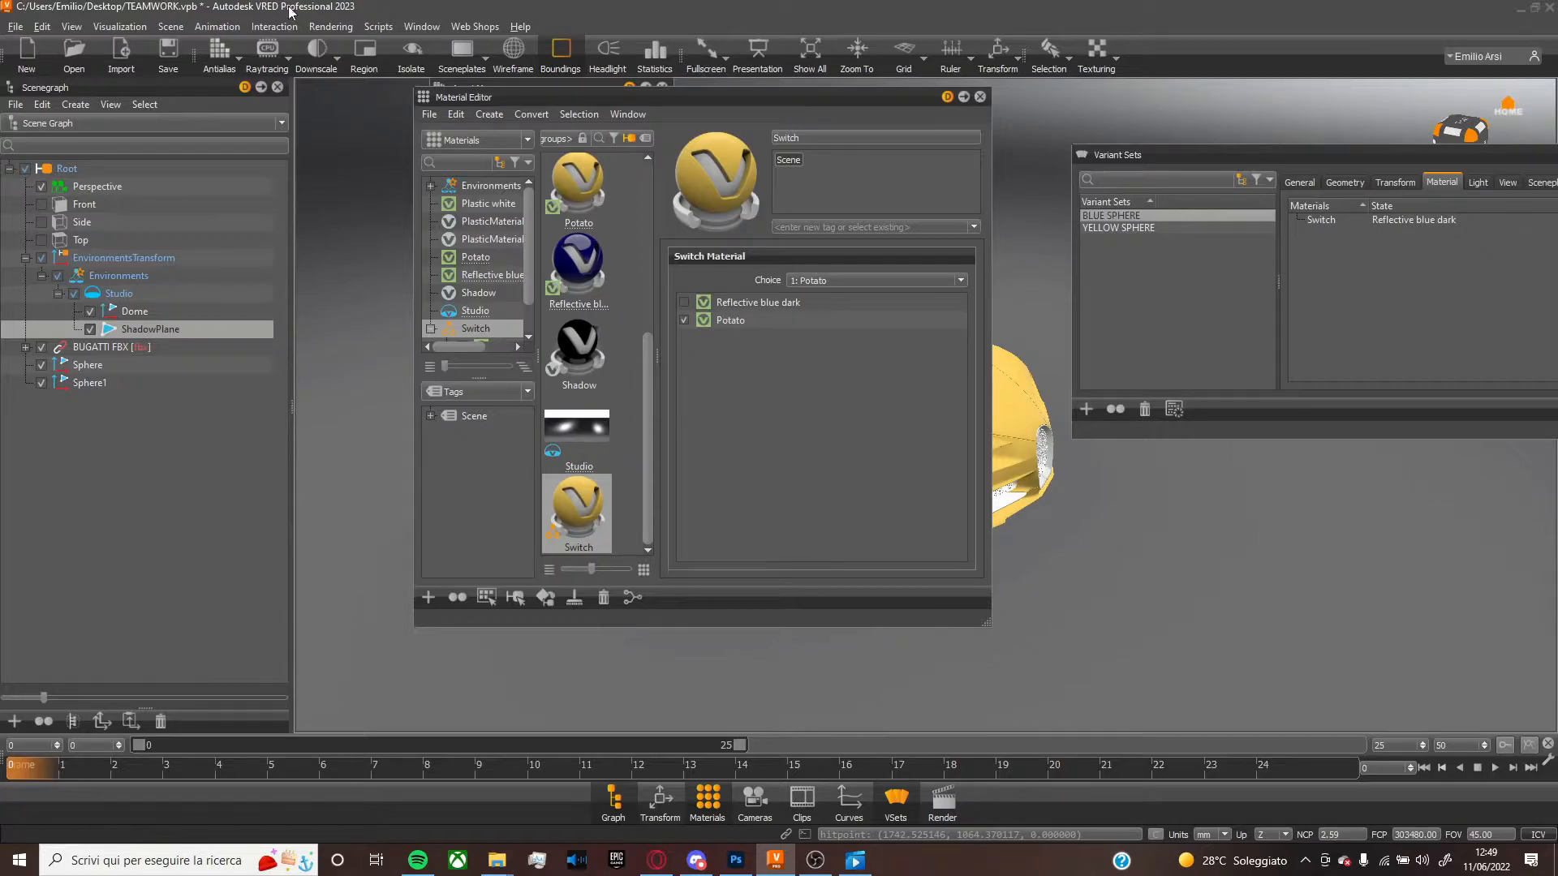
click(274, 28)
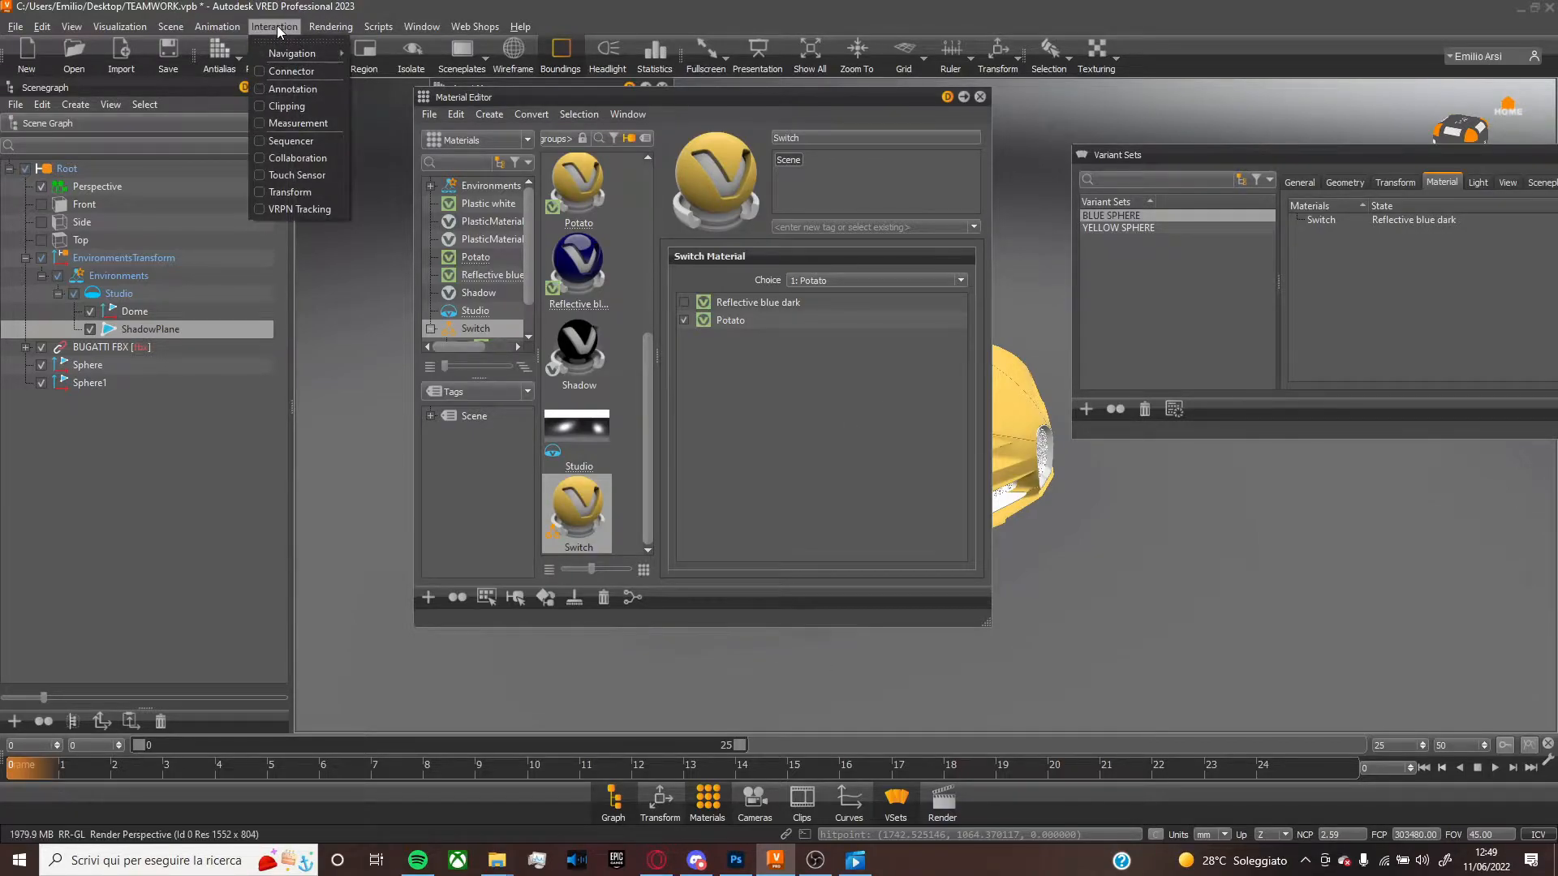
Rename the spheres Sphere YELLOW and Sphere BLUE and add touch sensors for both
click(295, 175)
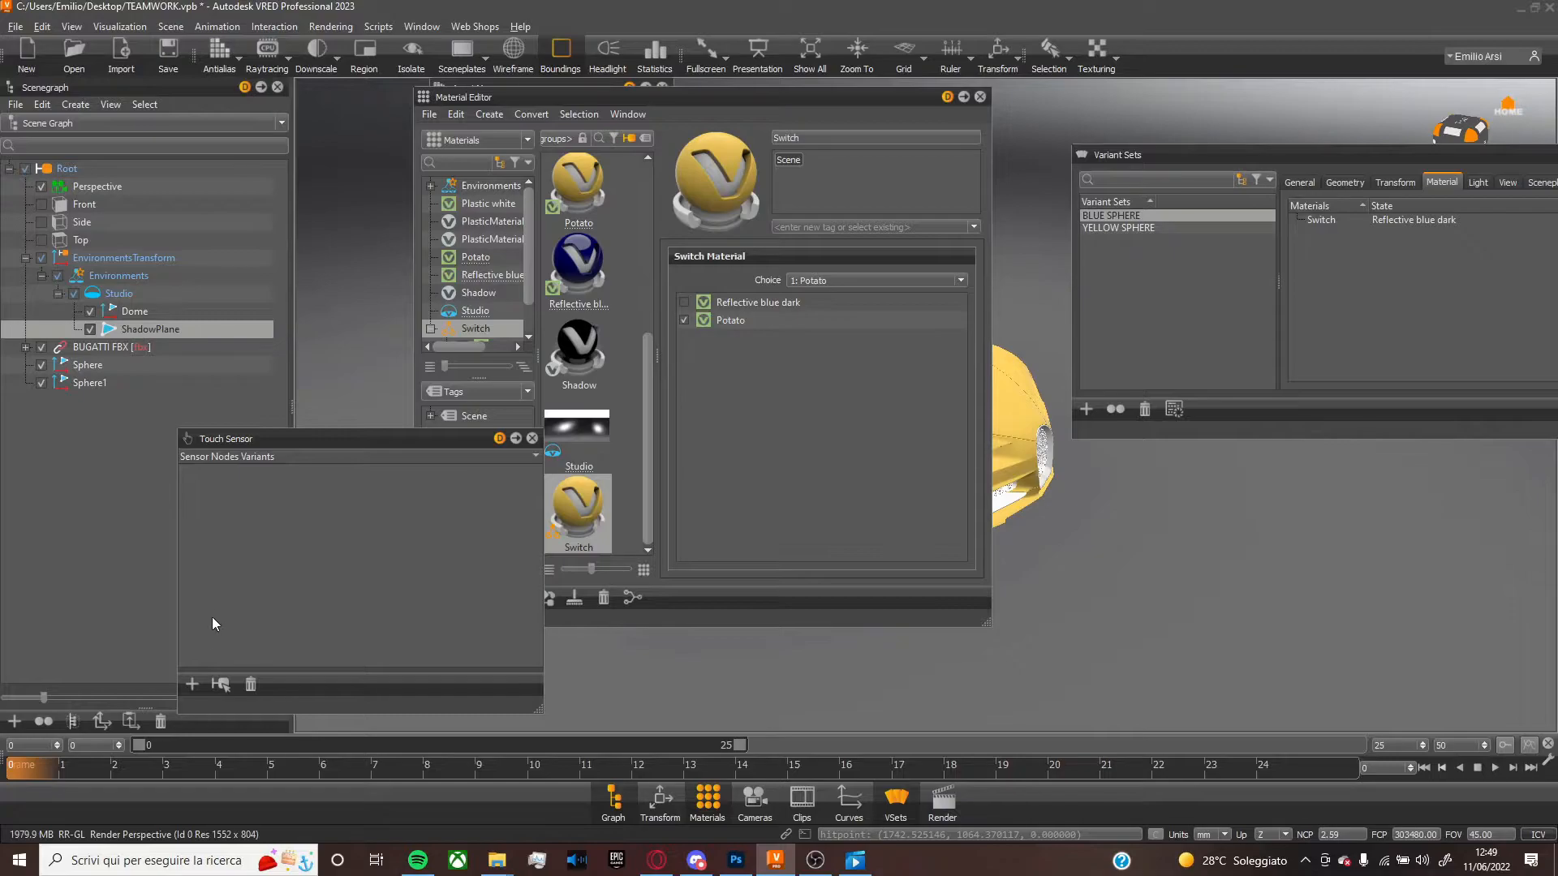
mouse_move(191, 683)
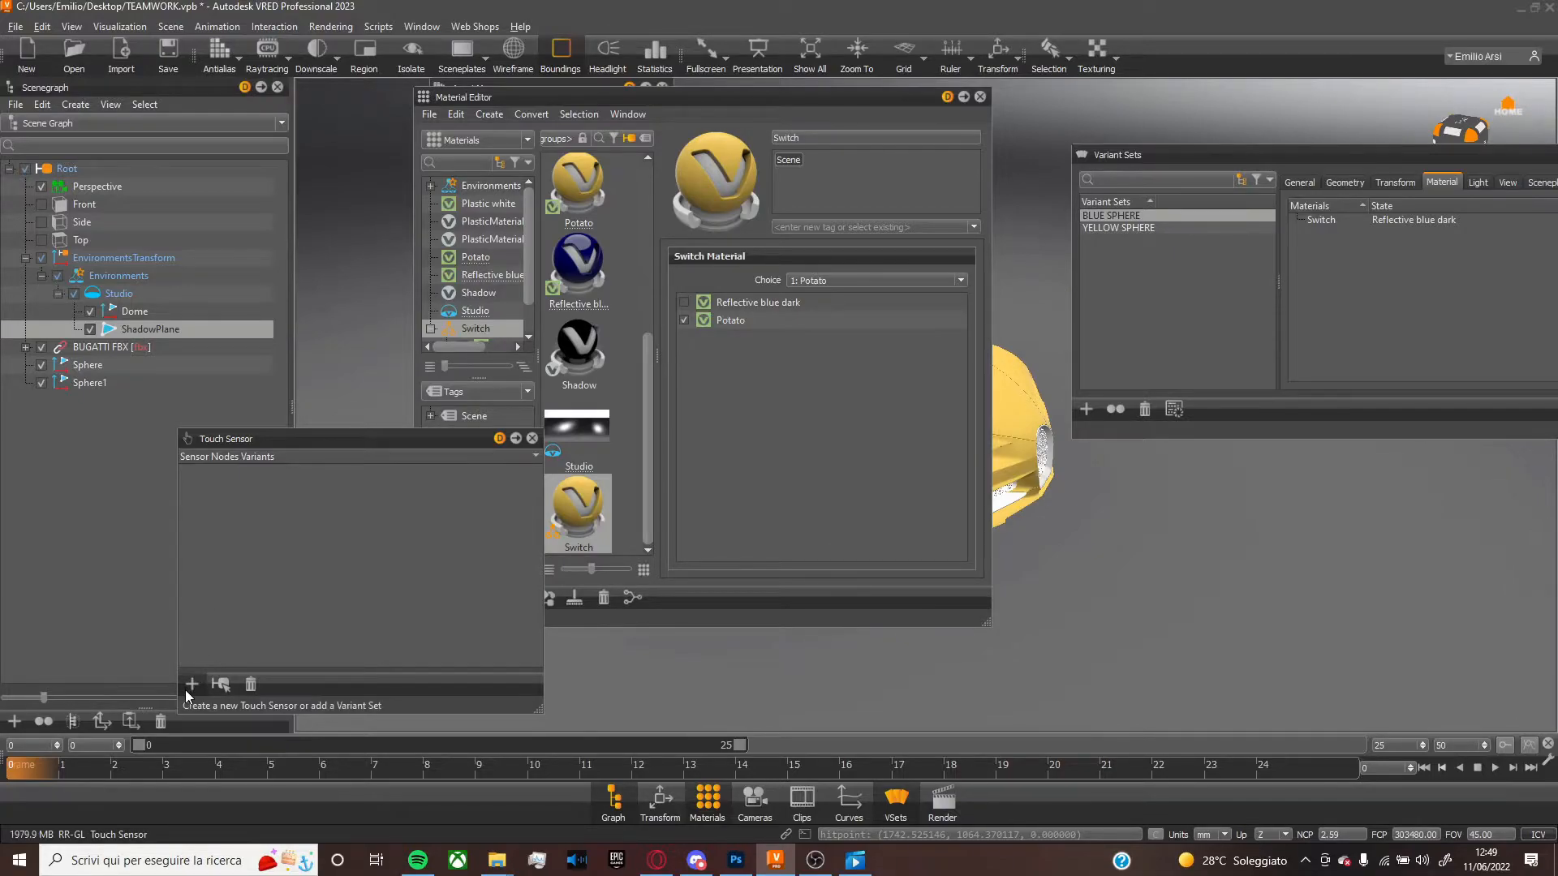
click(88, 365)
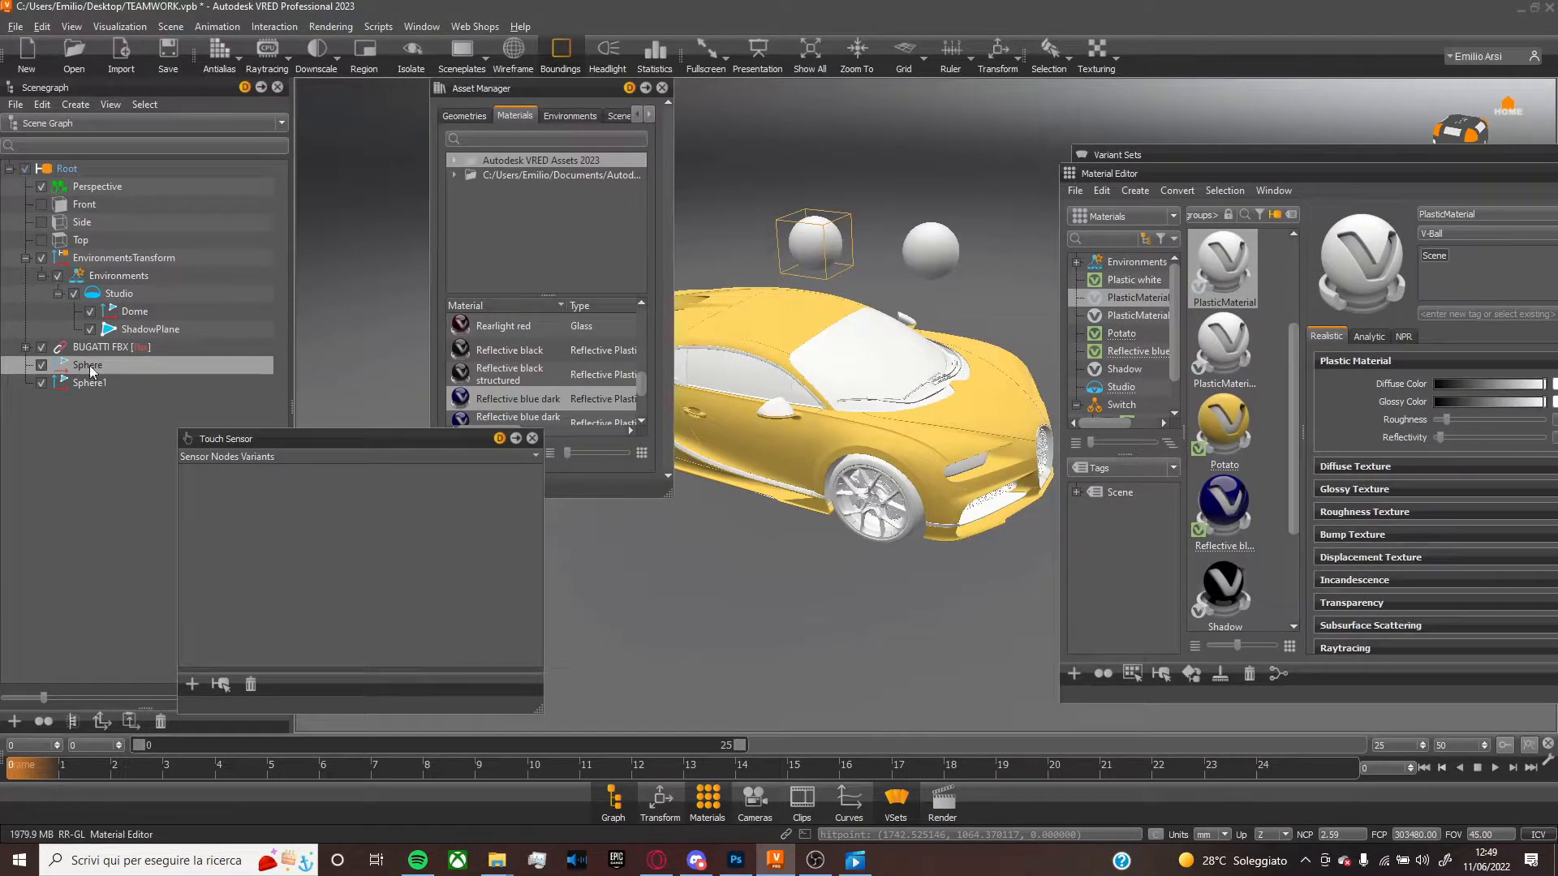
double_click(88, 365)
text( YELLOW)
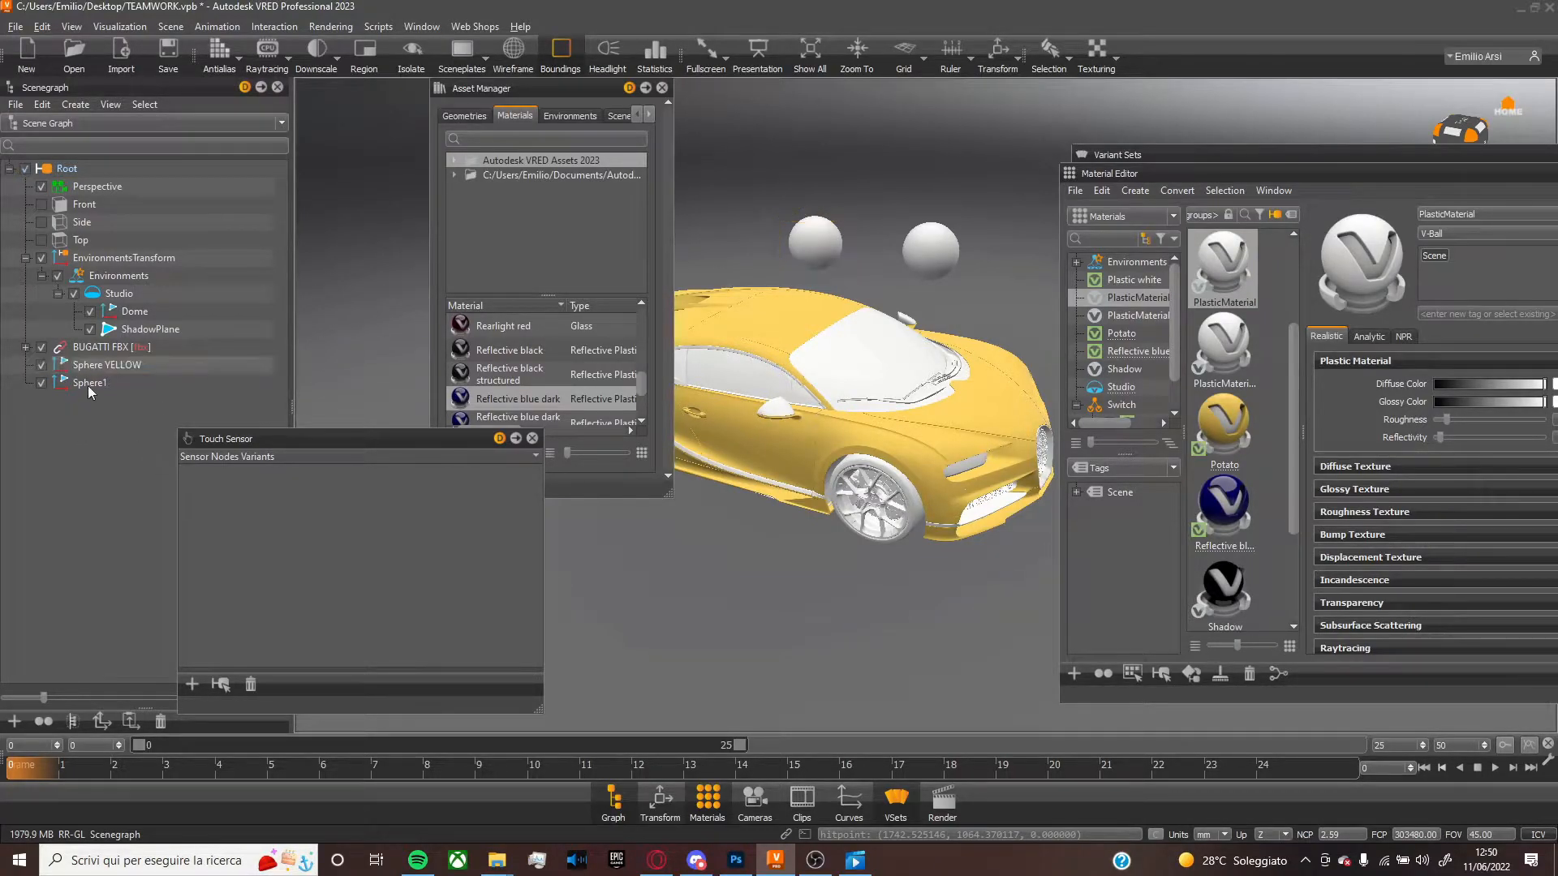
click(91, 383)
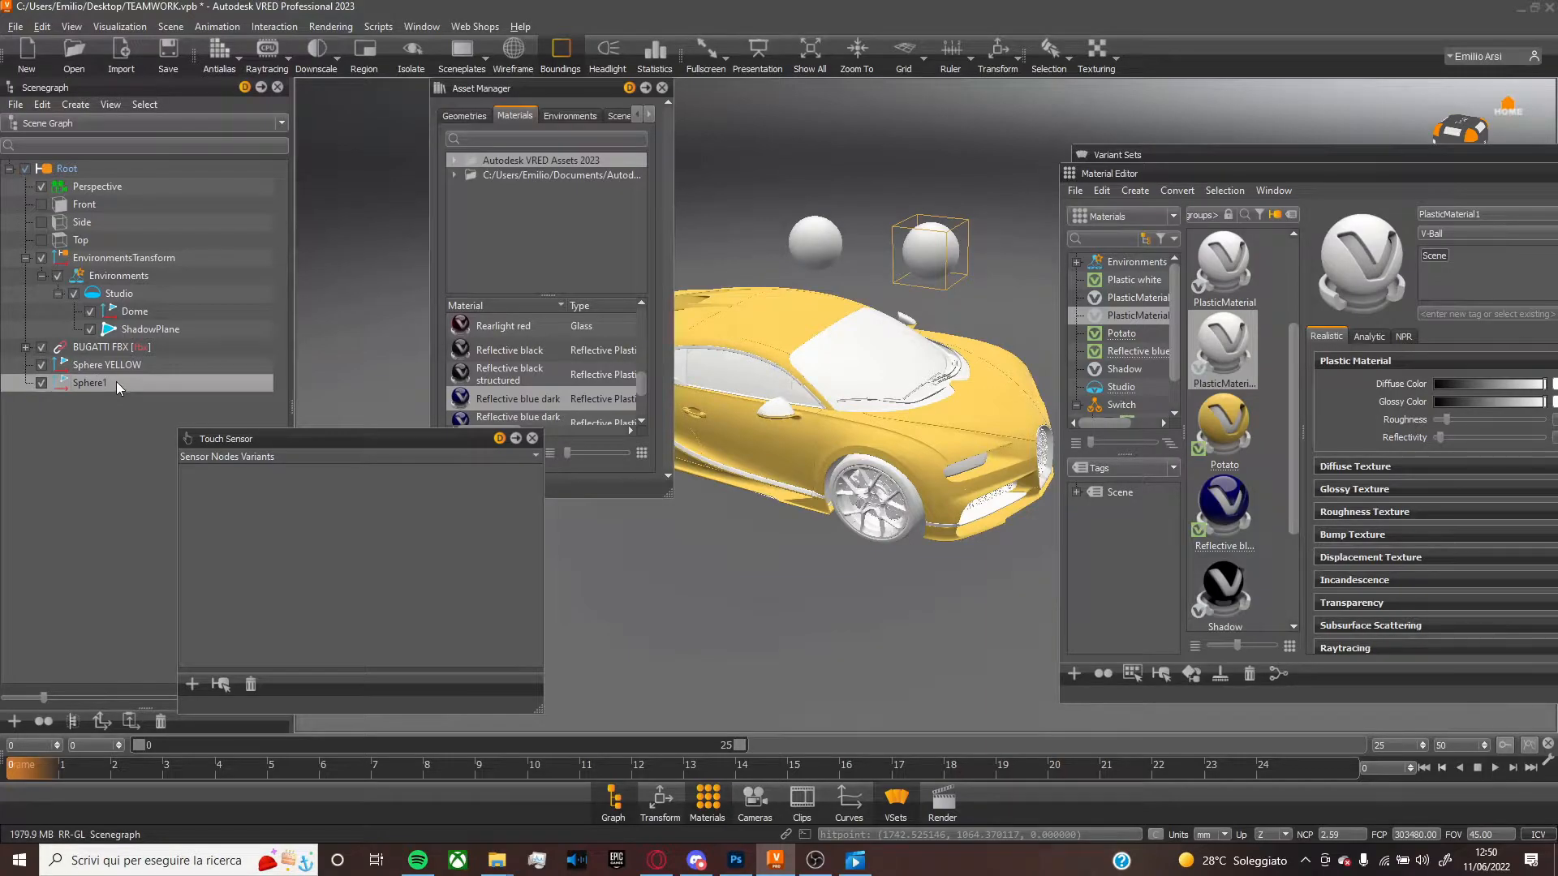
double_click(89, 383)
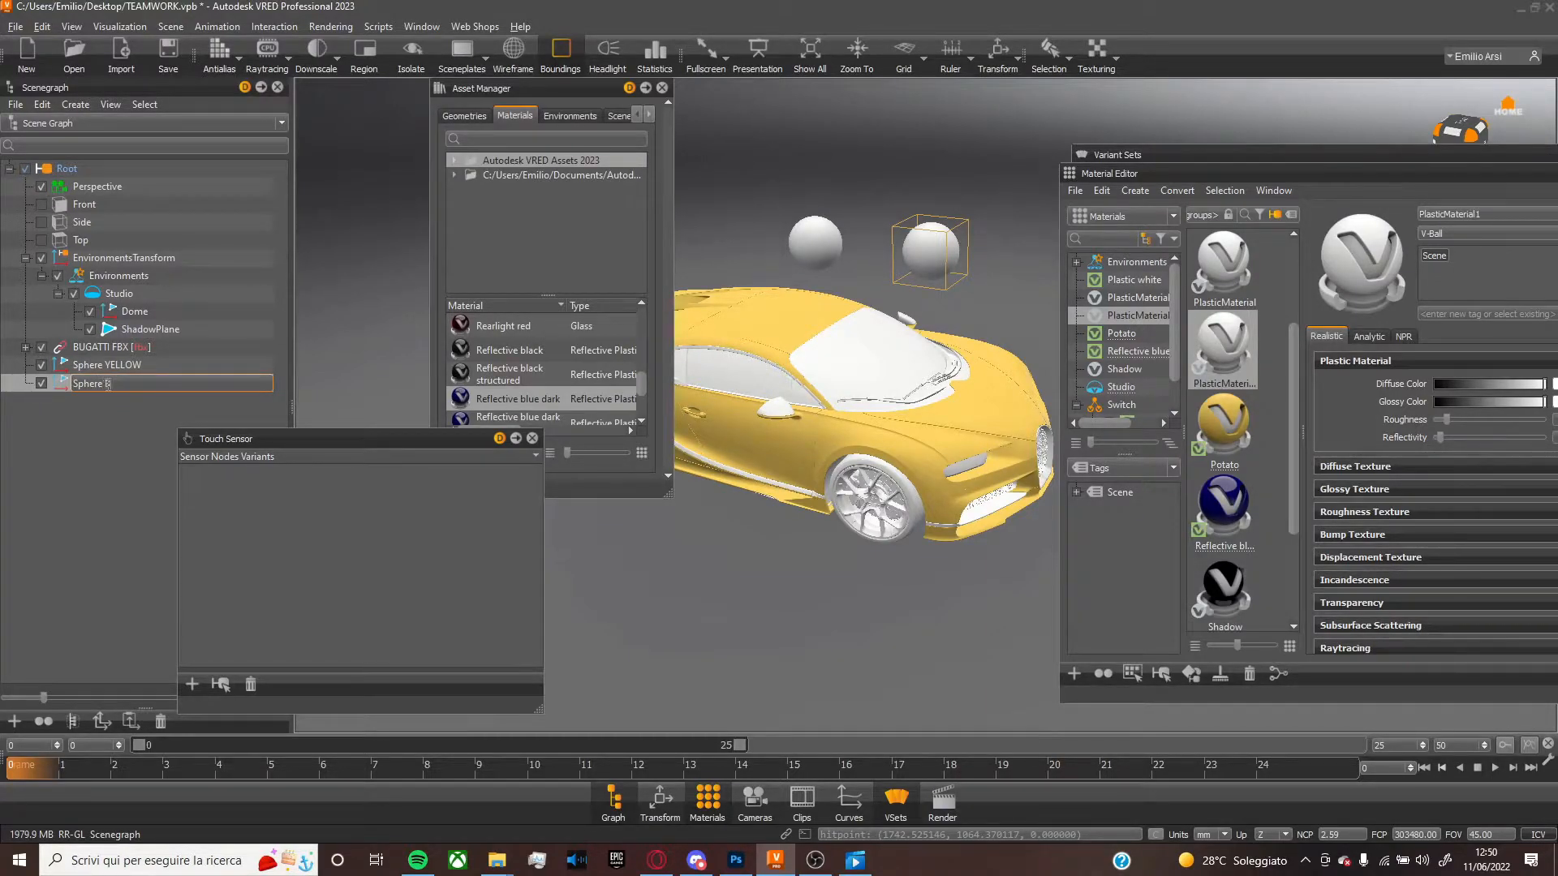
text(LUE)
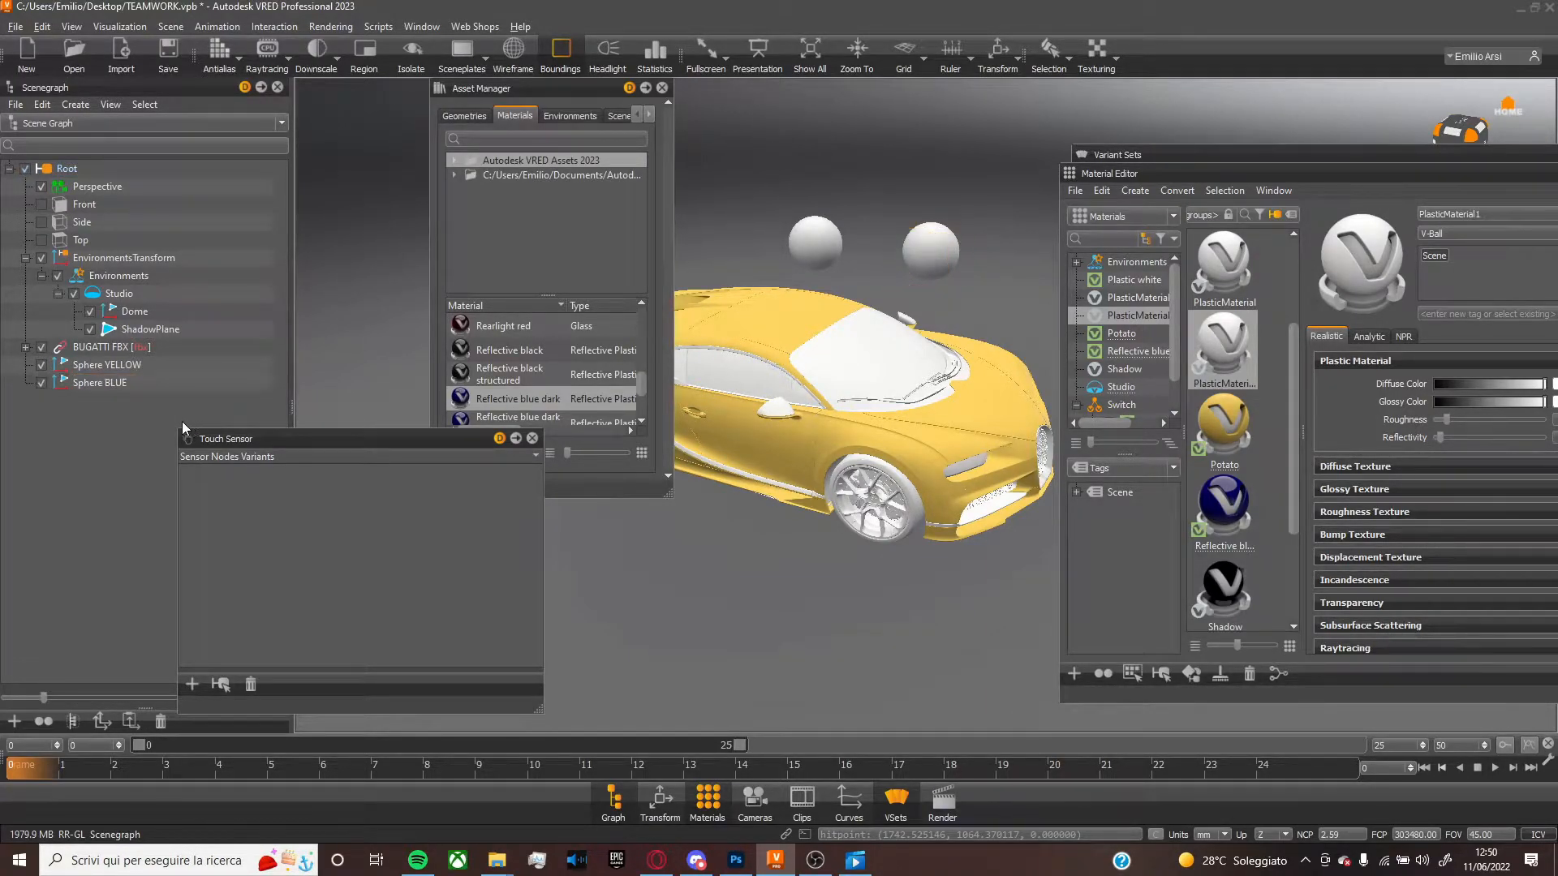
click(107, 365)
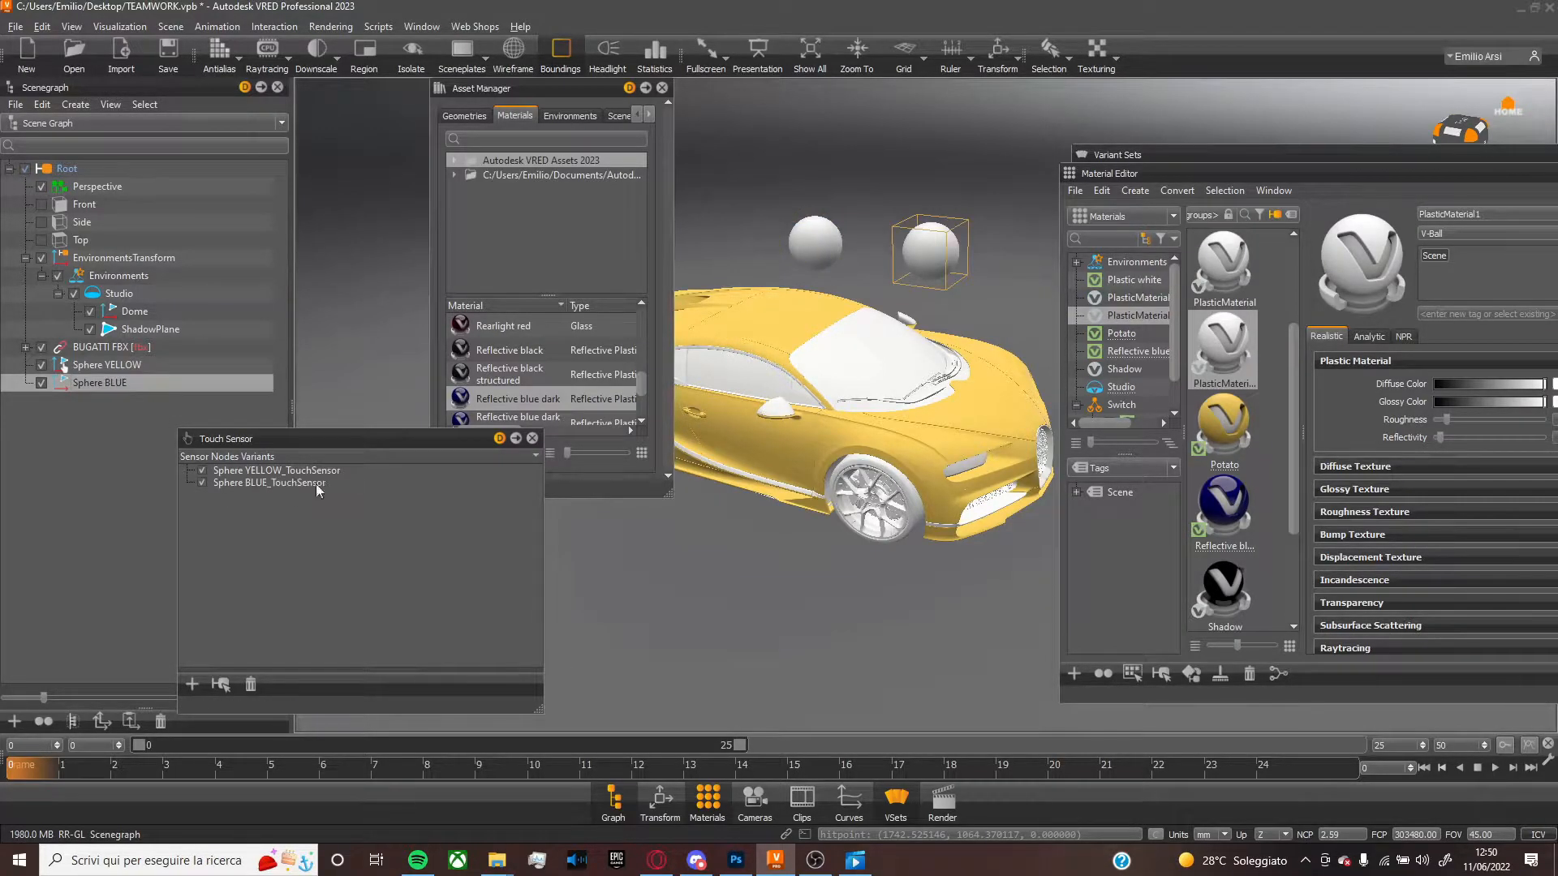
Link YELLOW SPHERE and BLUE SPHERE variant sets to the matching spheres' touch sensors
scroll(down, 3)
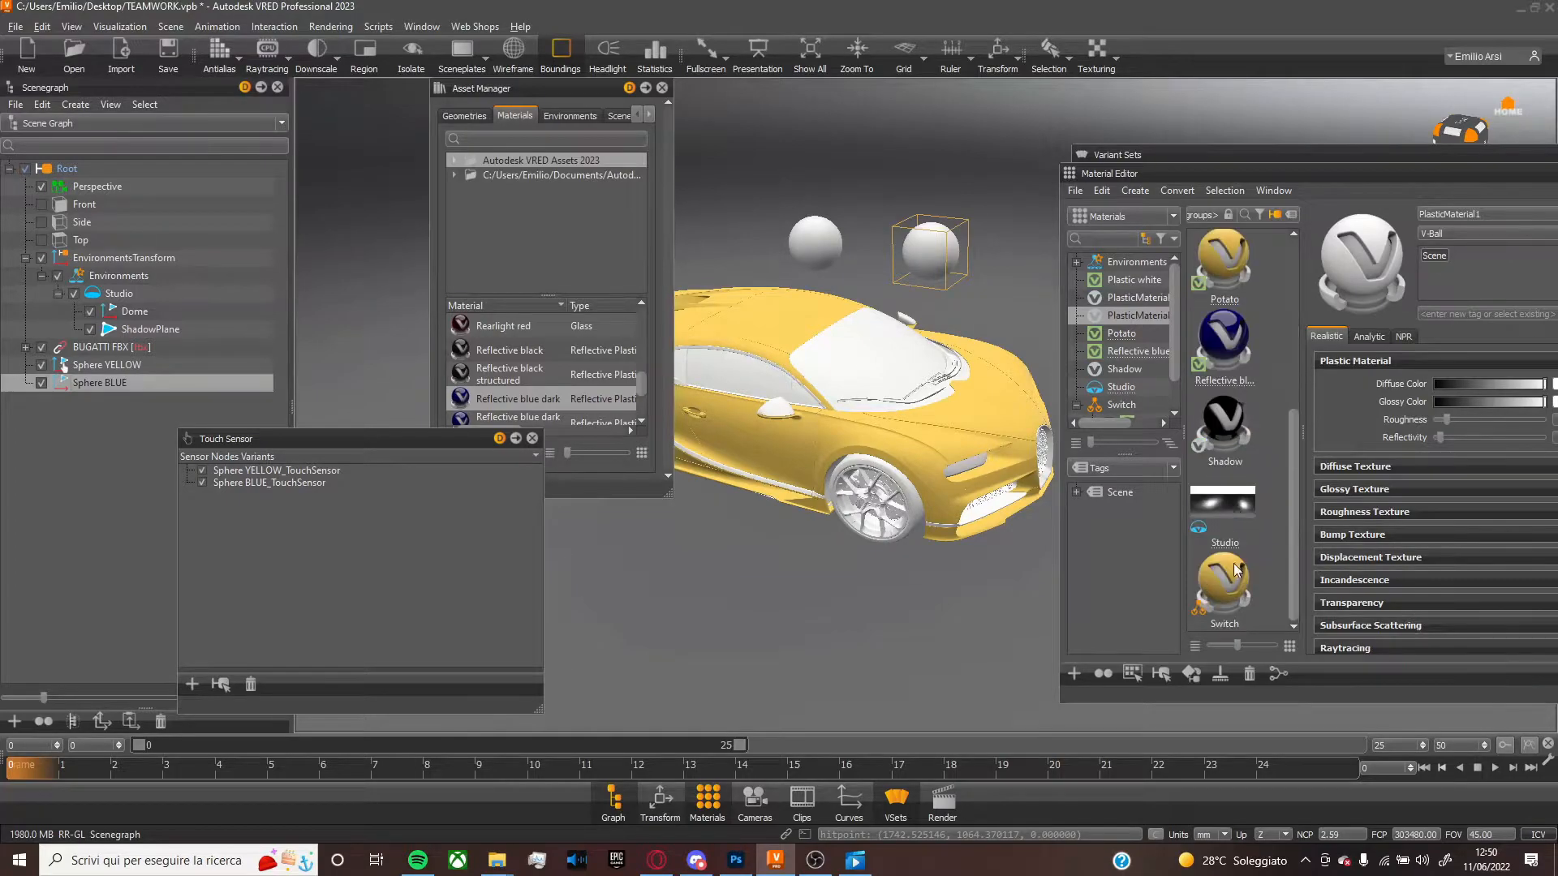
click(1121, 404)
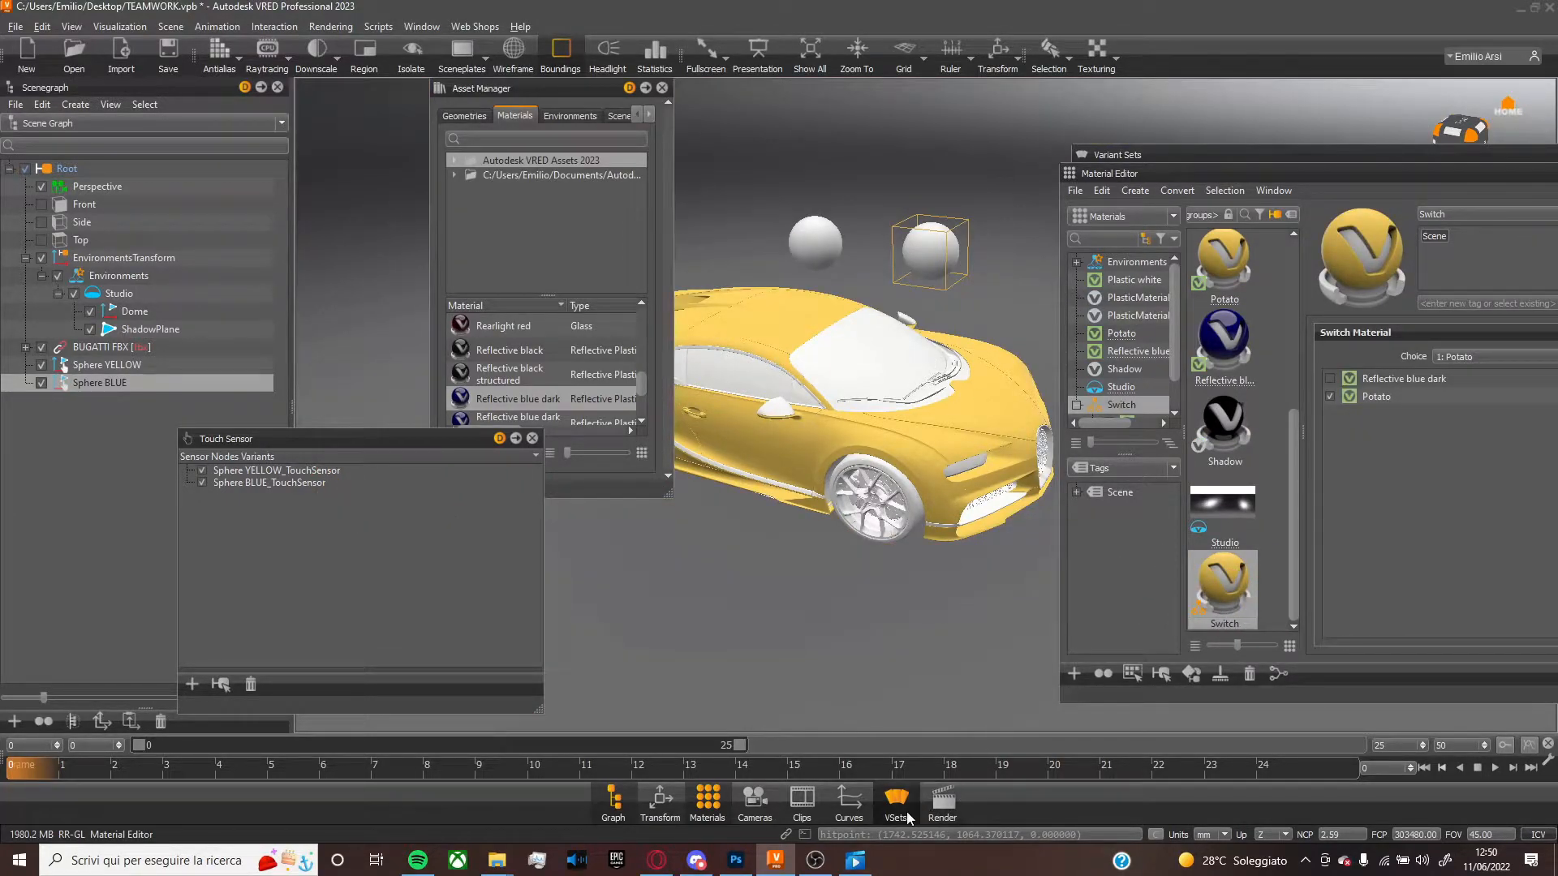
click(895, 803)
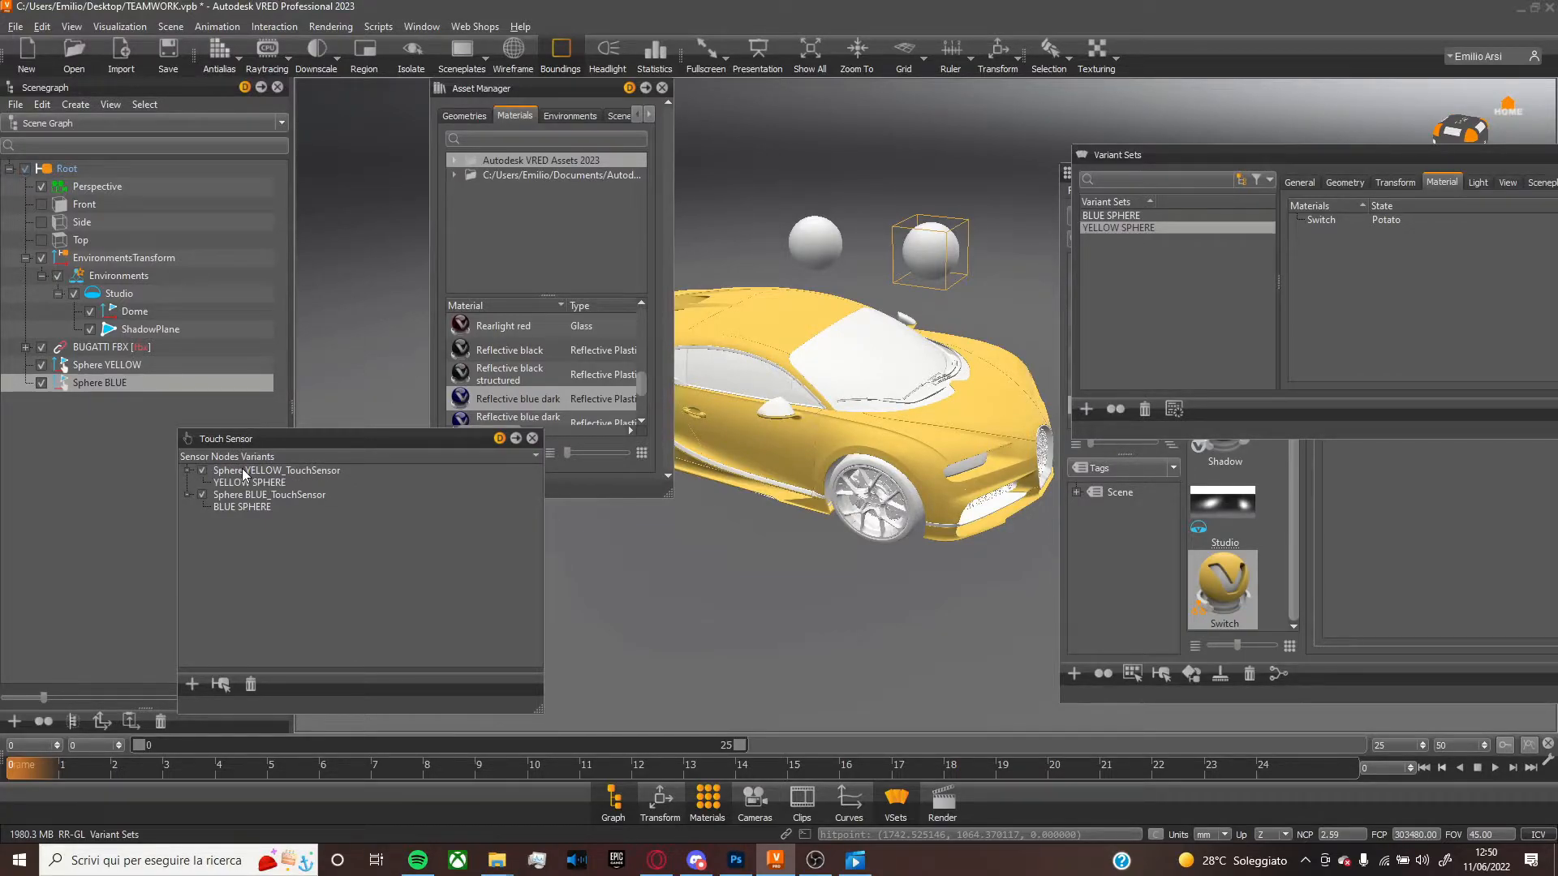
scroll(down, 3)
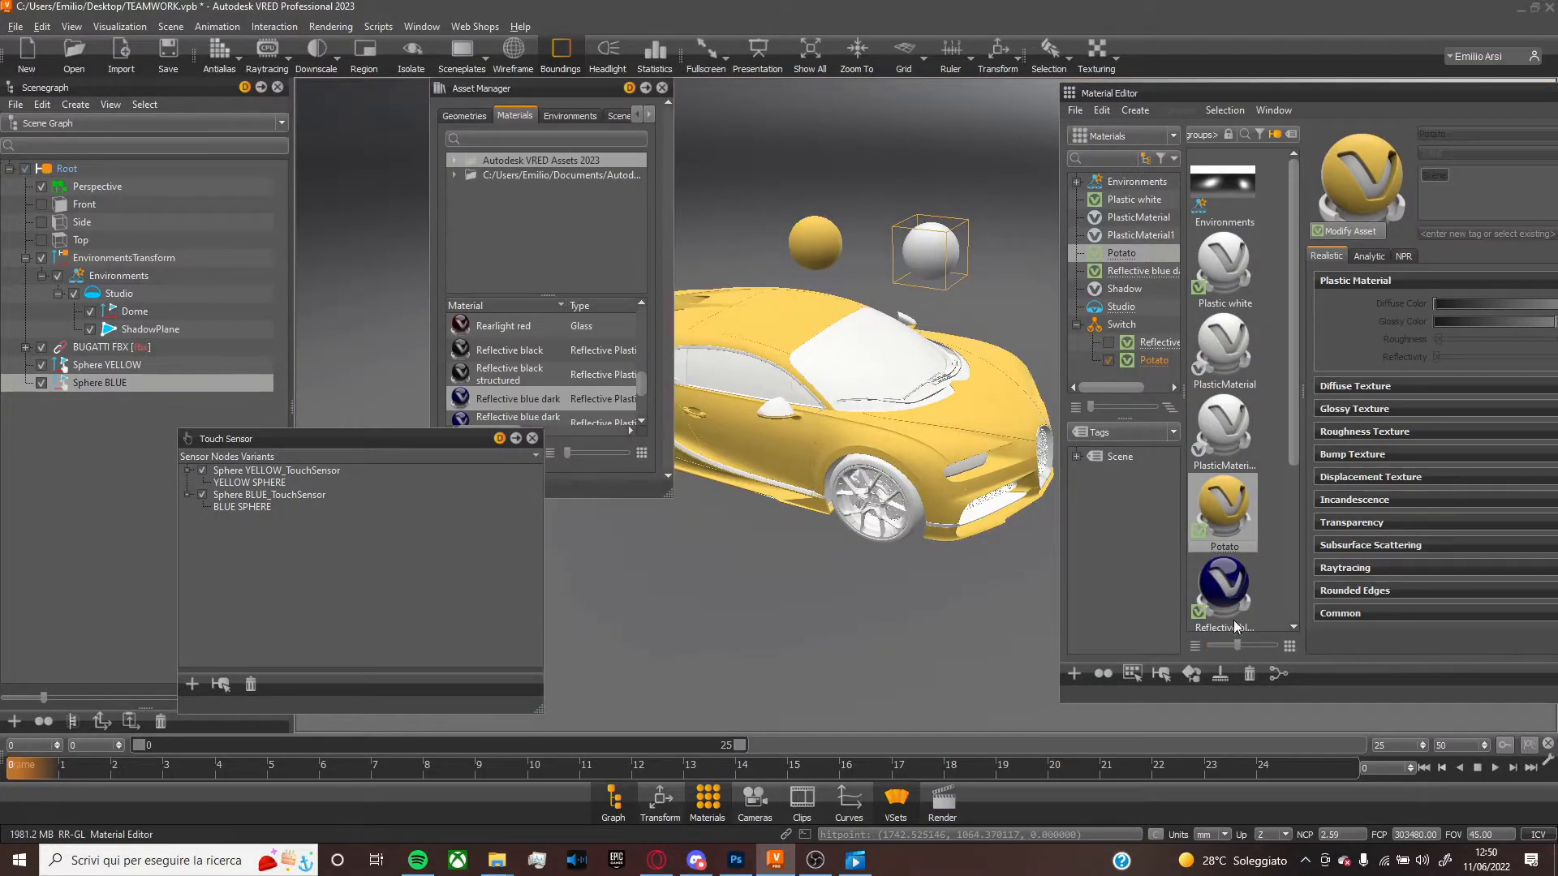
click(1132, 271)
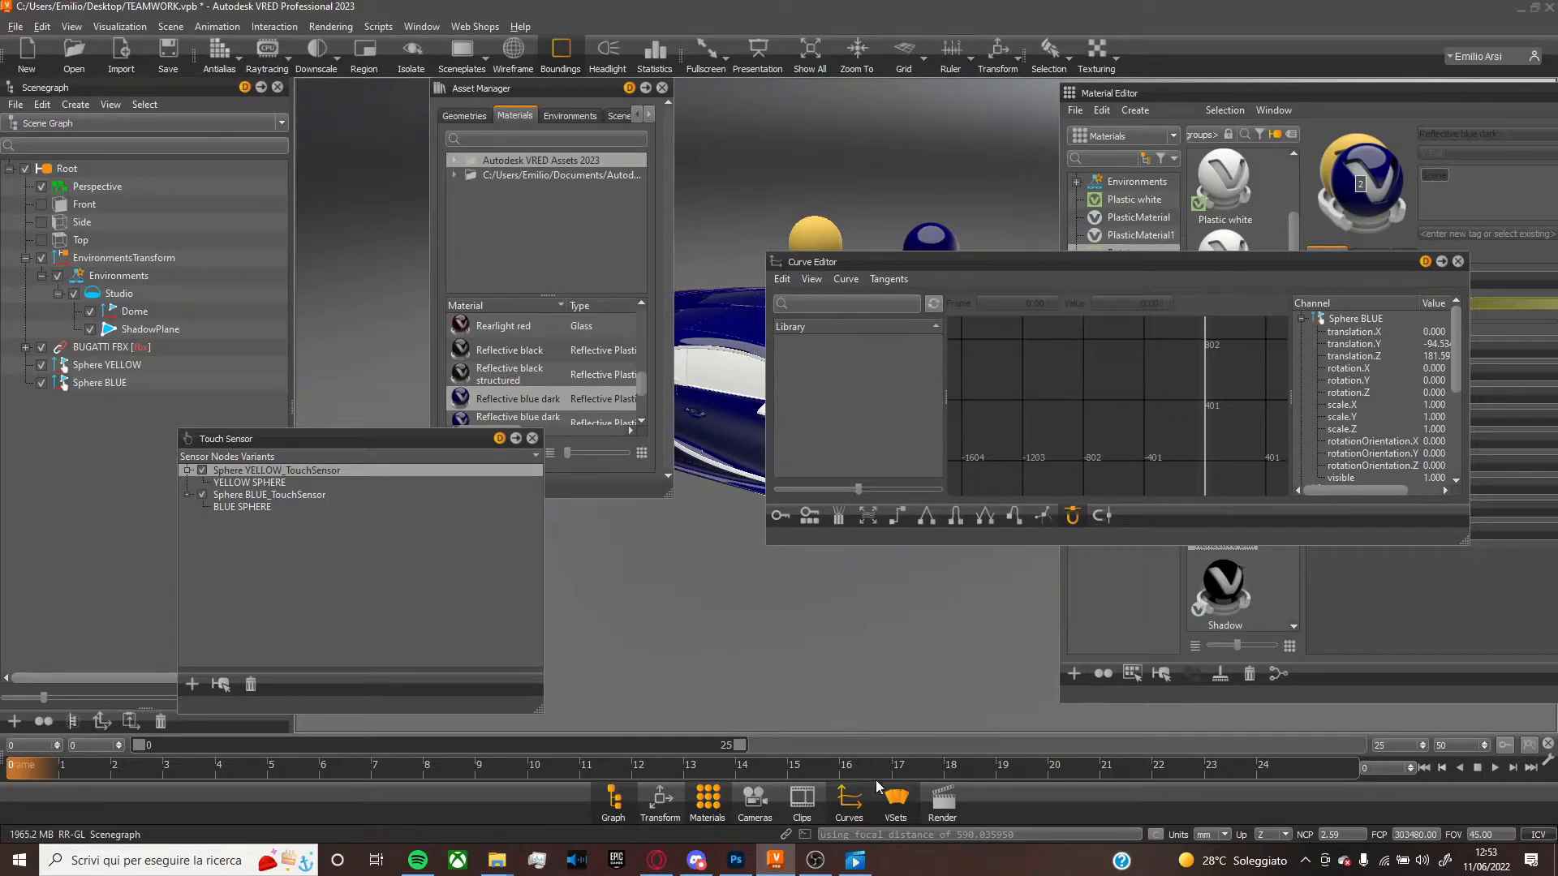
mouse_move(848, 801)
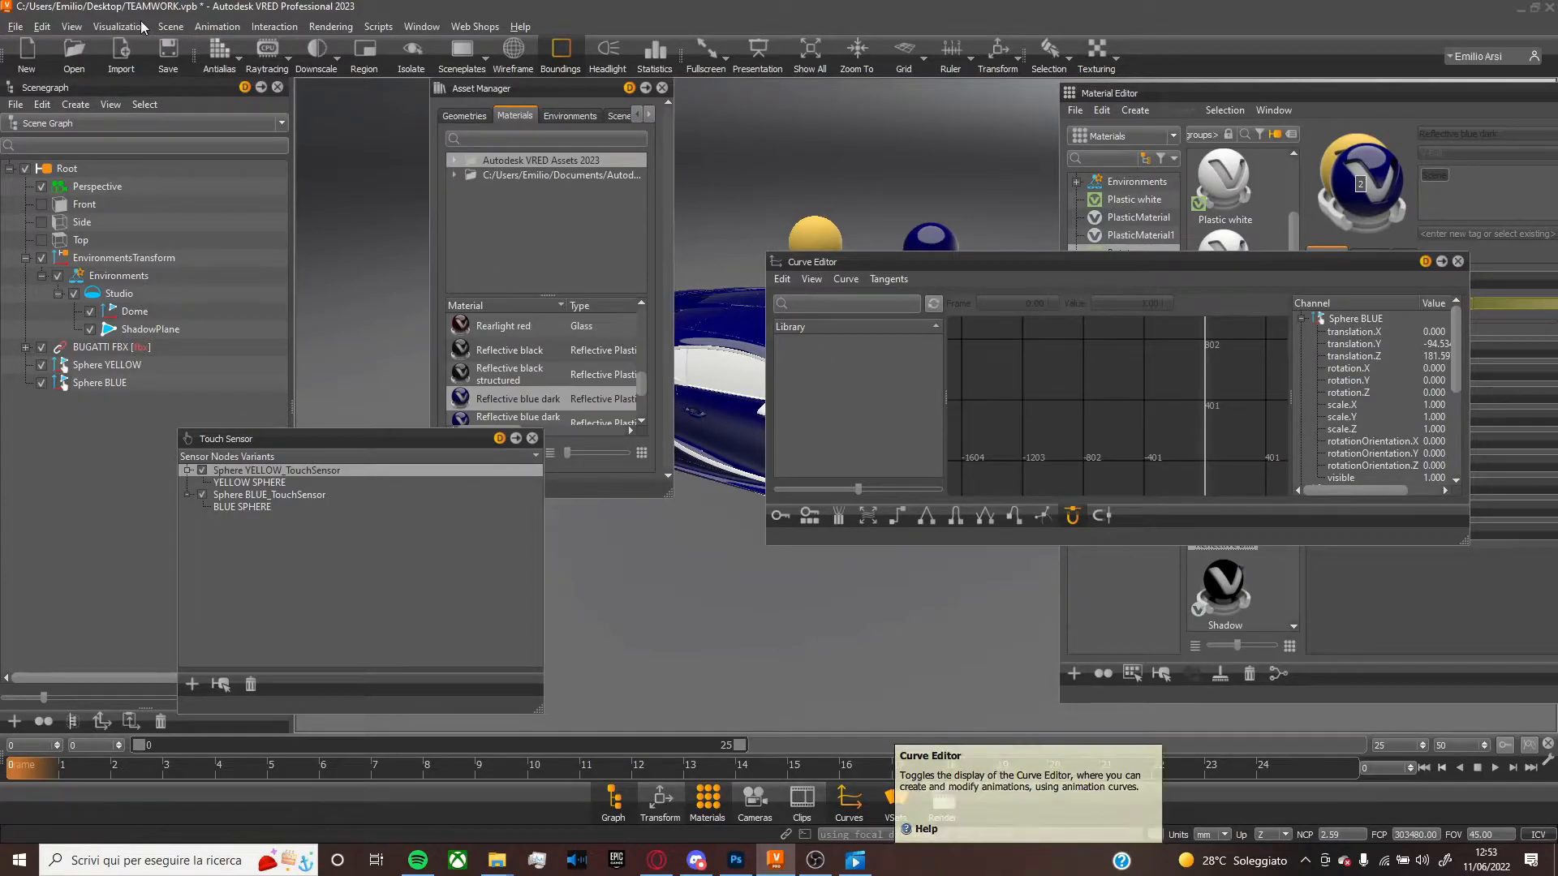
Group the yellow and blue spheres into a single Grouped_Nodes node
click(215, 27)
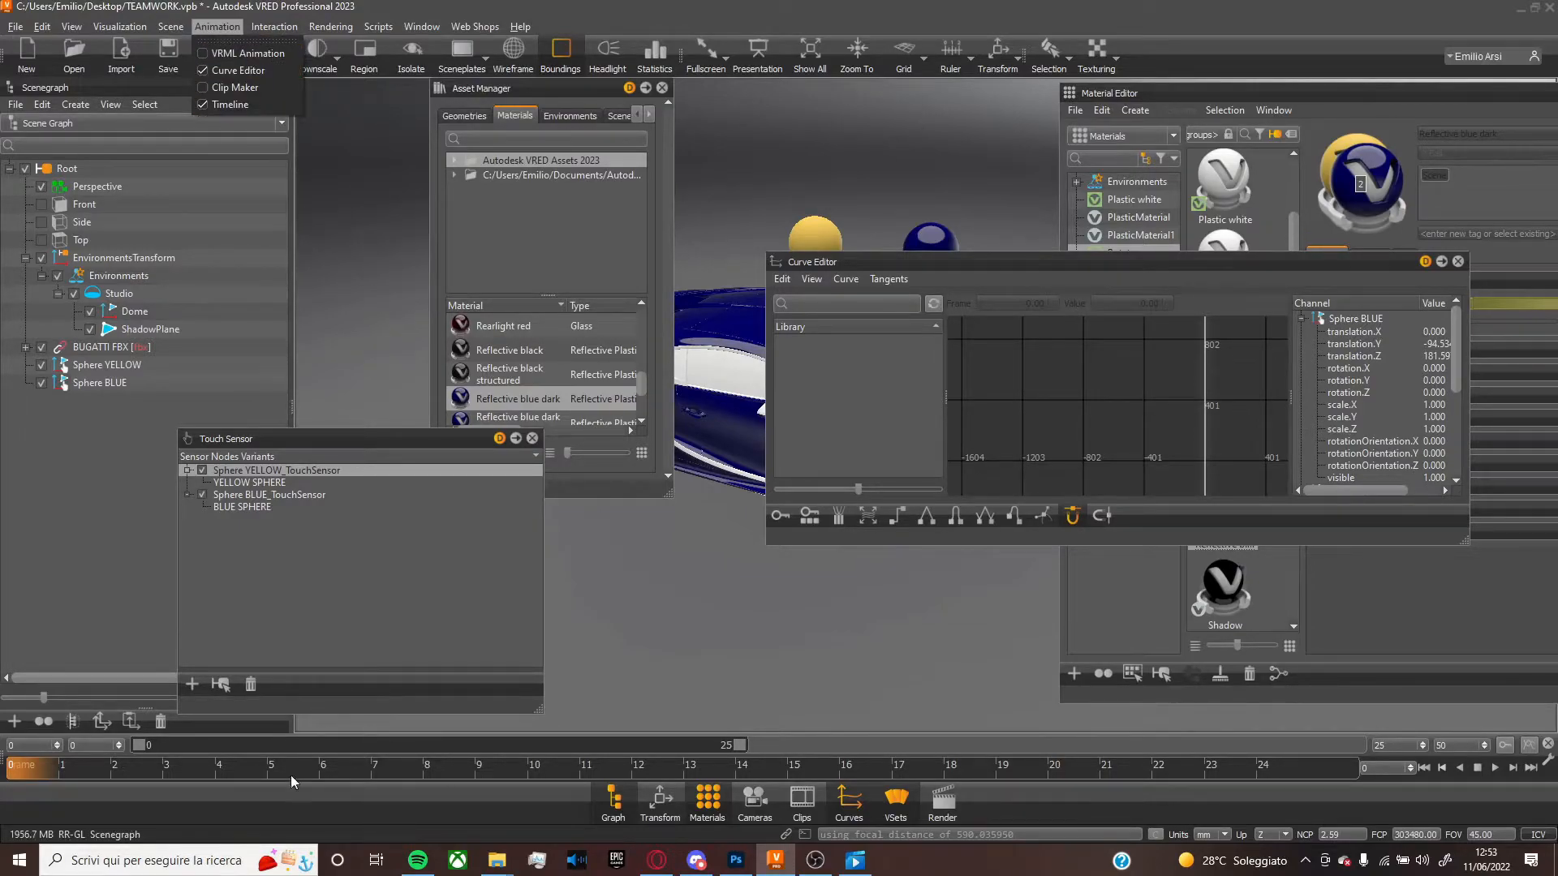
mouse_move(765, 594)
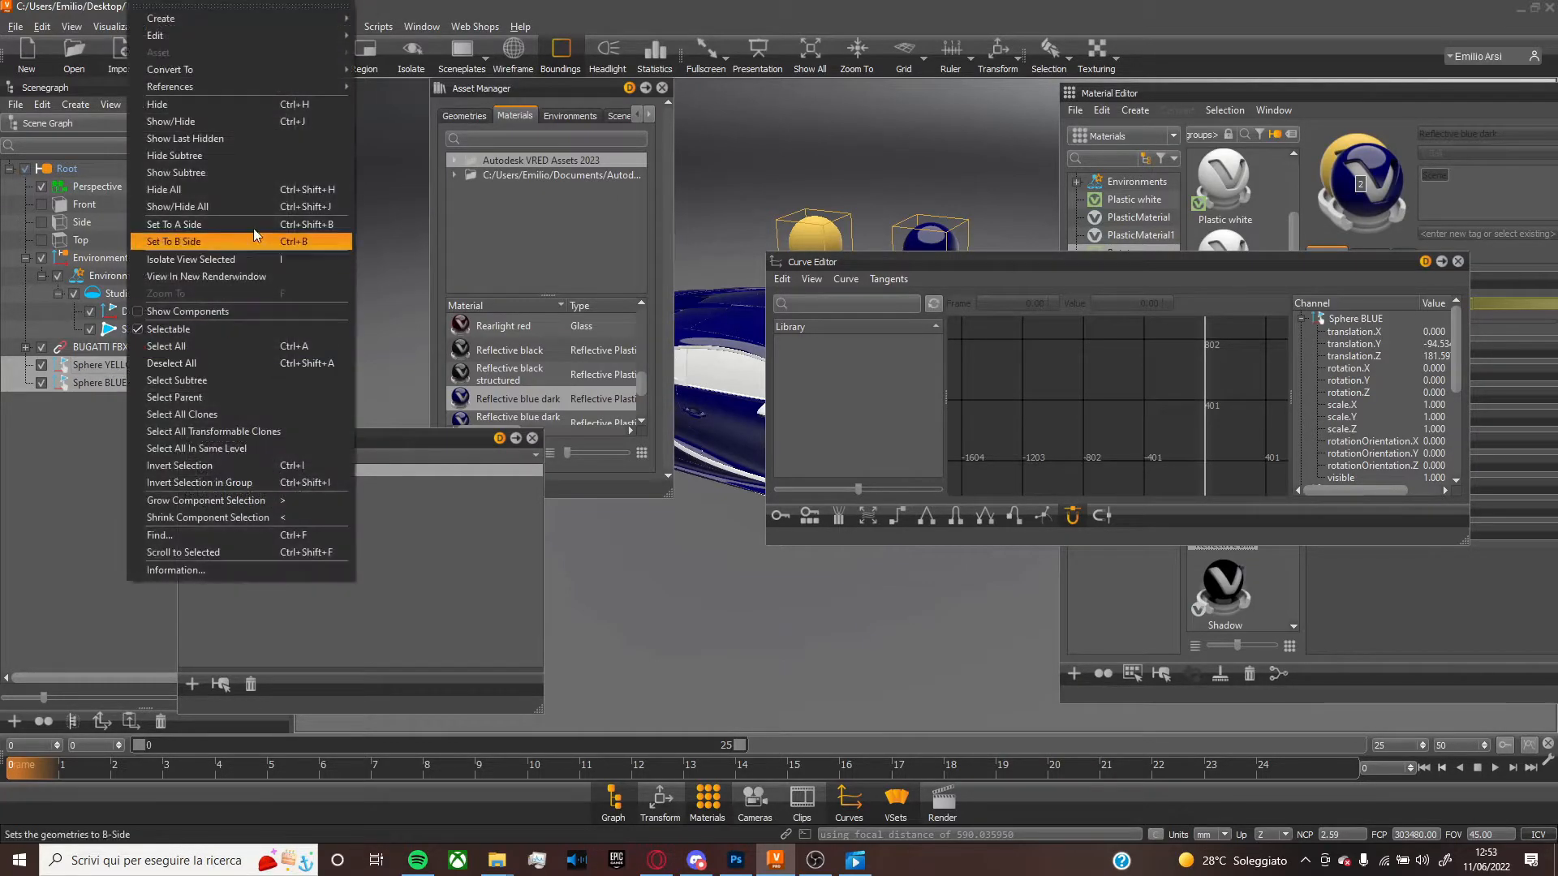
click(156, 34)
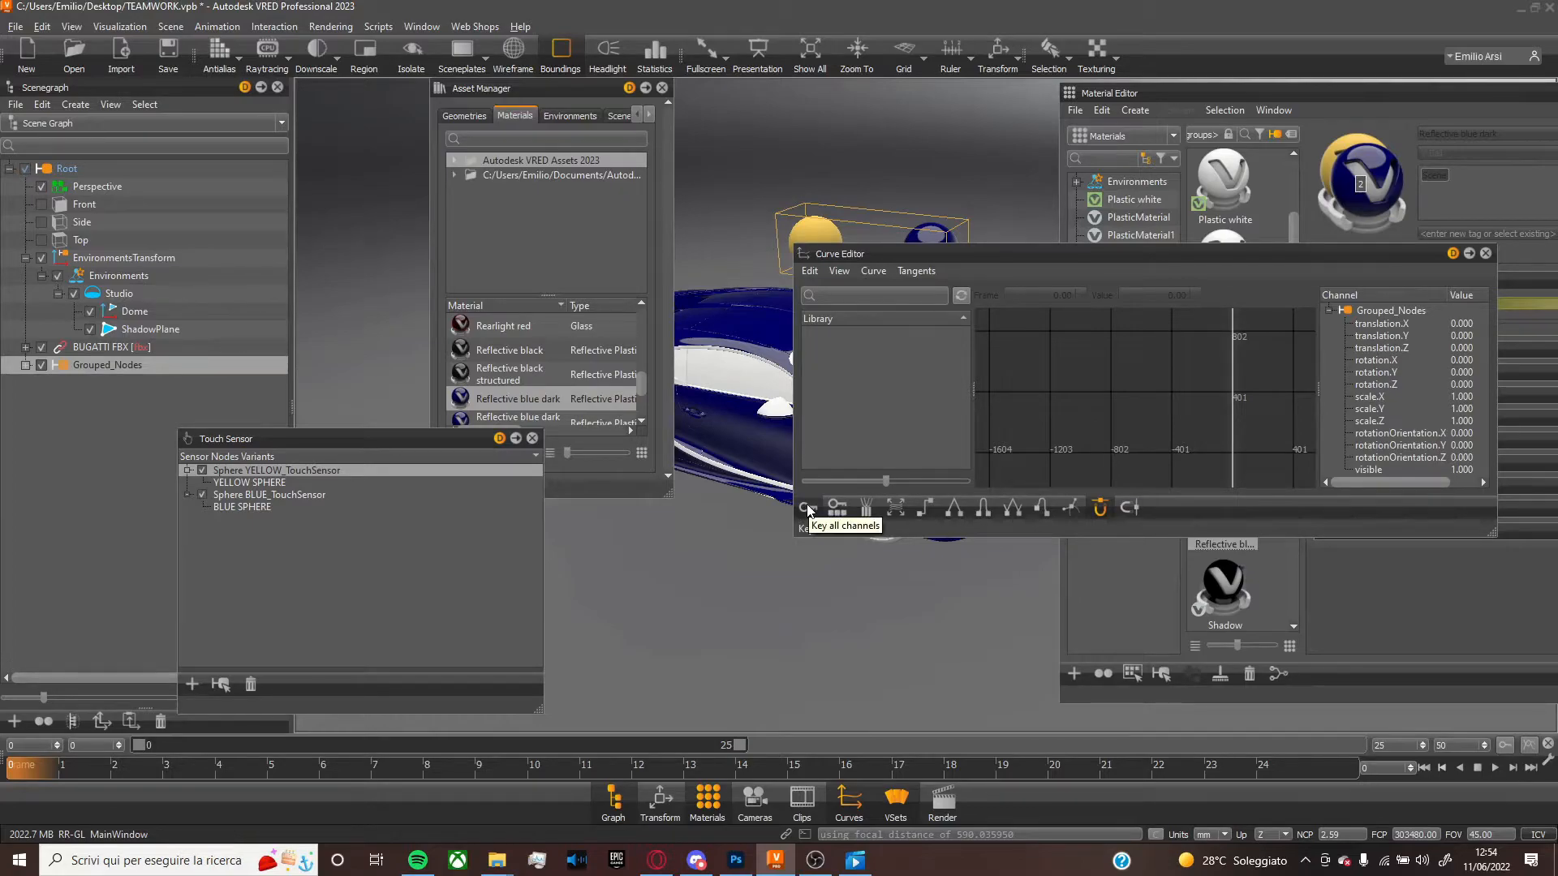
Key all channels of Grouped_Nodes, set scale to 0 and timeline end to 400
click(806, 508)
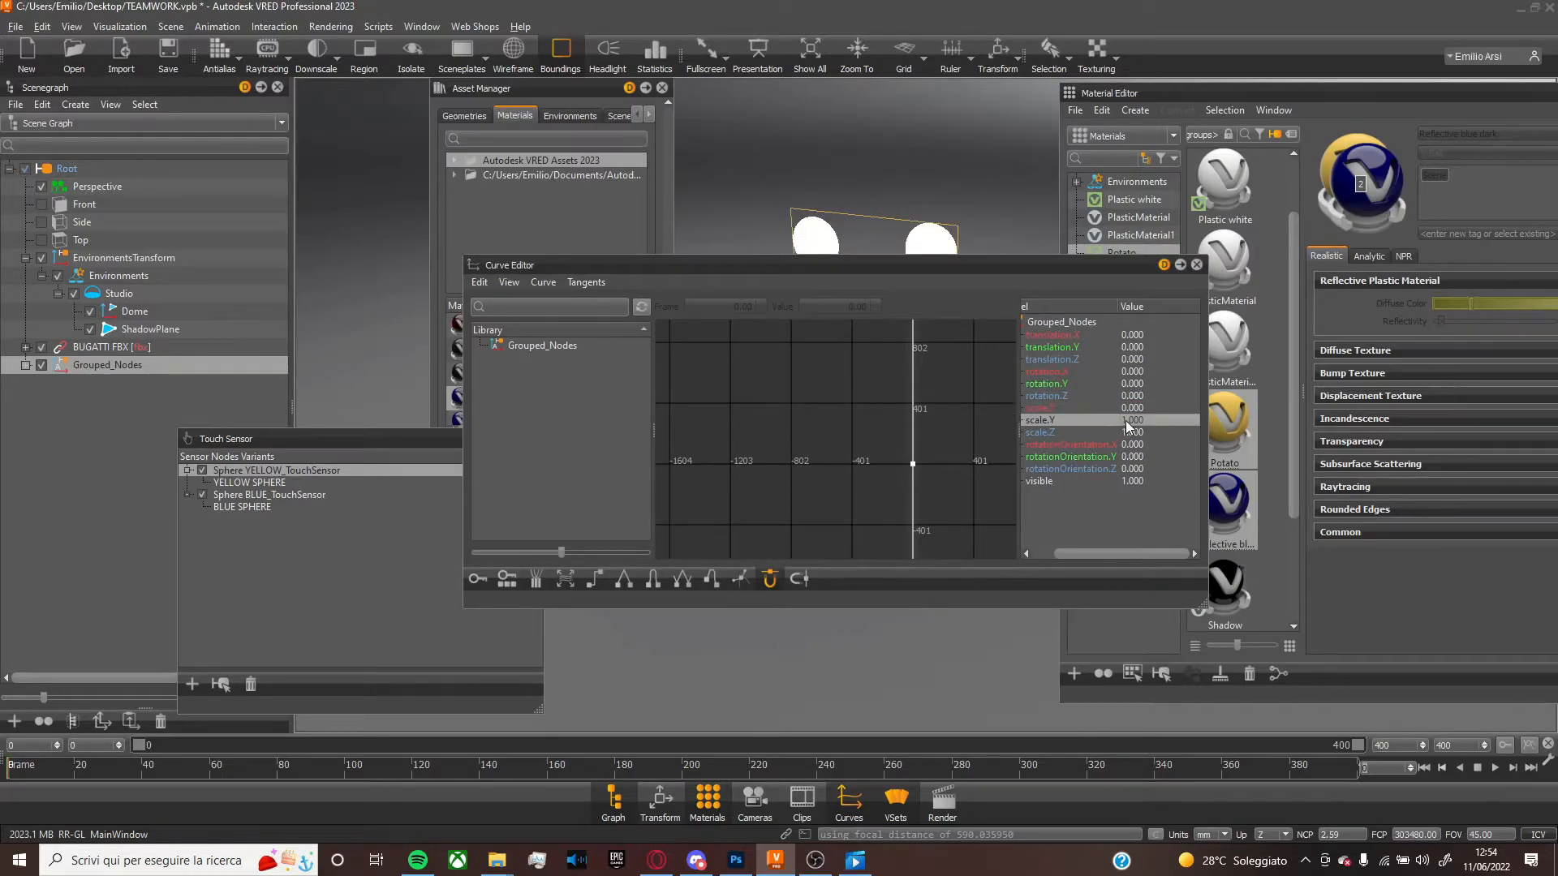
click(1132, 419)
text(0.000)
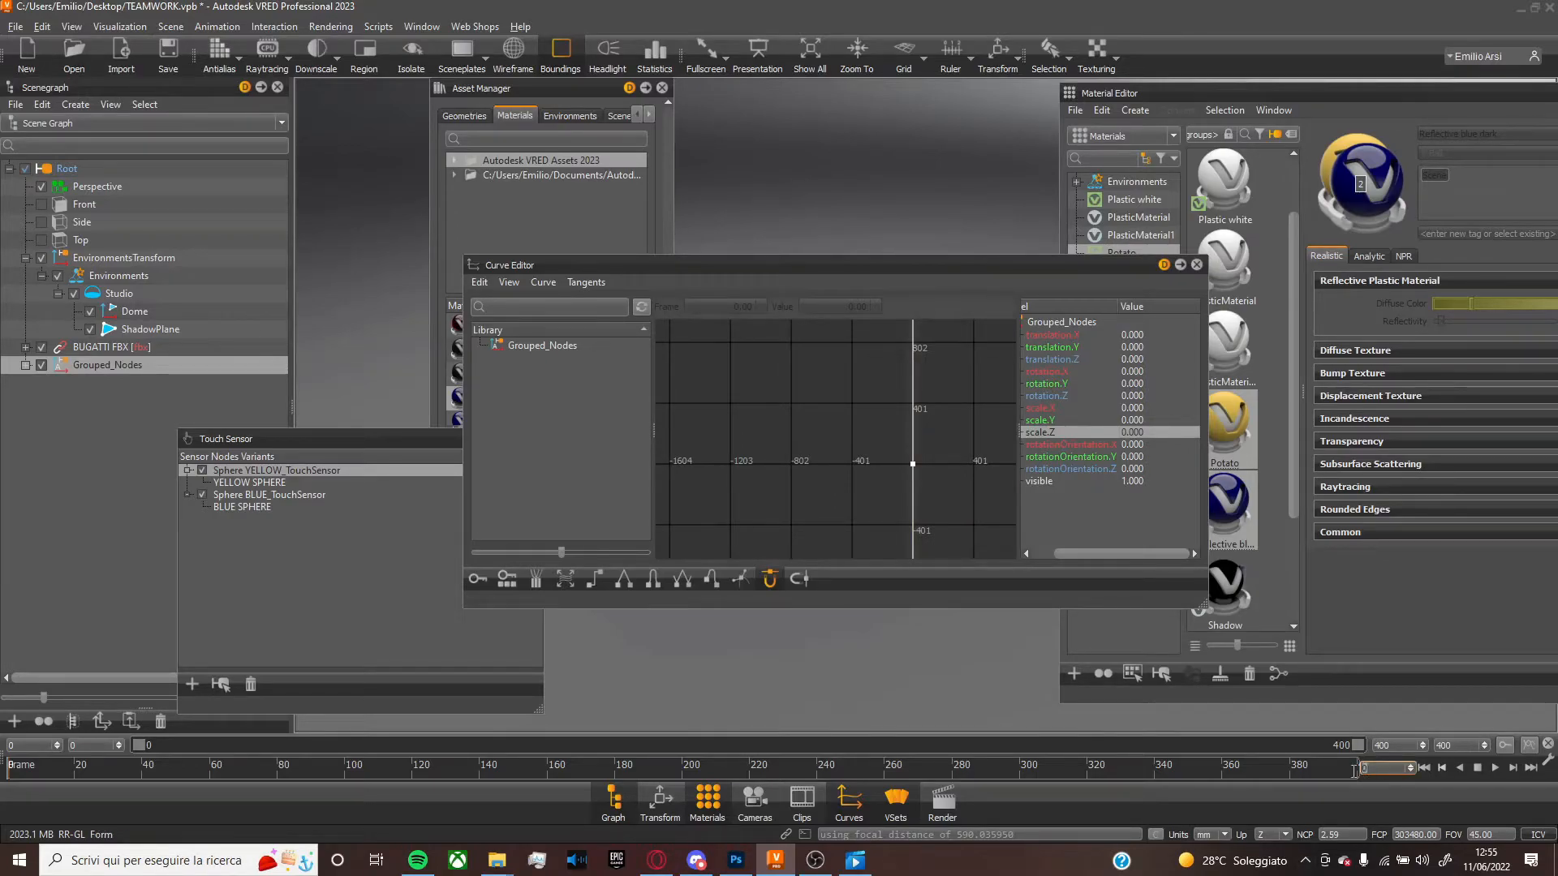
mouse_move(1353, 780)
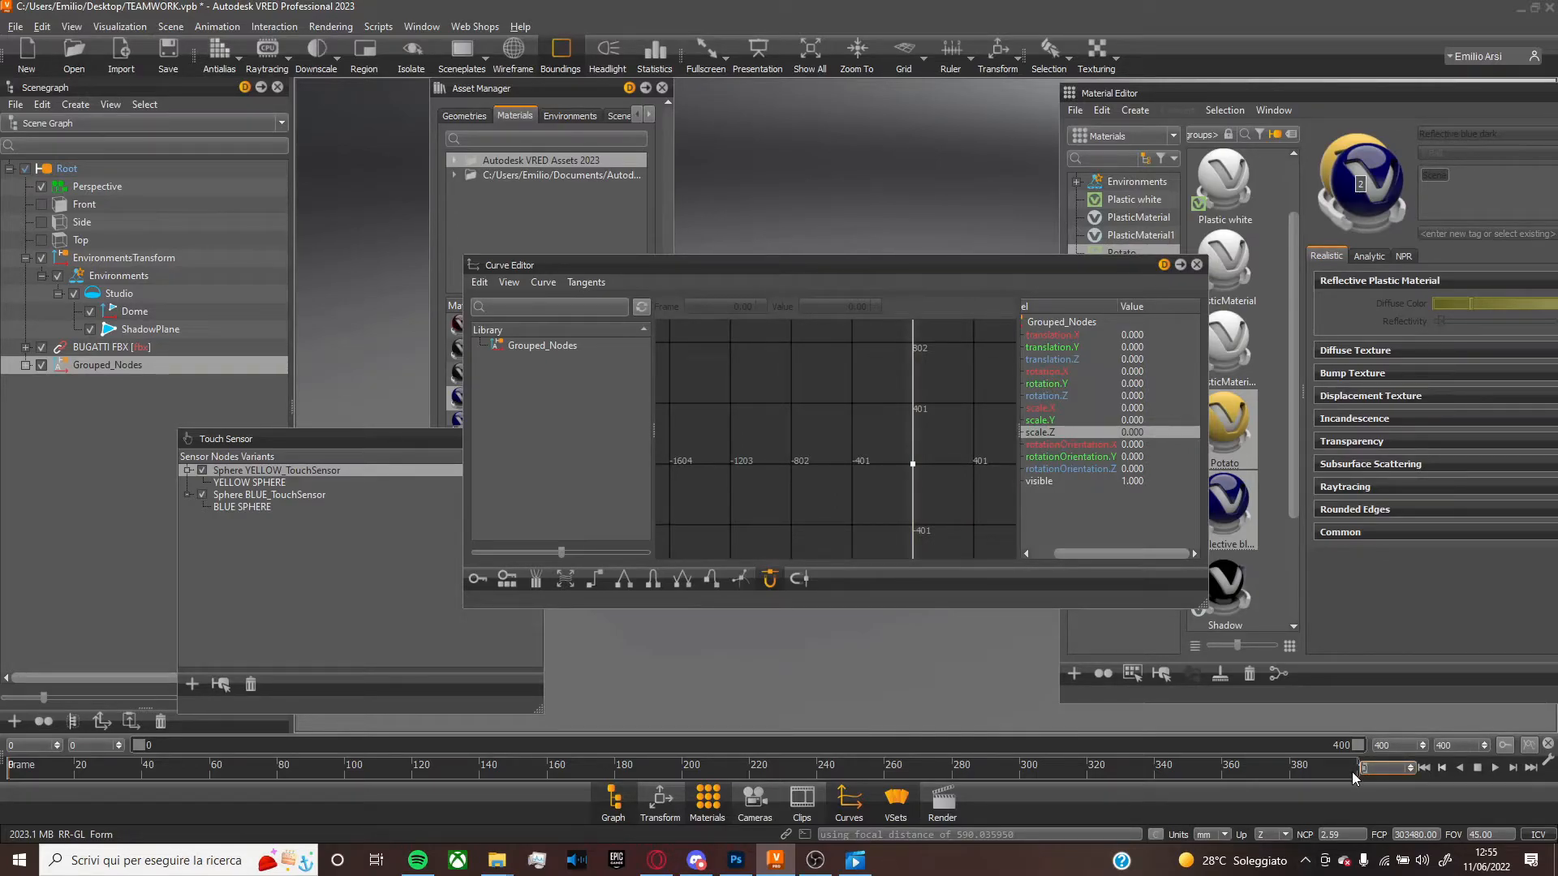
At frame 35 set Grouped_Nodes scale X/Y/Z to 1, giving a grow-in curve
text(35)
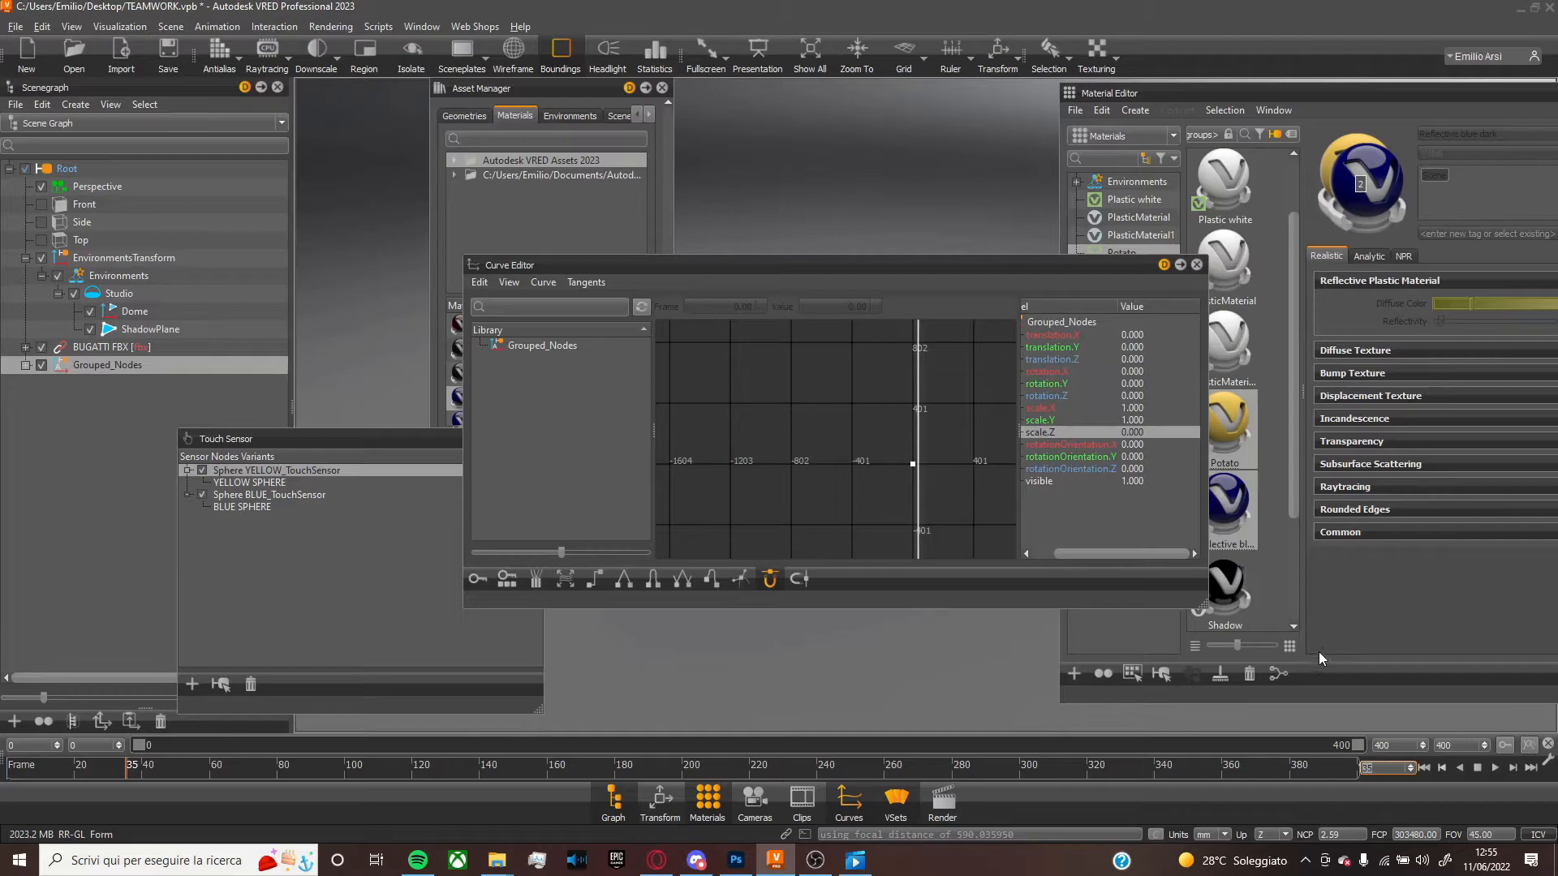
mouse_move(1126, 408)
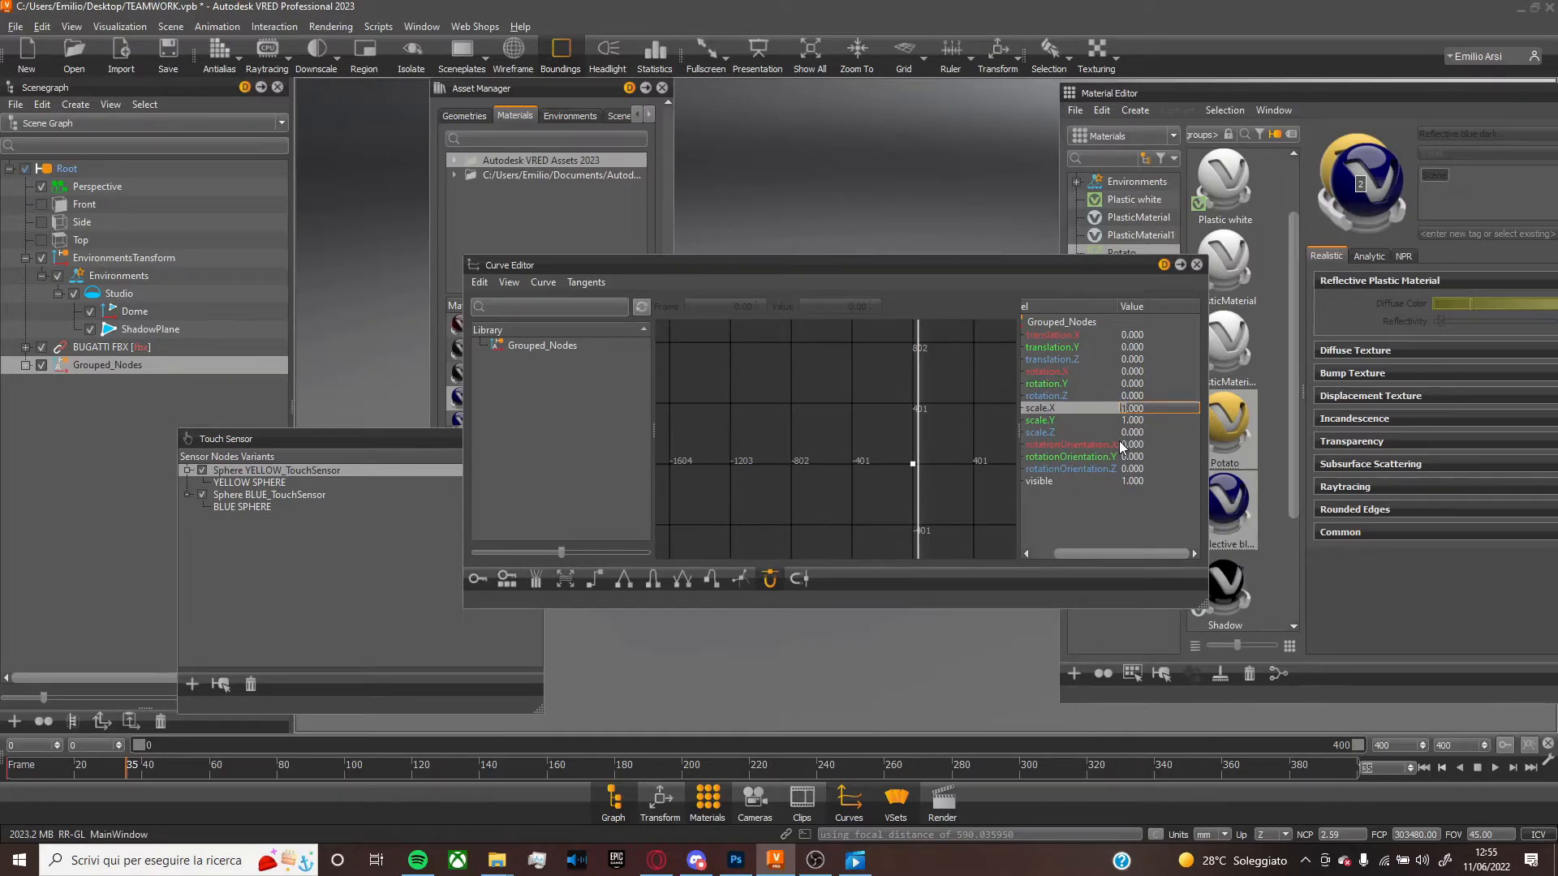
click(1041, 432)
text(1.000)
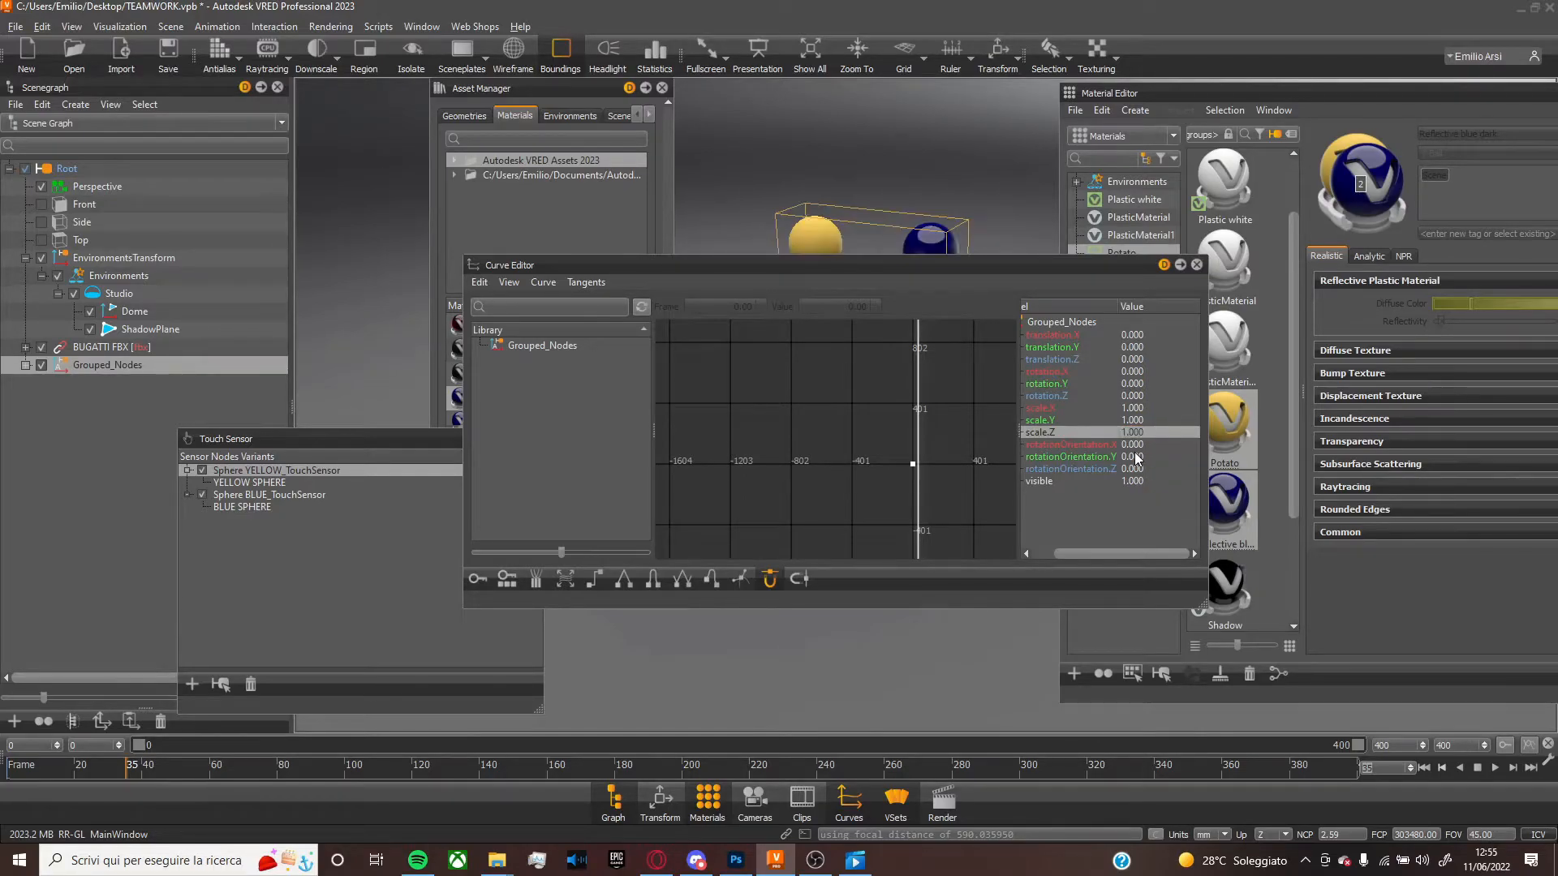
mouse_move(507, 578)
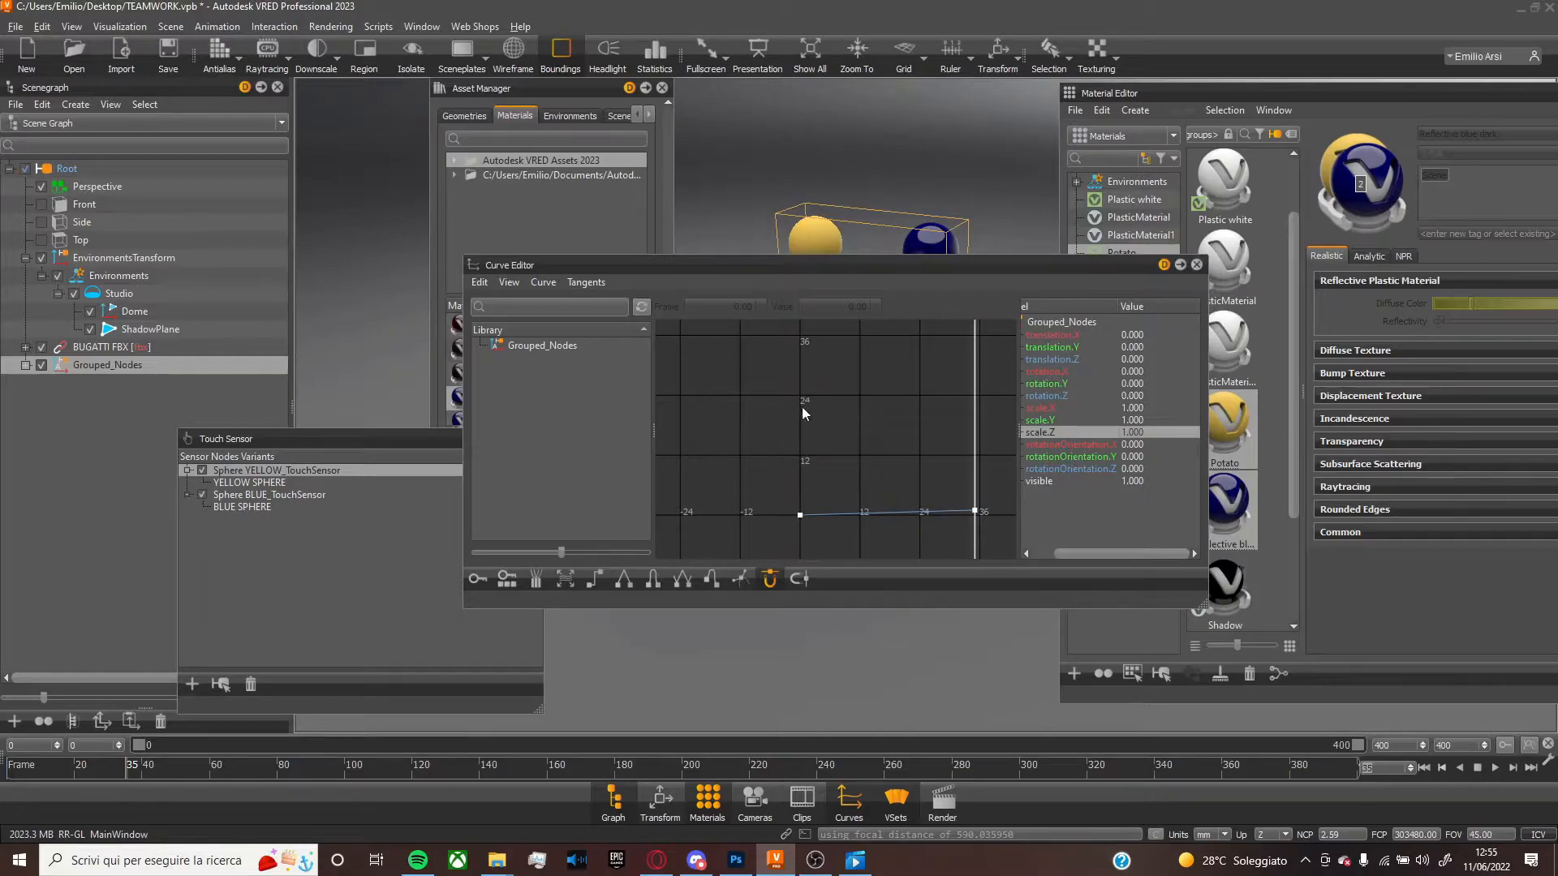
mouse_move(808, 374)
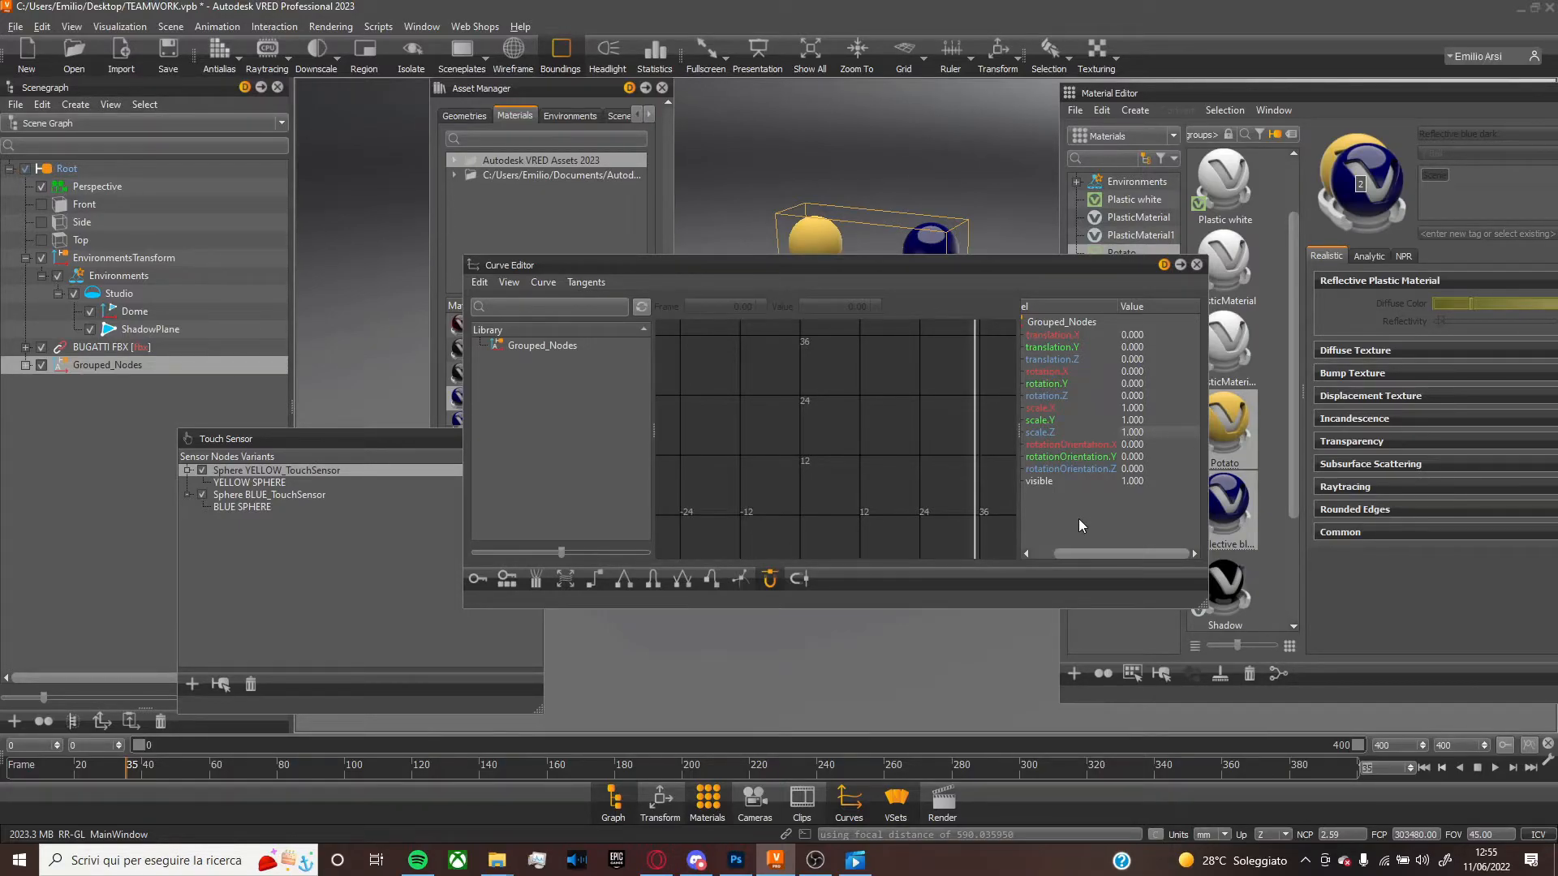
click(542, 344)
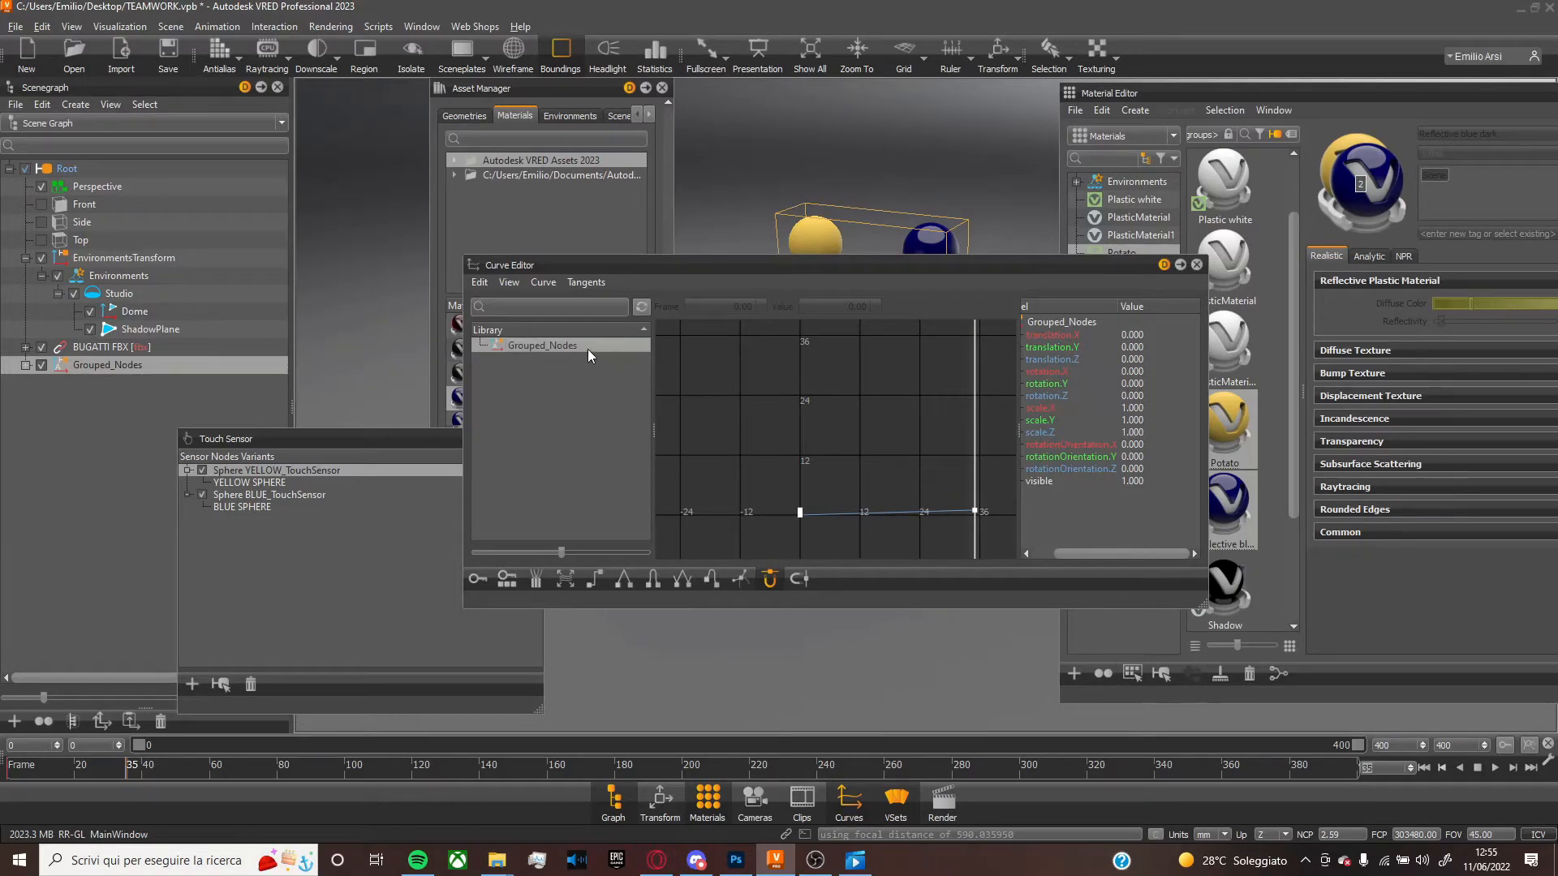
mouse_move(584, 388)
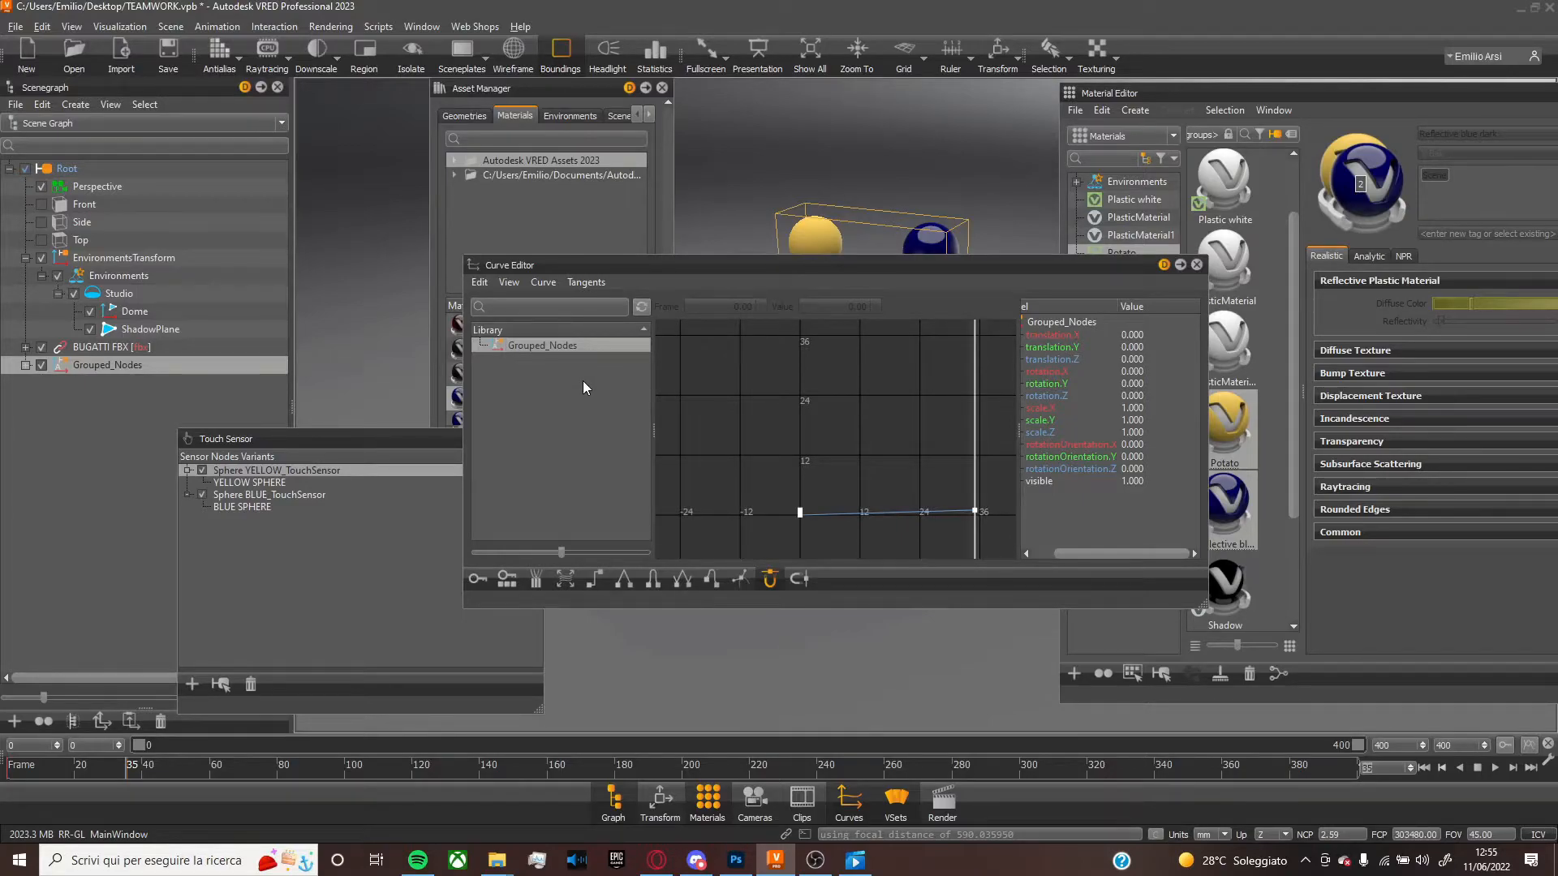
mouse_move(1113, 423)
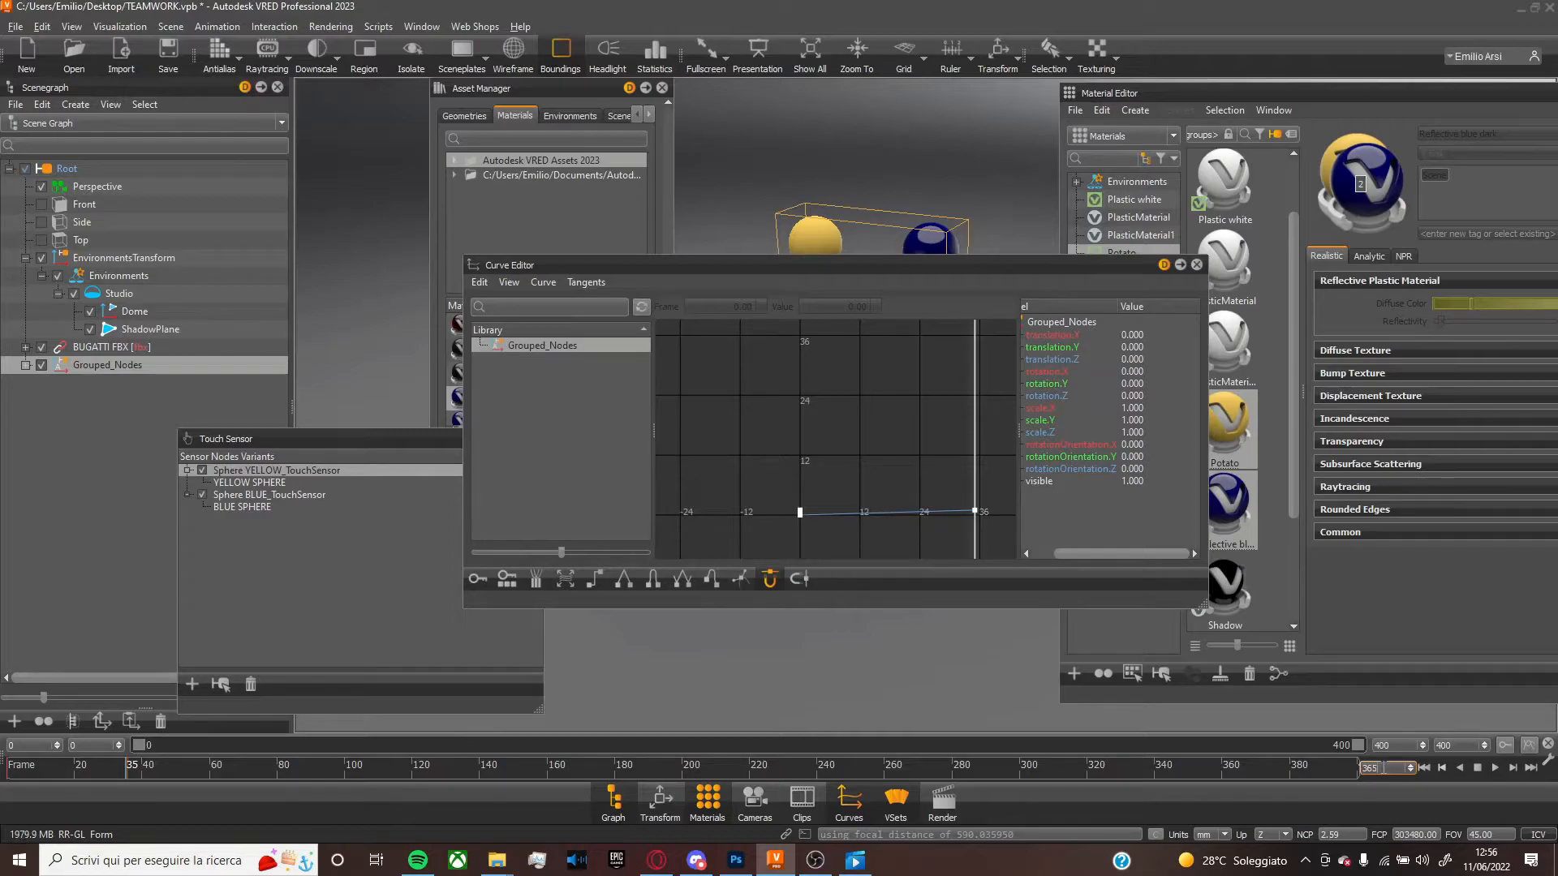
mouse_move(1217, 668)
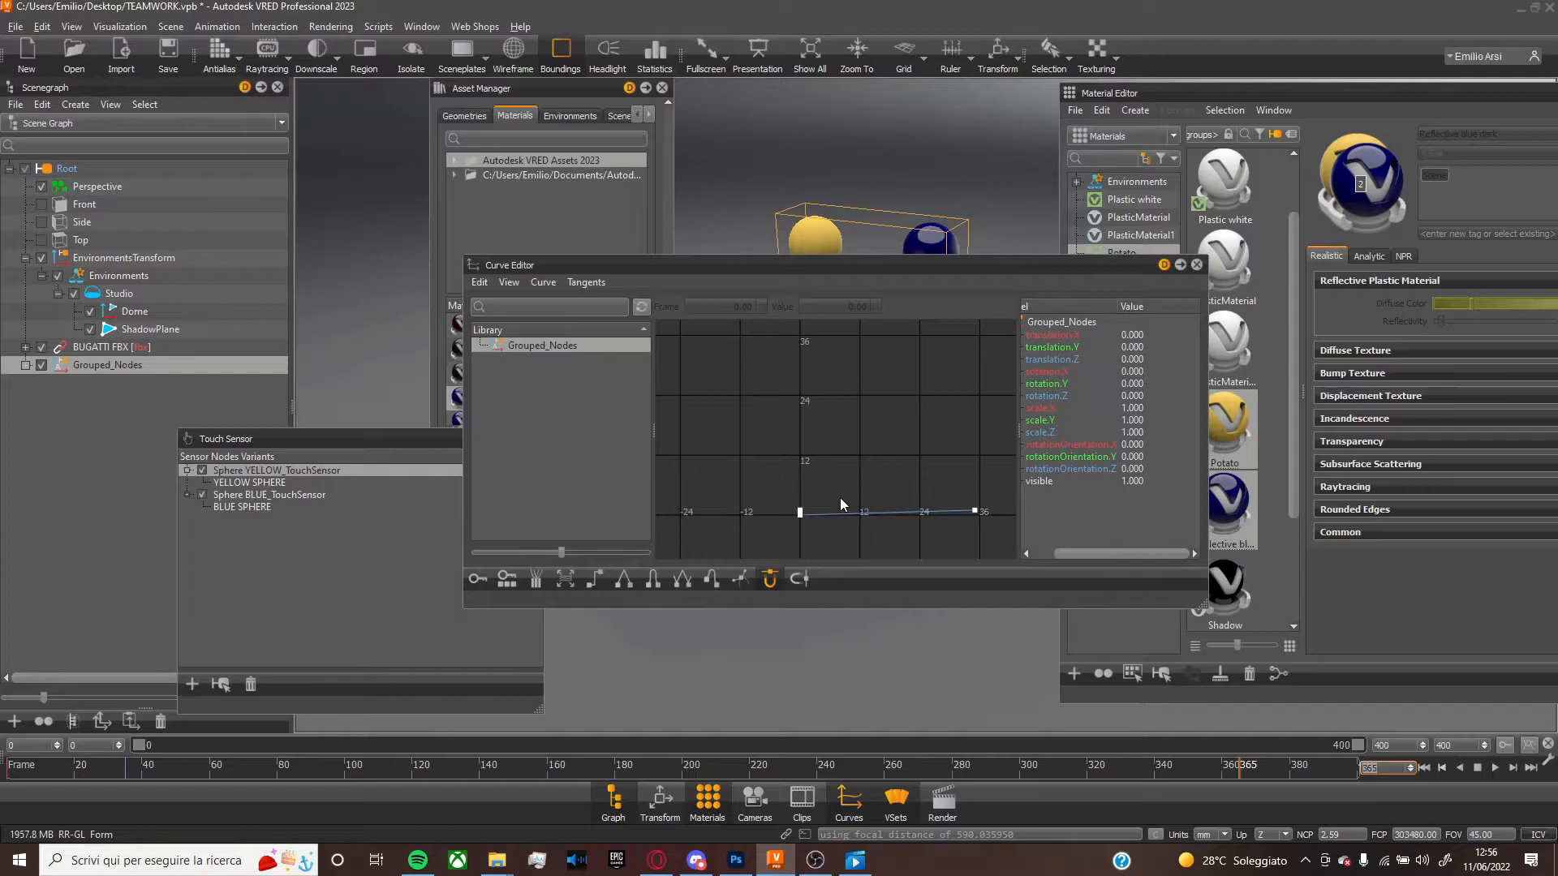
mouse_move(901, 482)
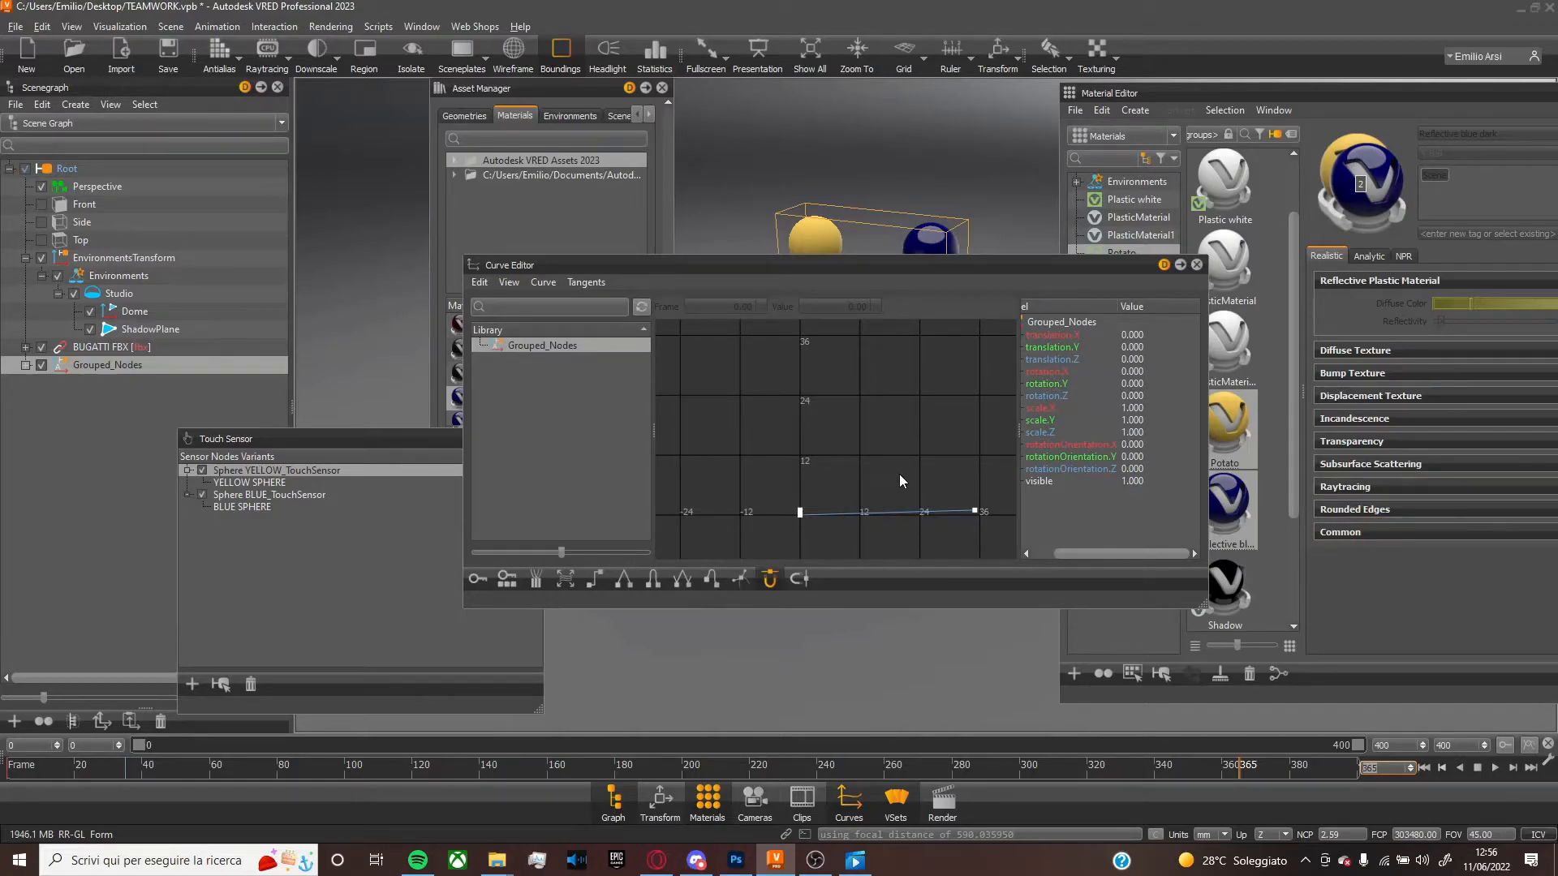
mouse_move(1103, 416)
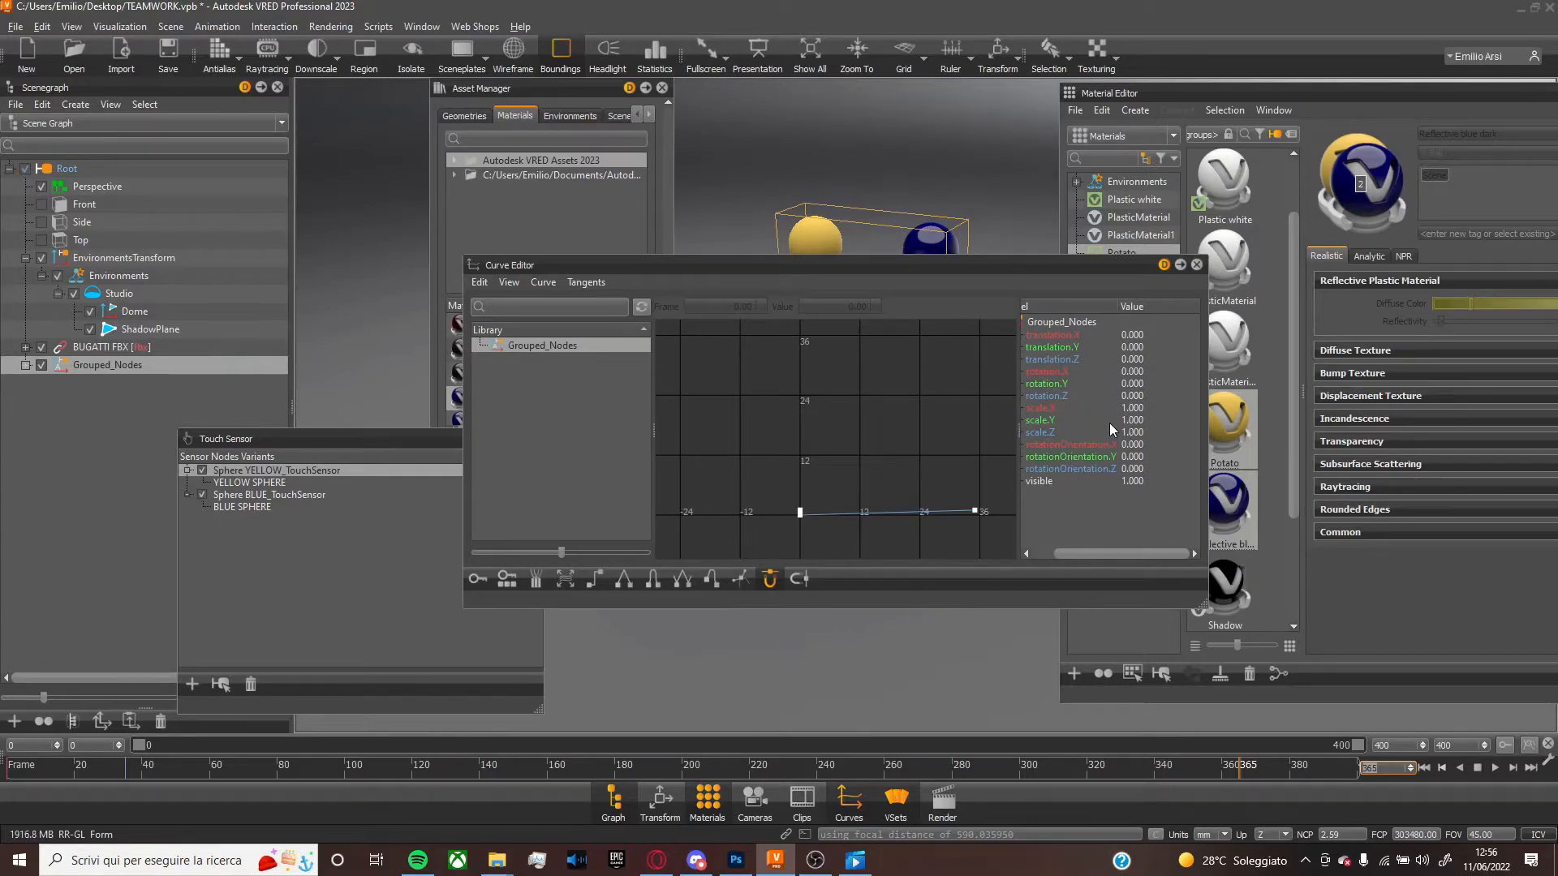
mouse_move(505, 579)
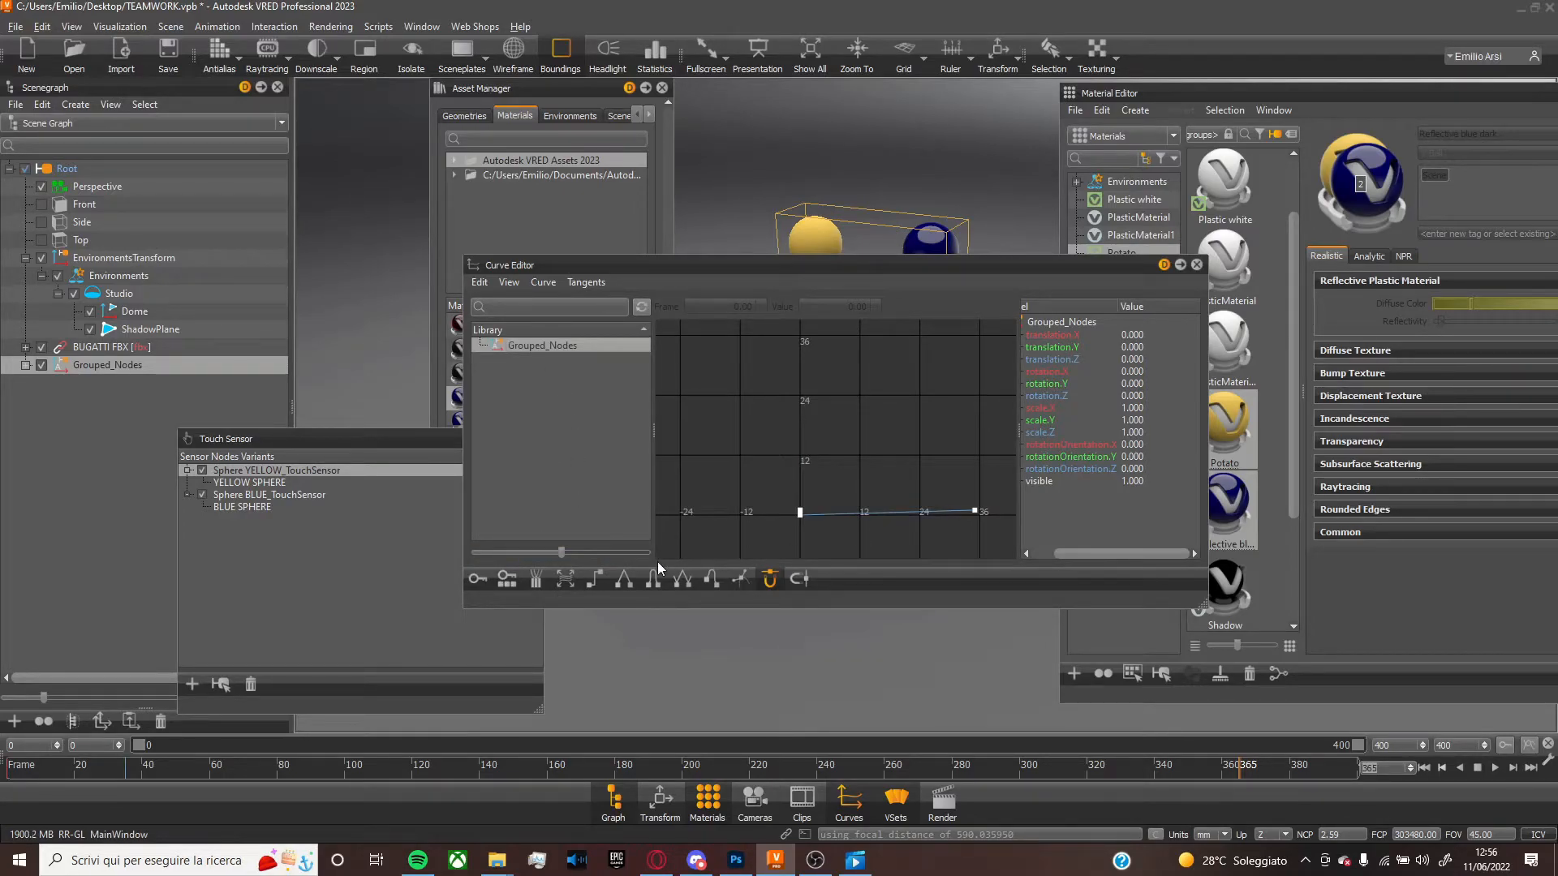
Move to frame 365 and select the scale.Z channel of Grouped_Nodes
click(542, 344)
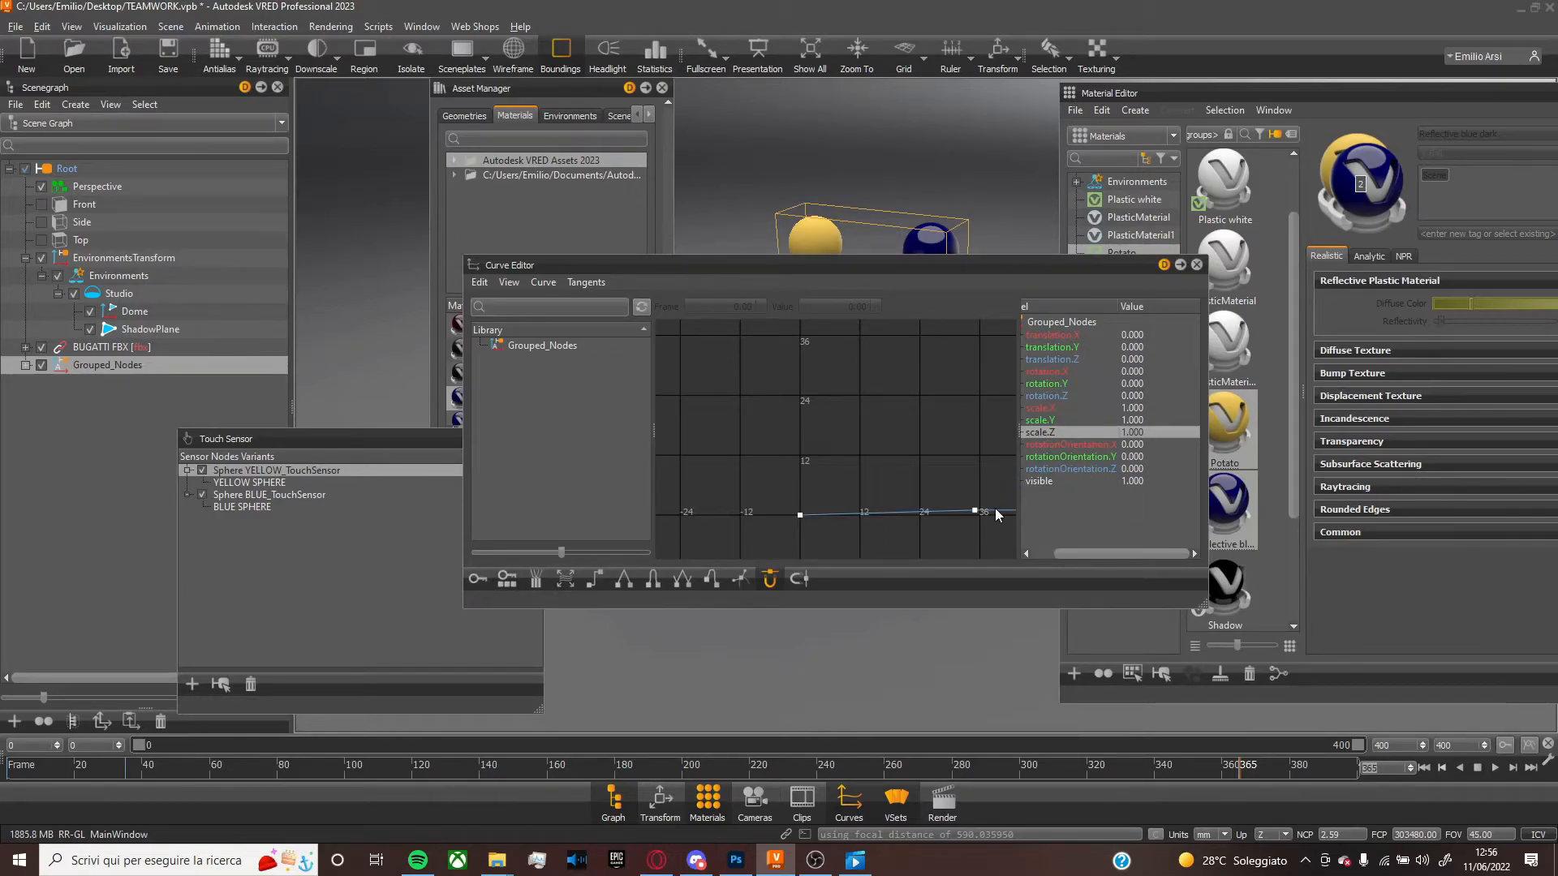
mouse_move(1133, 467)
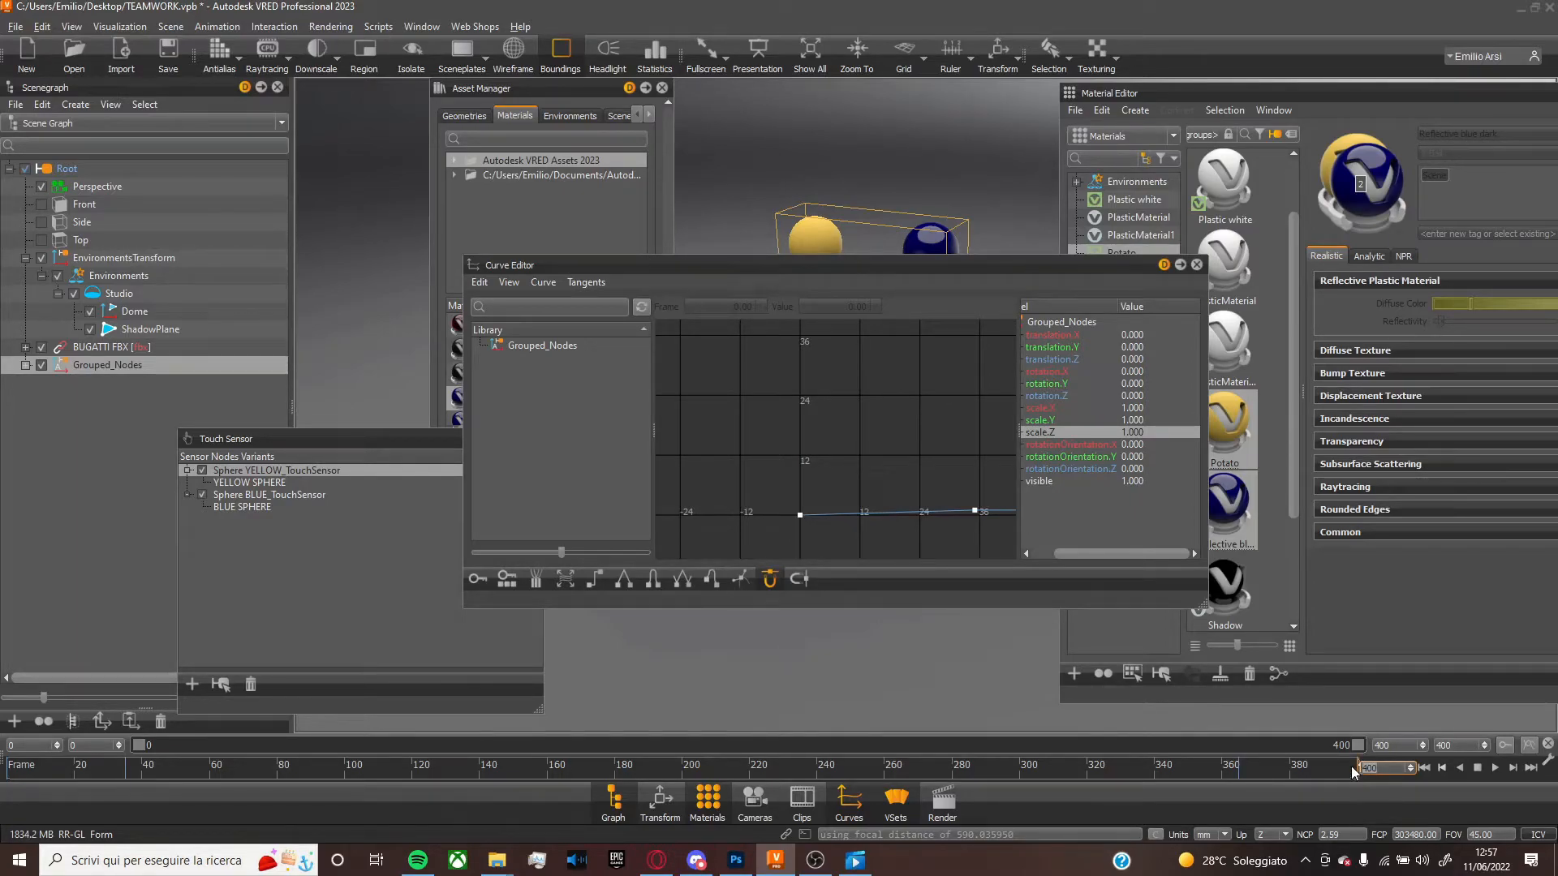
Move the current animation frame to the end, frame 400, for the Z-scale key
click(1040, 407)
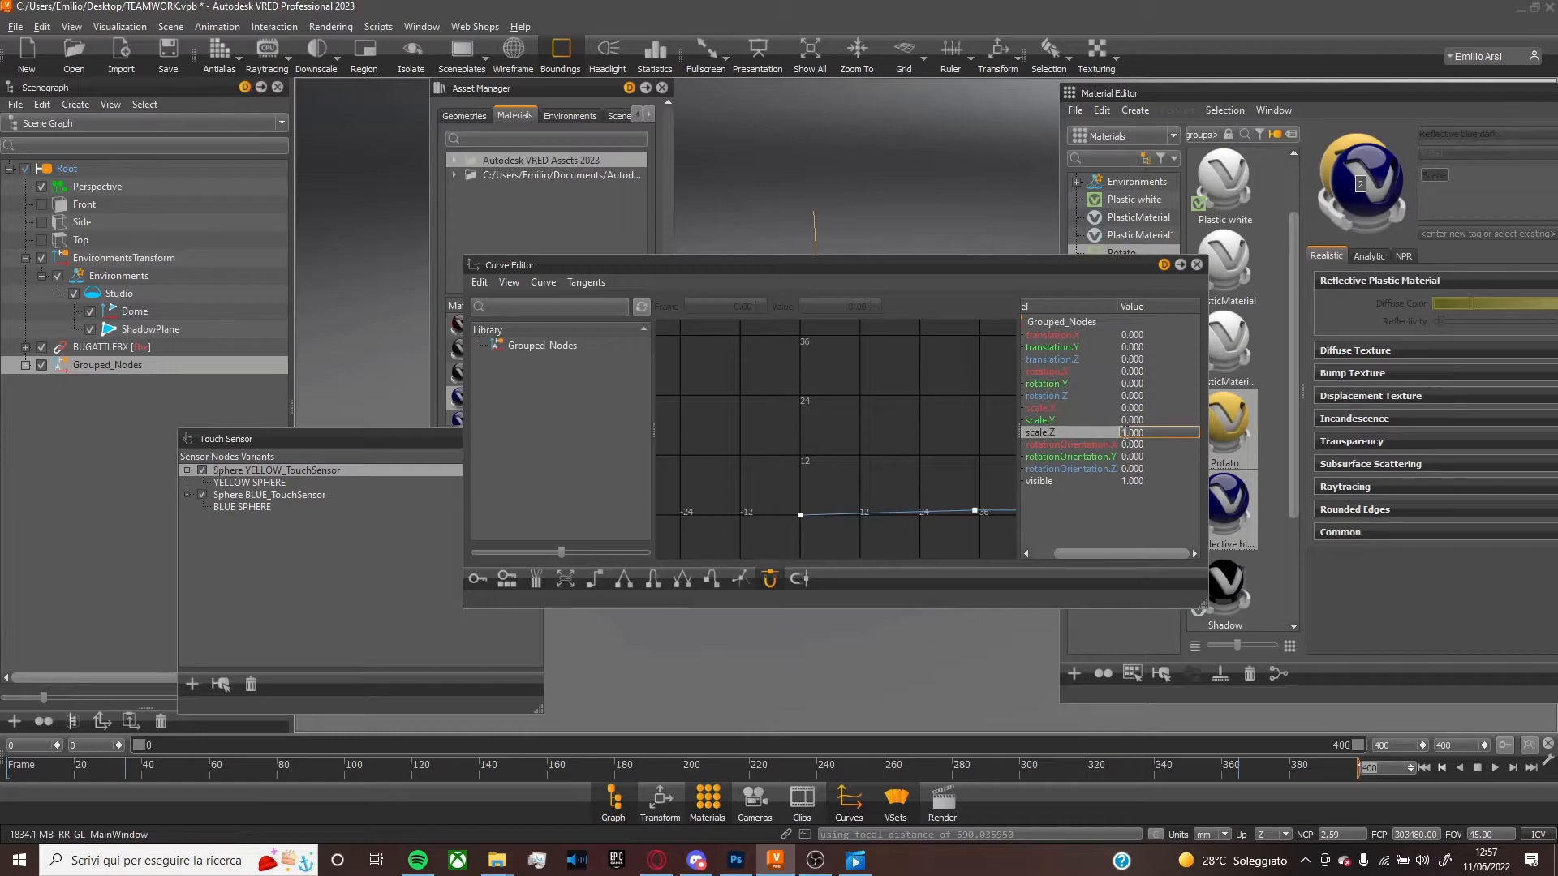
mouse_move(1128, 458)
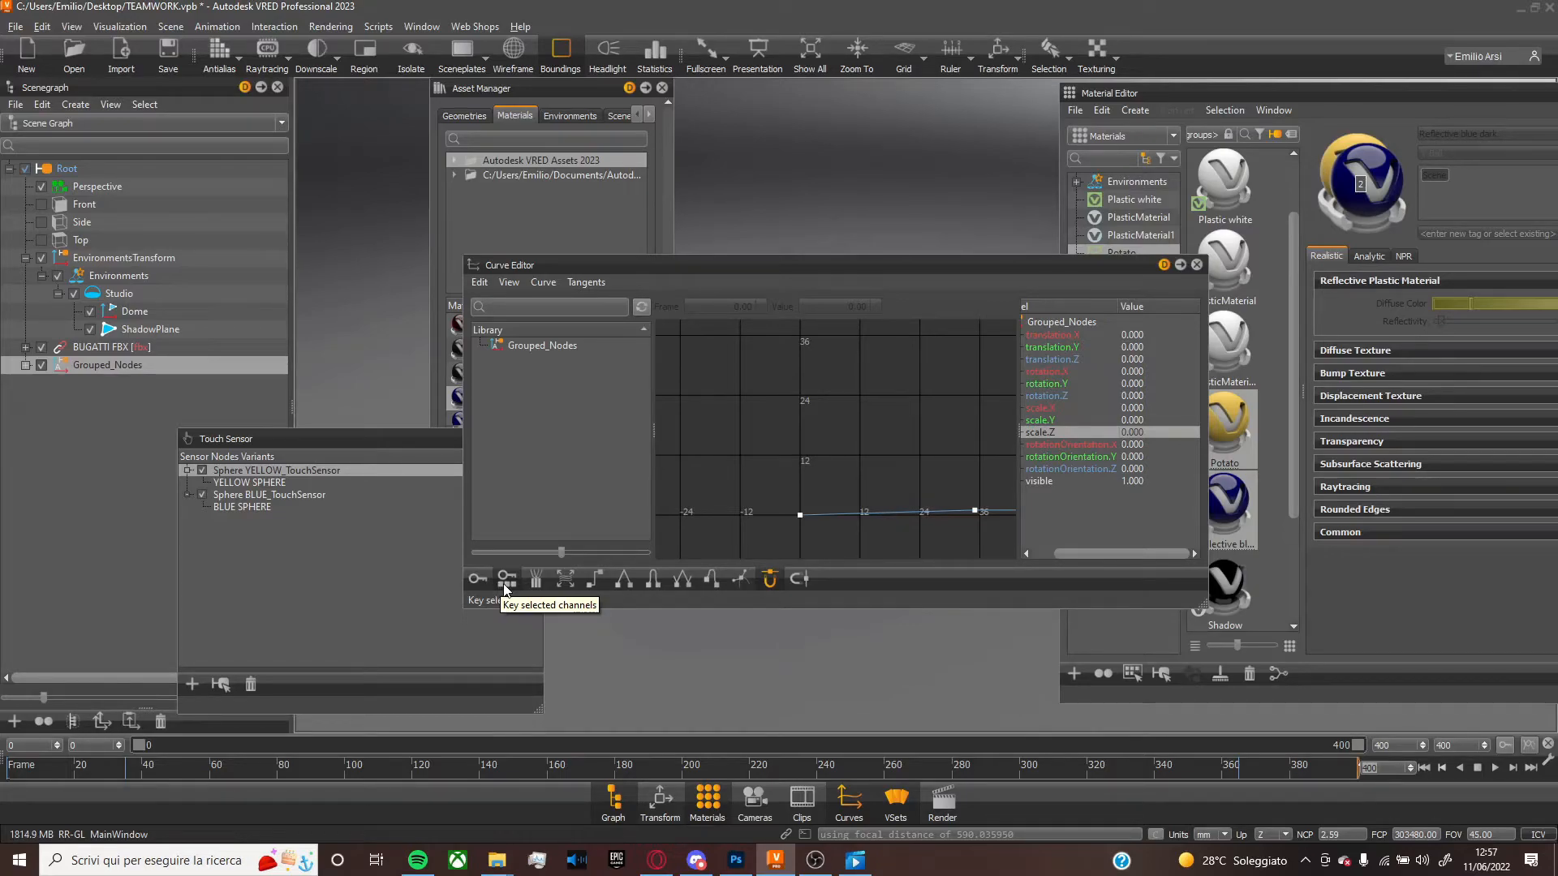
mouse_move(778, 466)
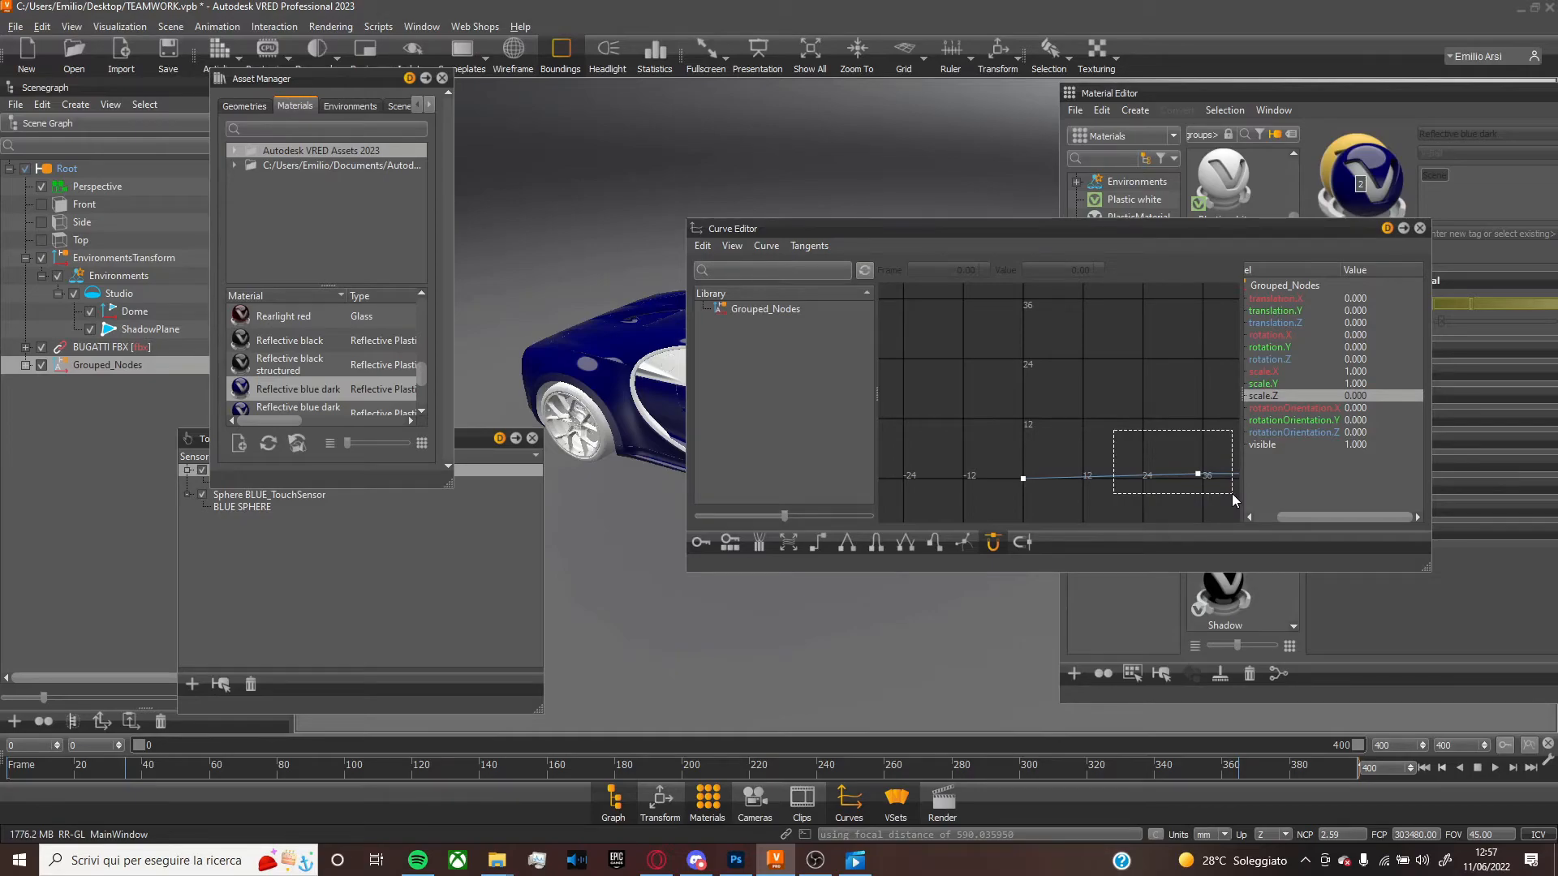
Select the scale keyframes and give them flat tangents for ease in/out
click(1197, 475)
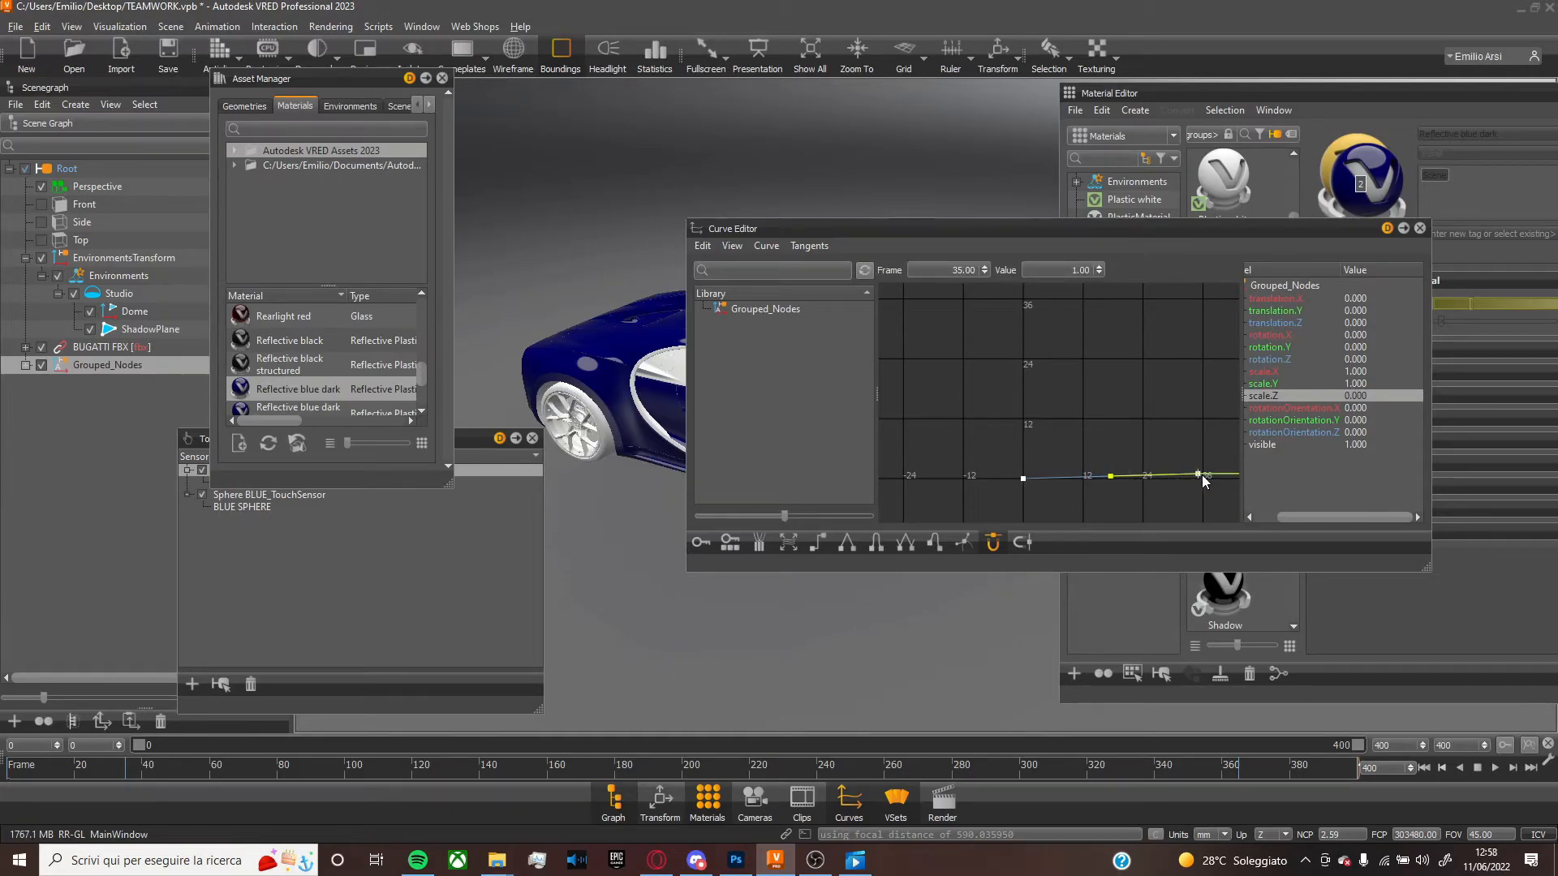
mouse_move(1200, 472)
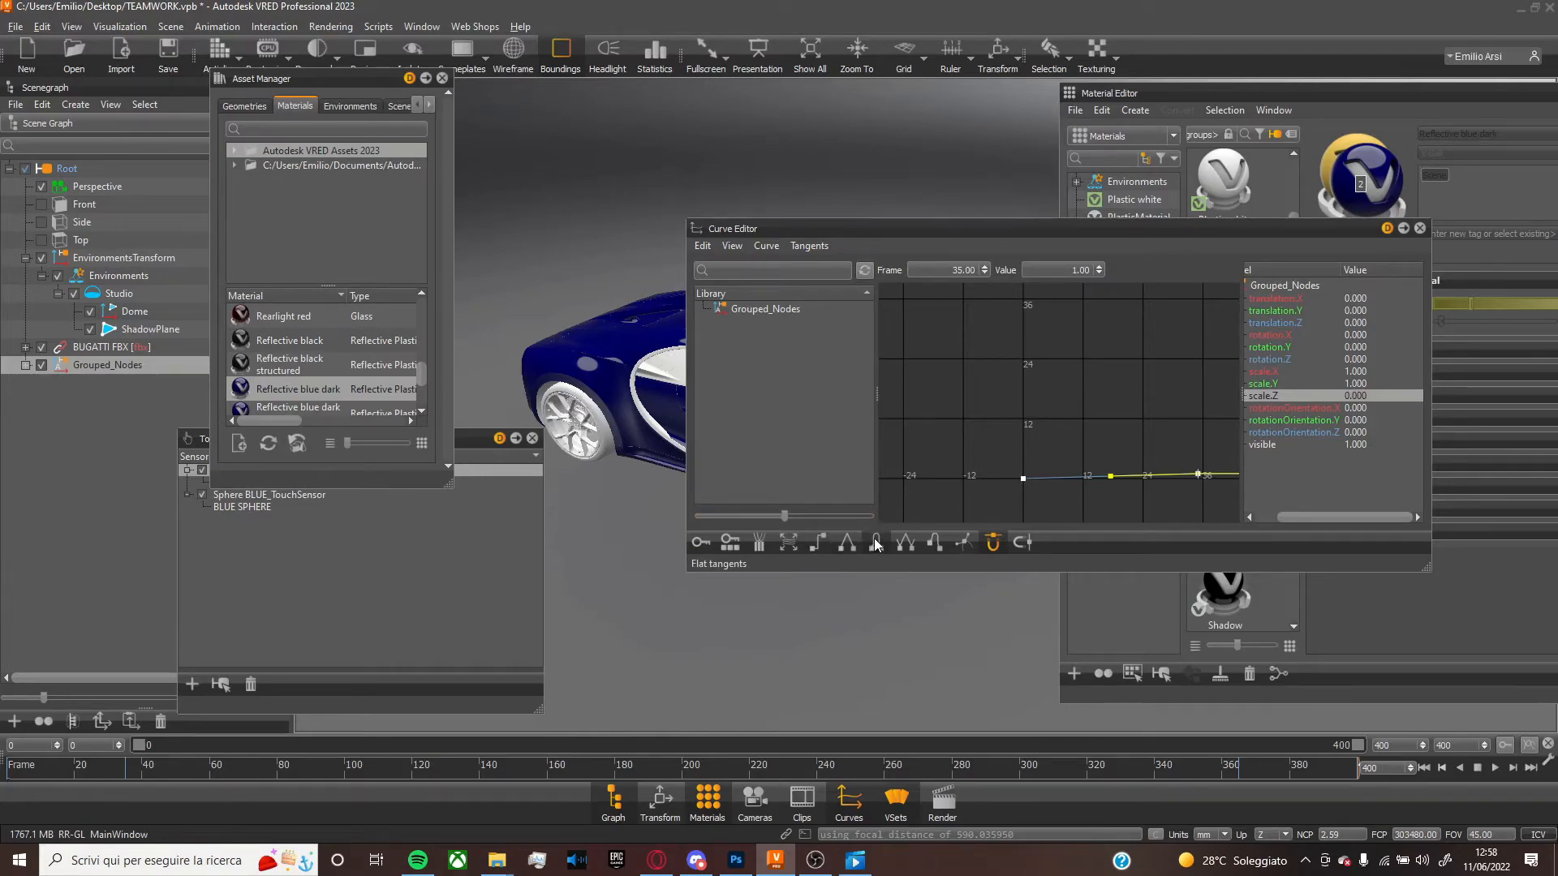
click(935, 542)
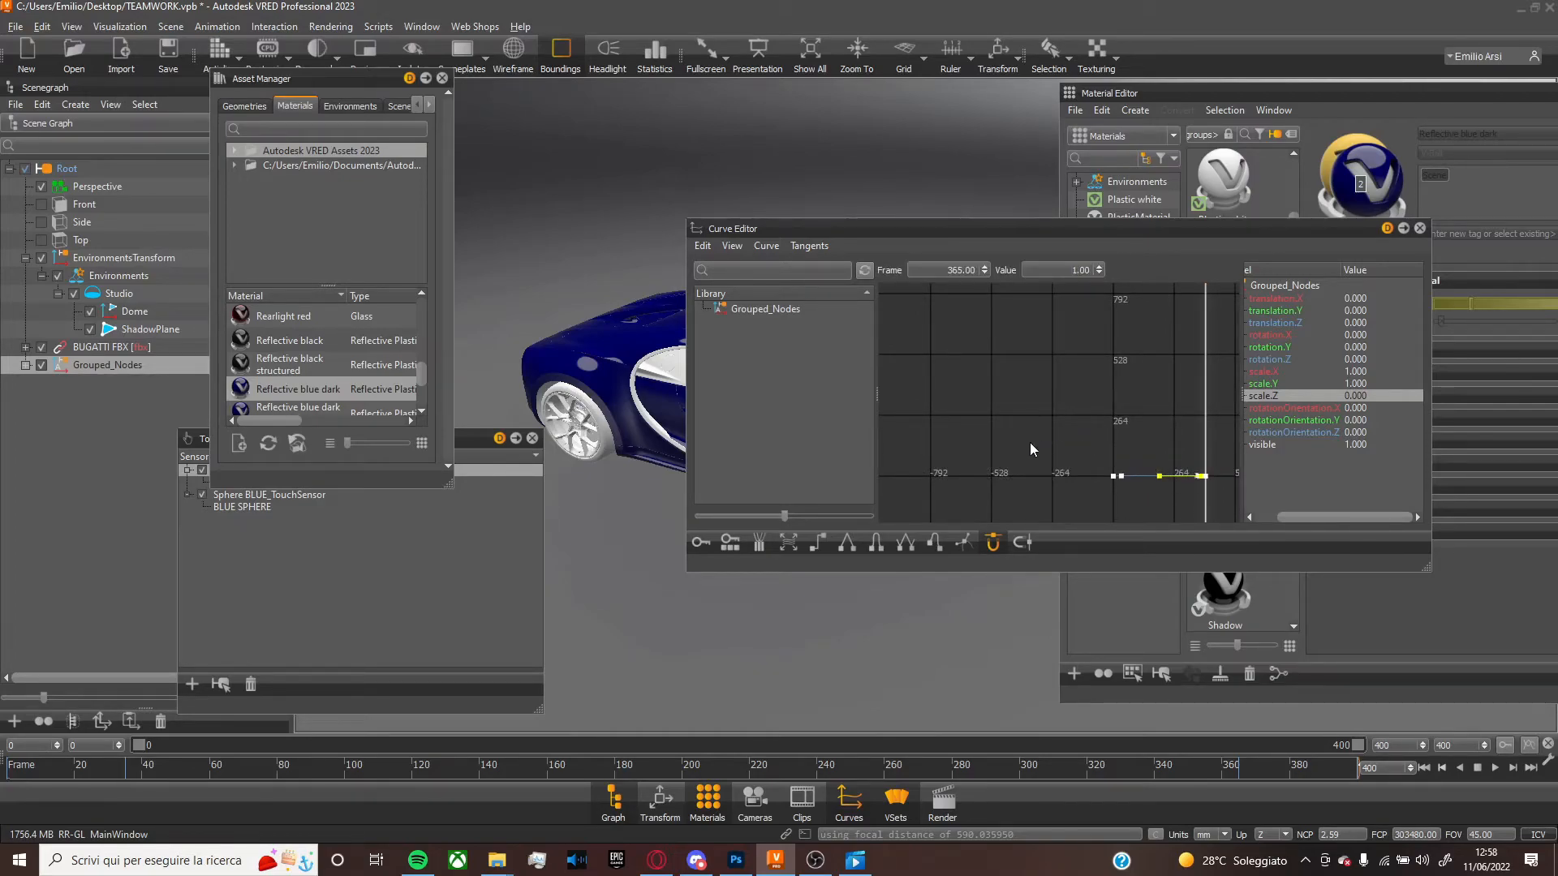
mouse_move(875, 542)
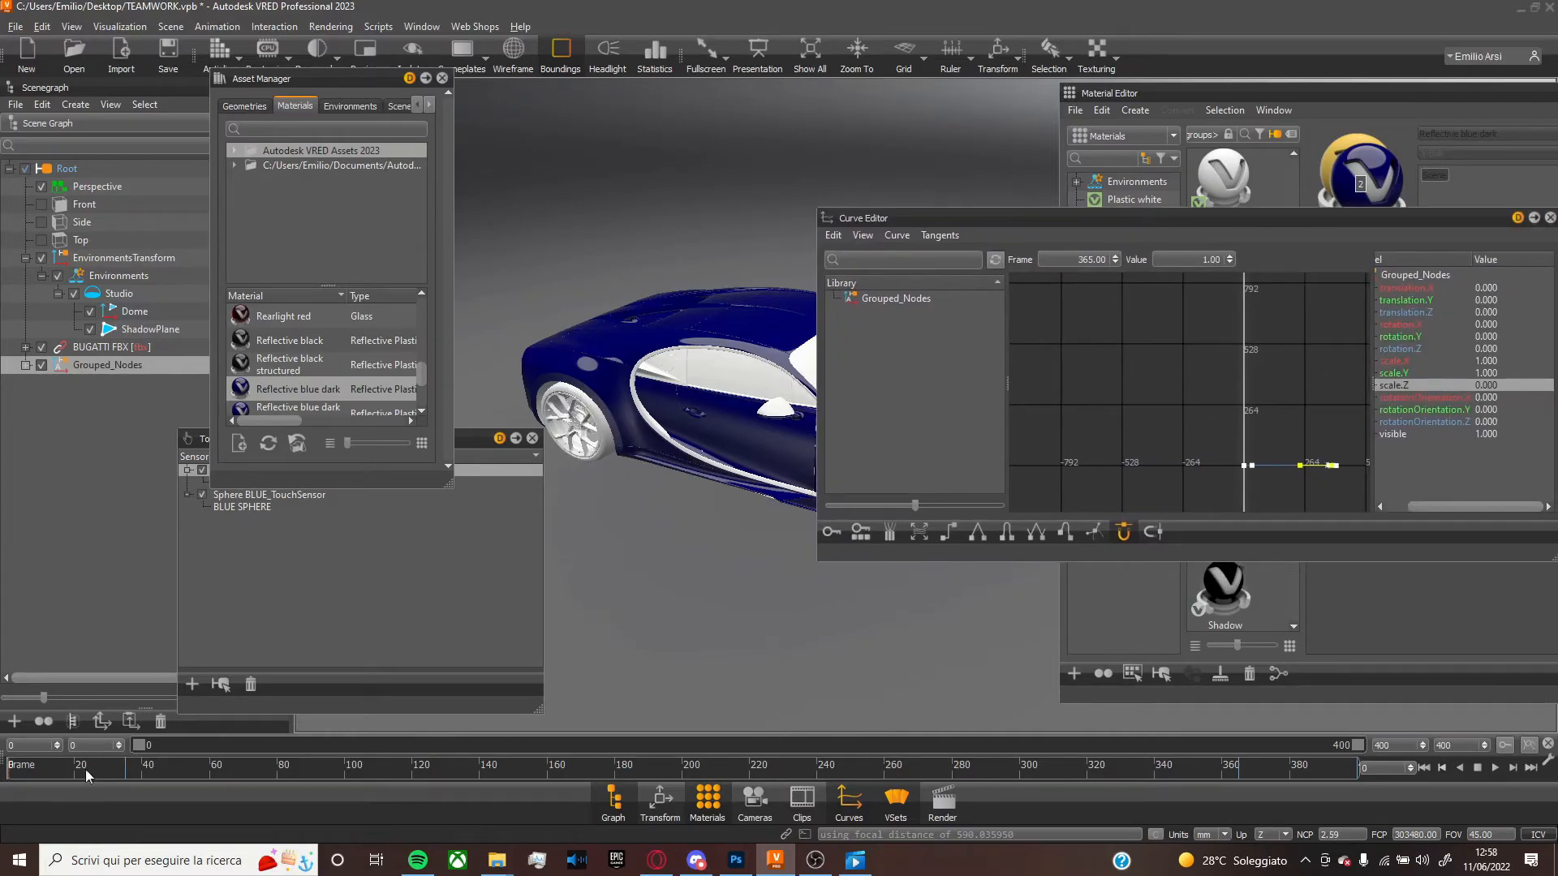
mouse_move(957, 302)
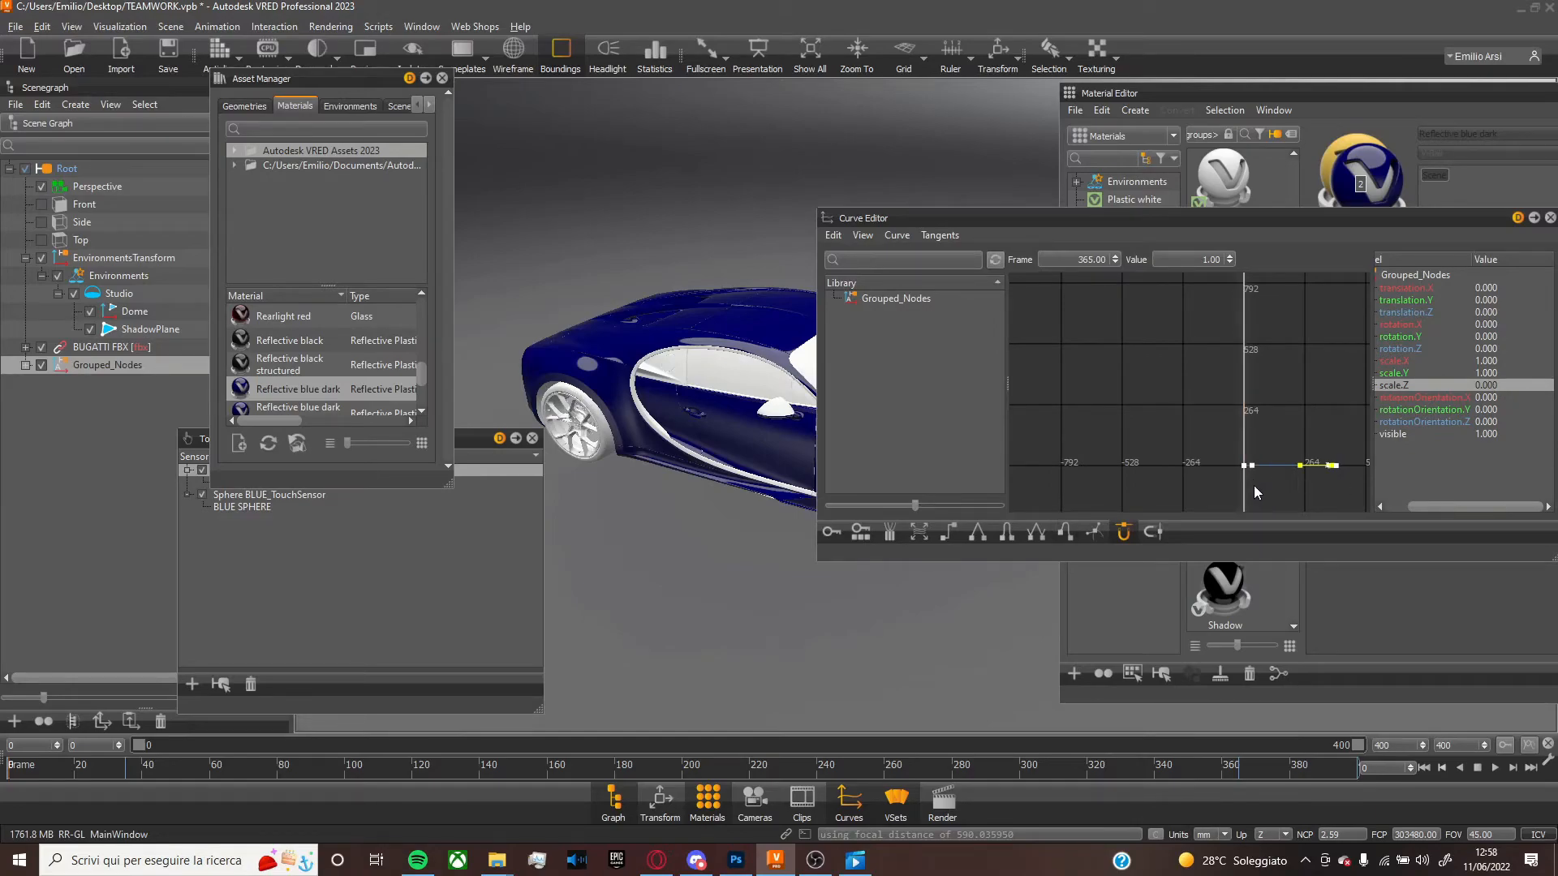
mouse_move(1006, 532)
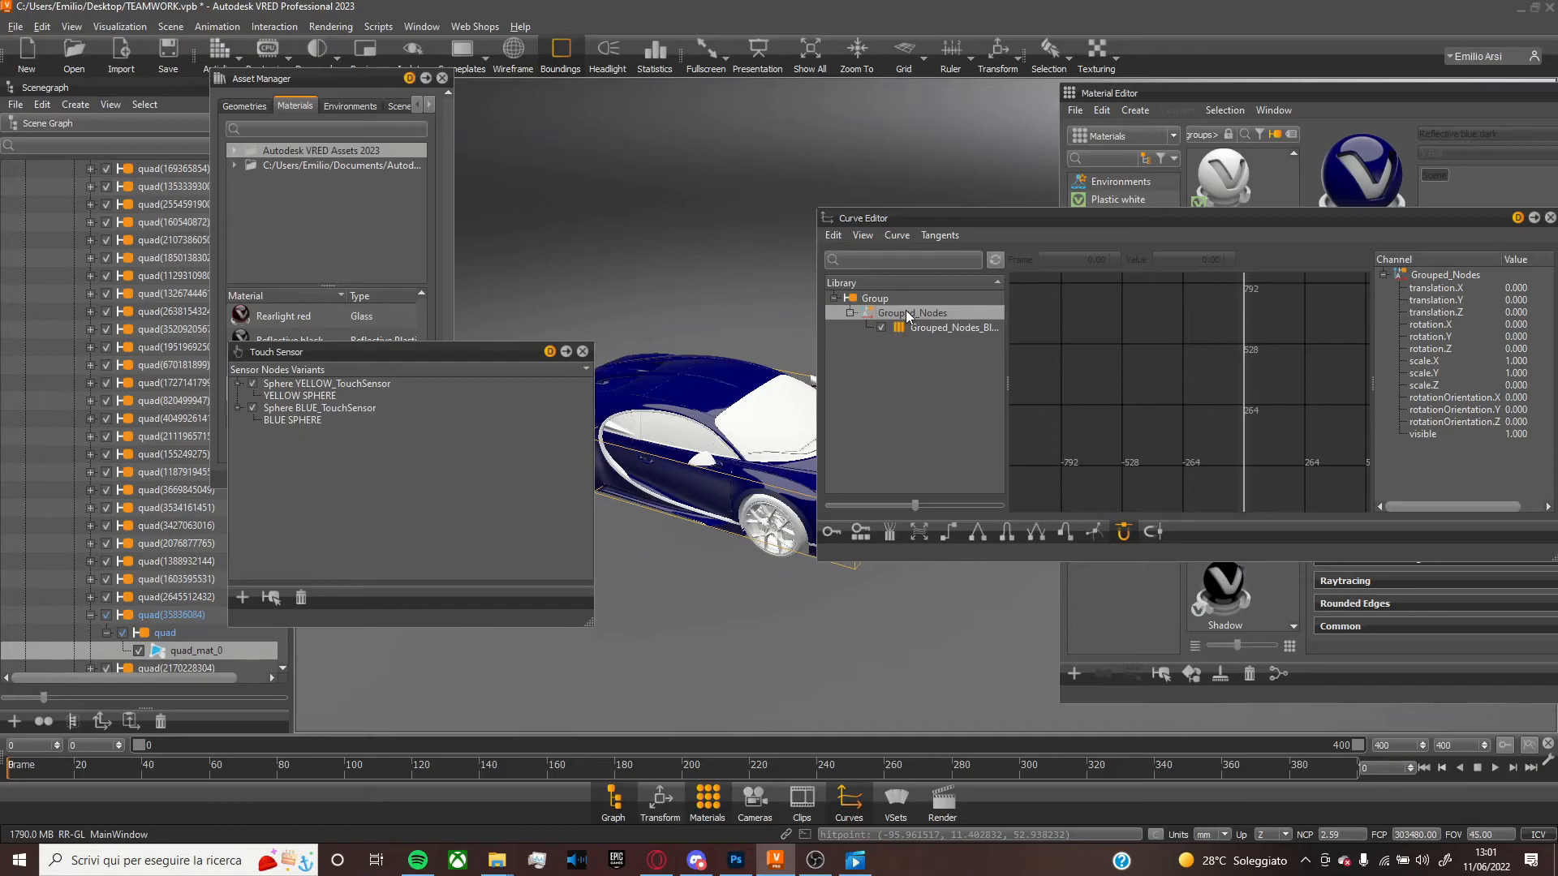
mouse_move(916, 230)
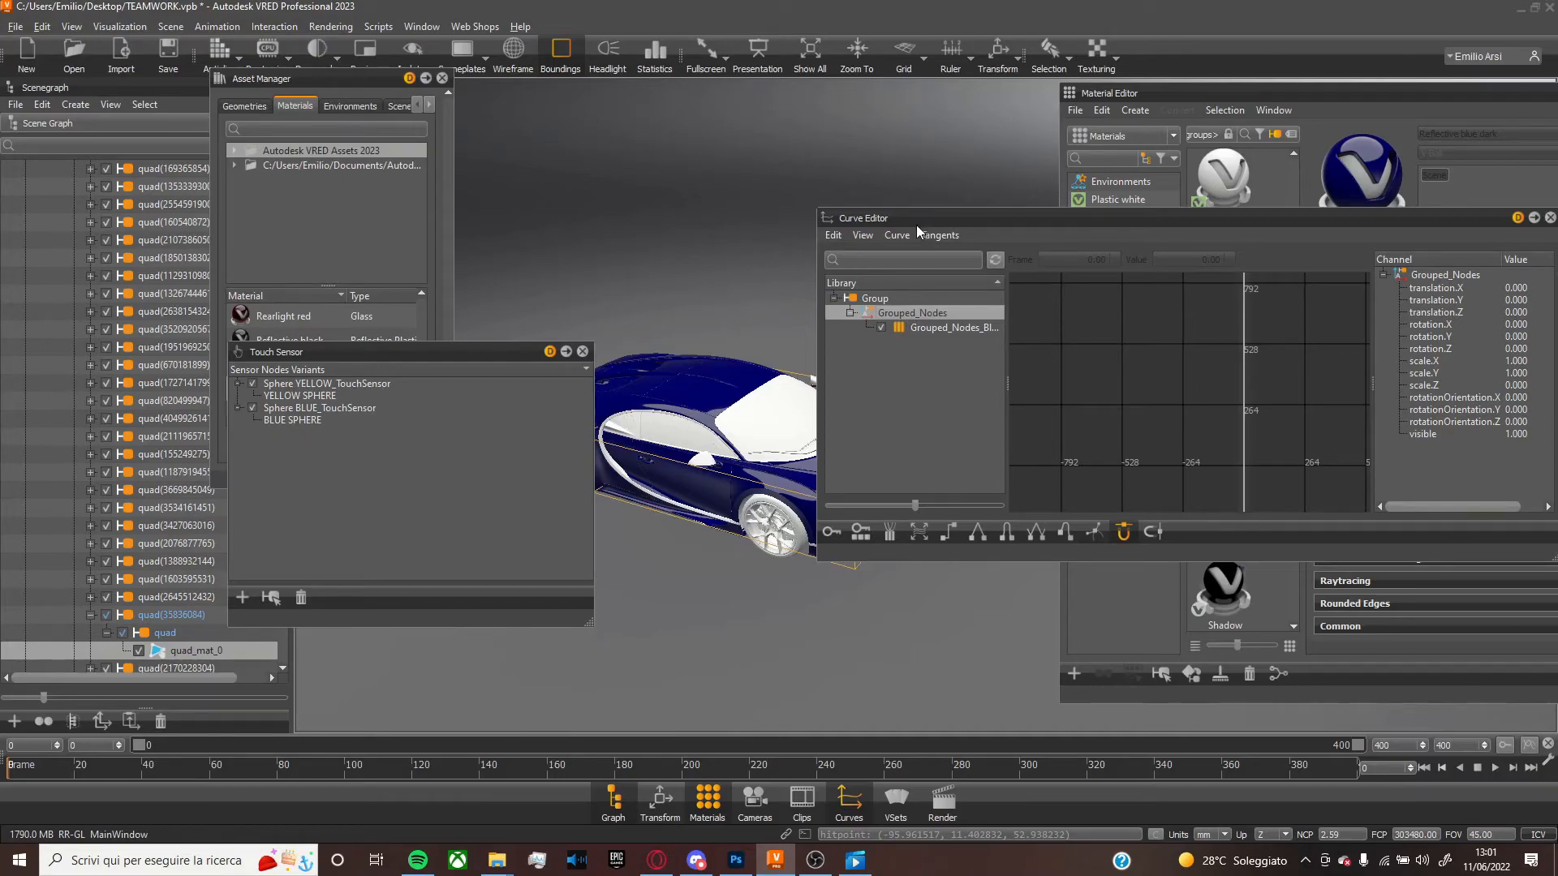
Select the Grouped_Nodes animation block in the Curve Editor library
click(895, 234)
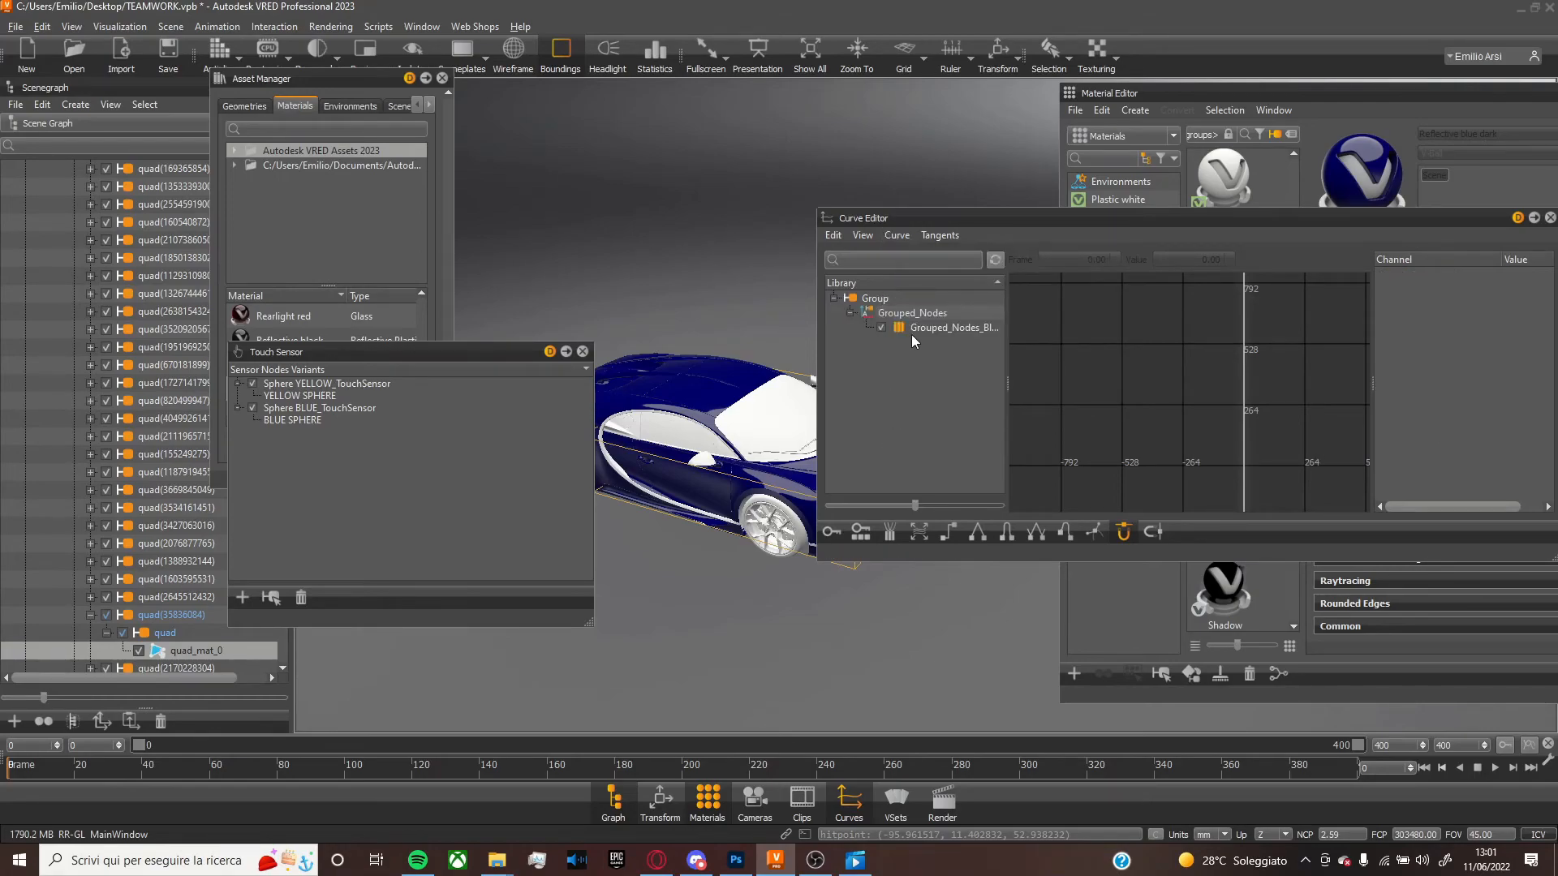
click(954, 328)
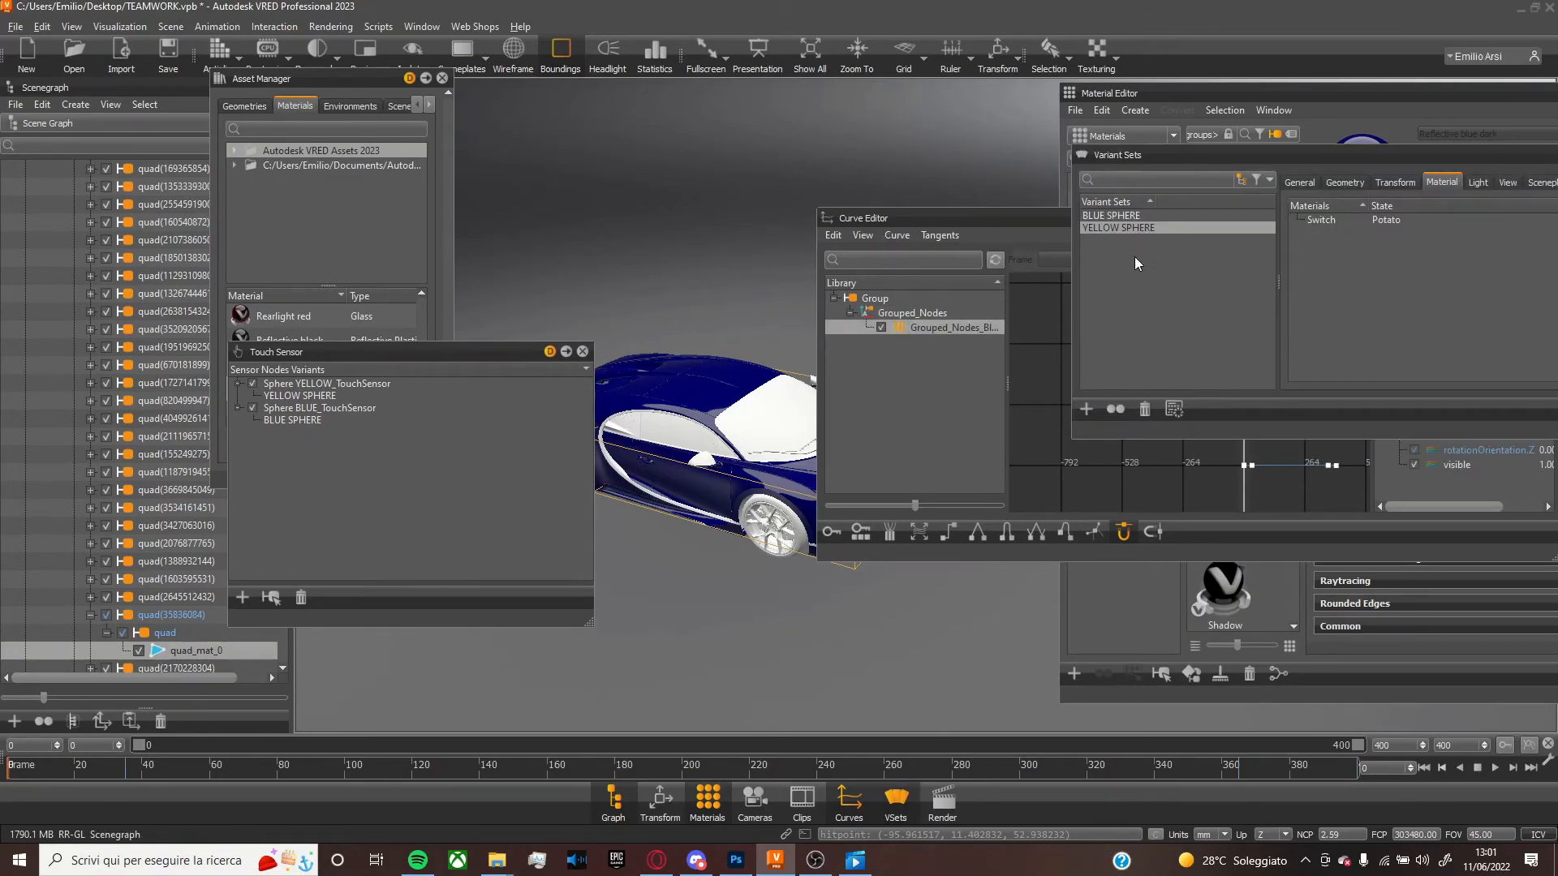
Create New Variant 1 and select it to hold the Grouped_Nodes_Block animation
click(1086, 409)
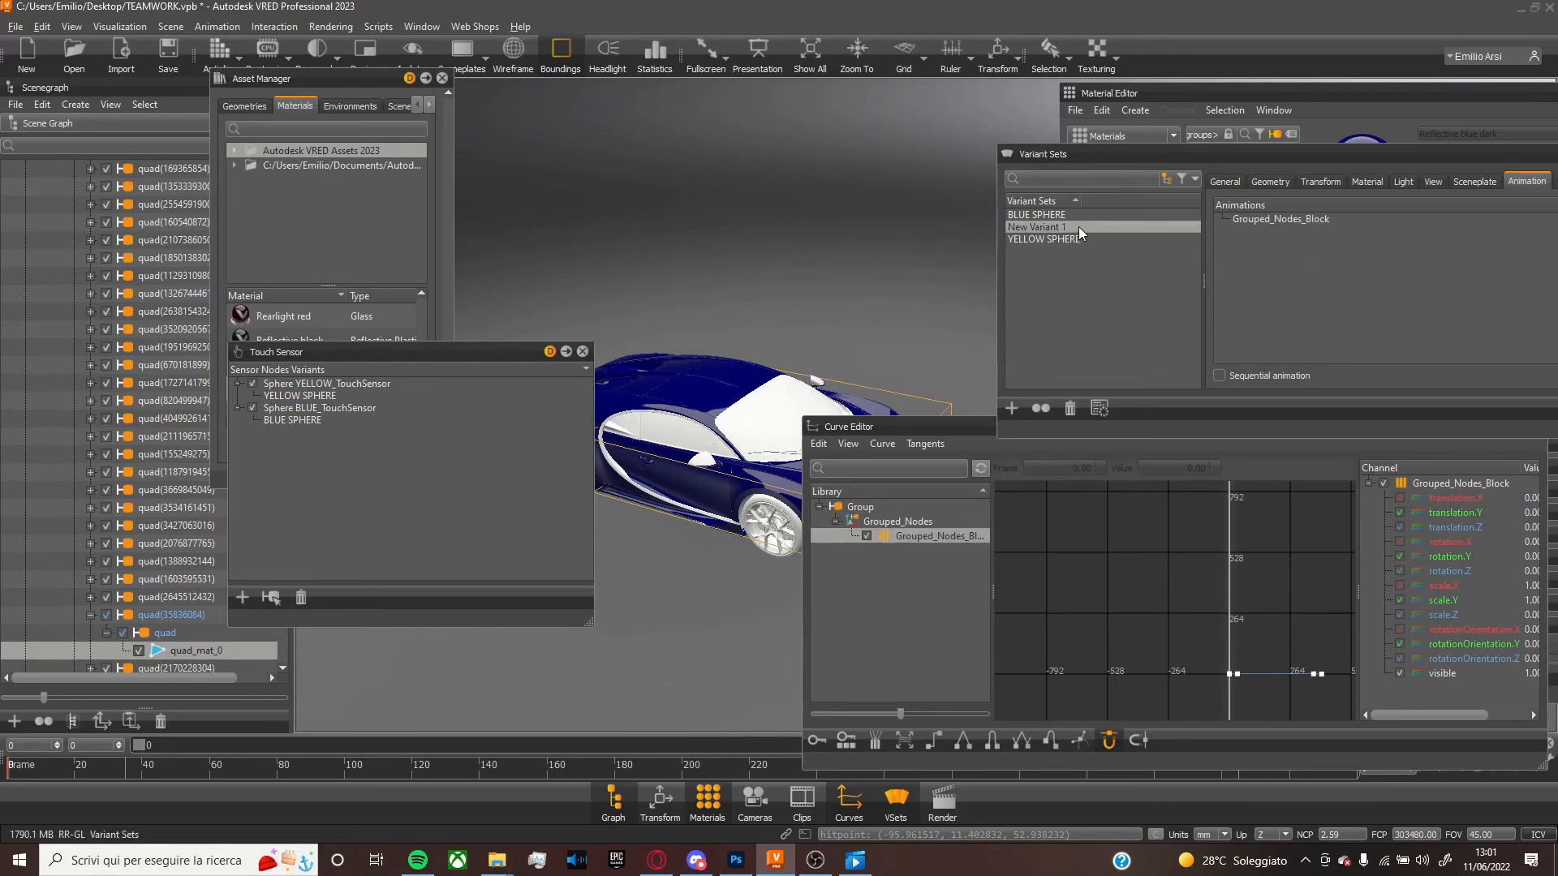
click(292, 419)
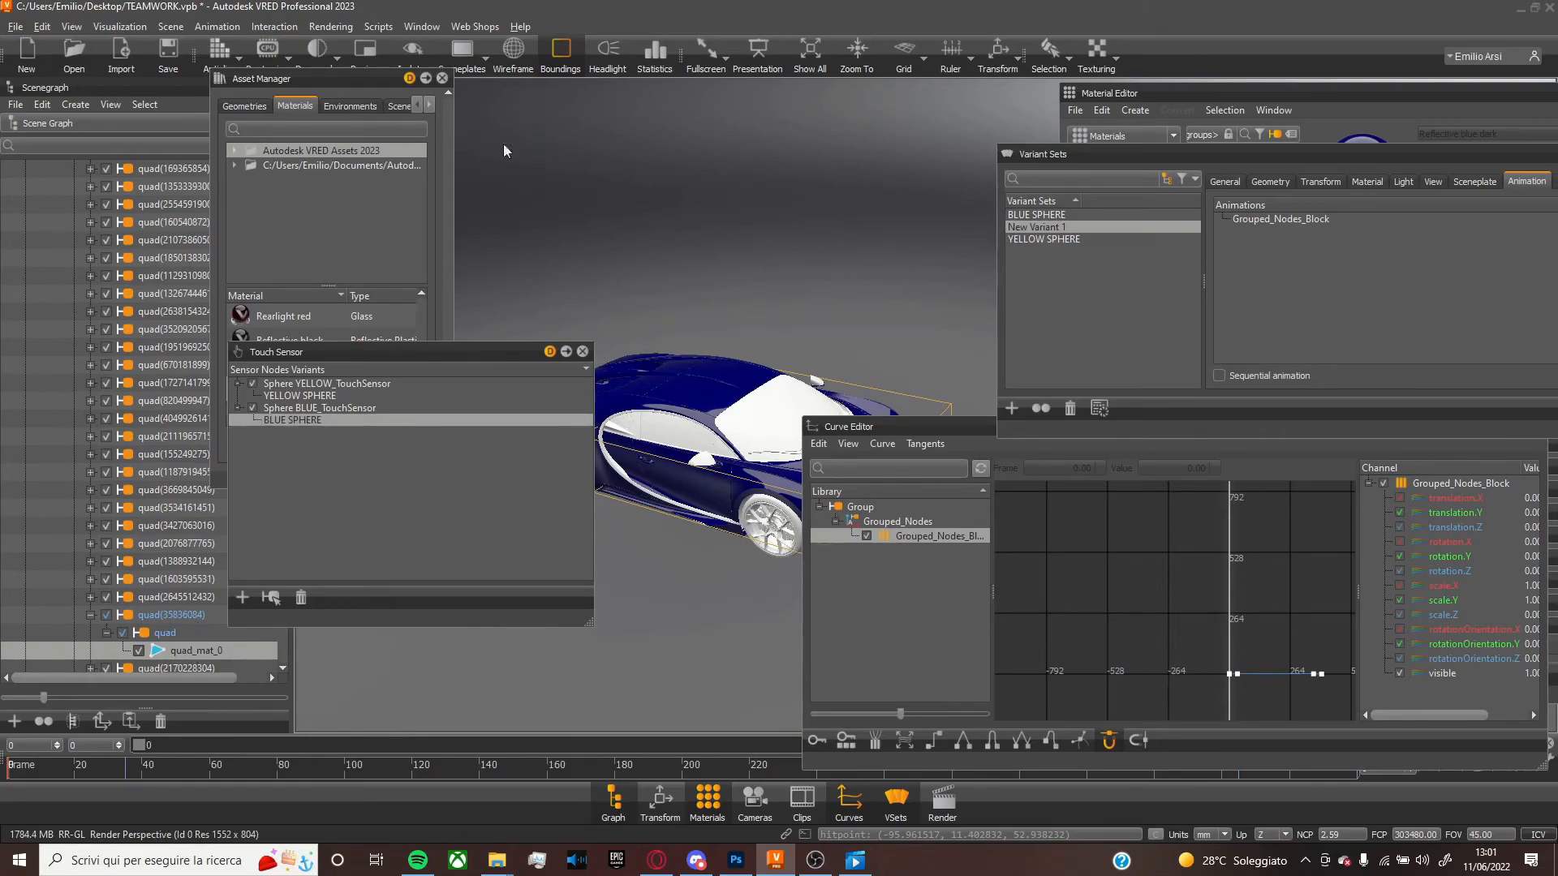
mouse_move(777, 280)
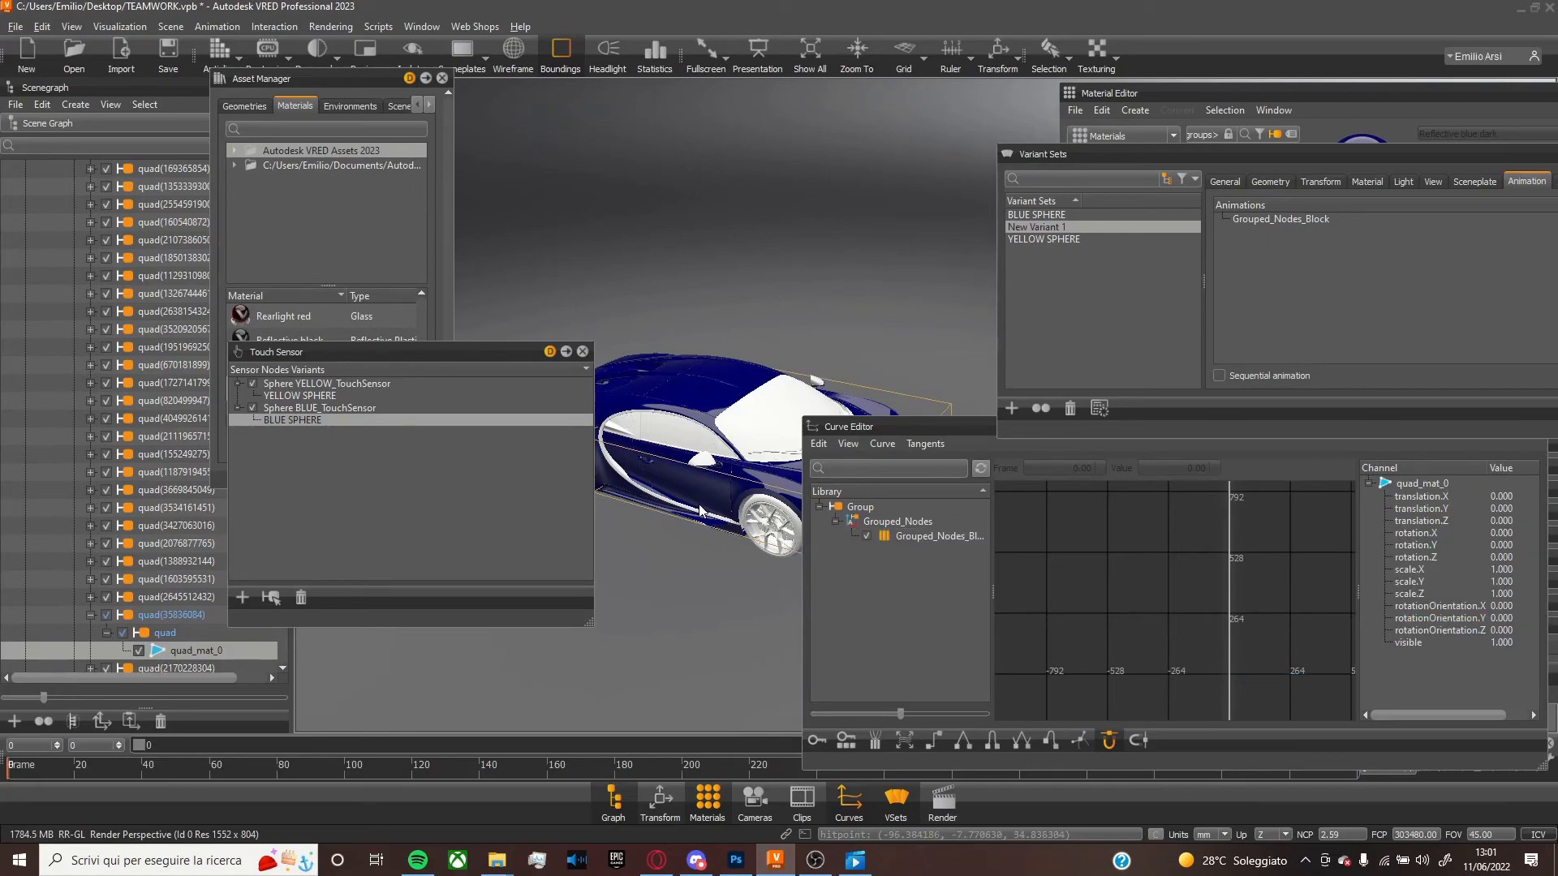
mouse_move(706, 508)
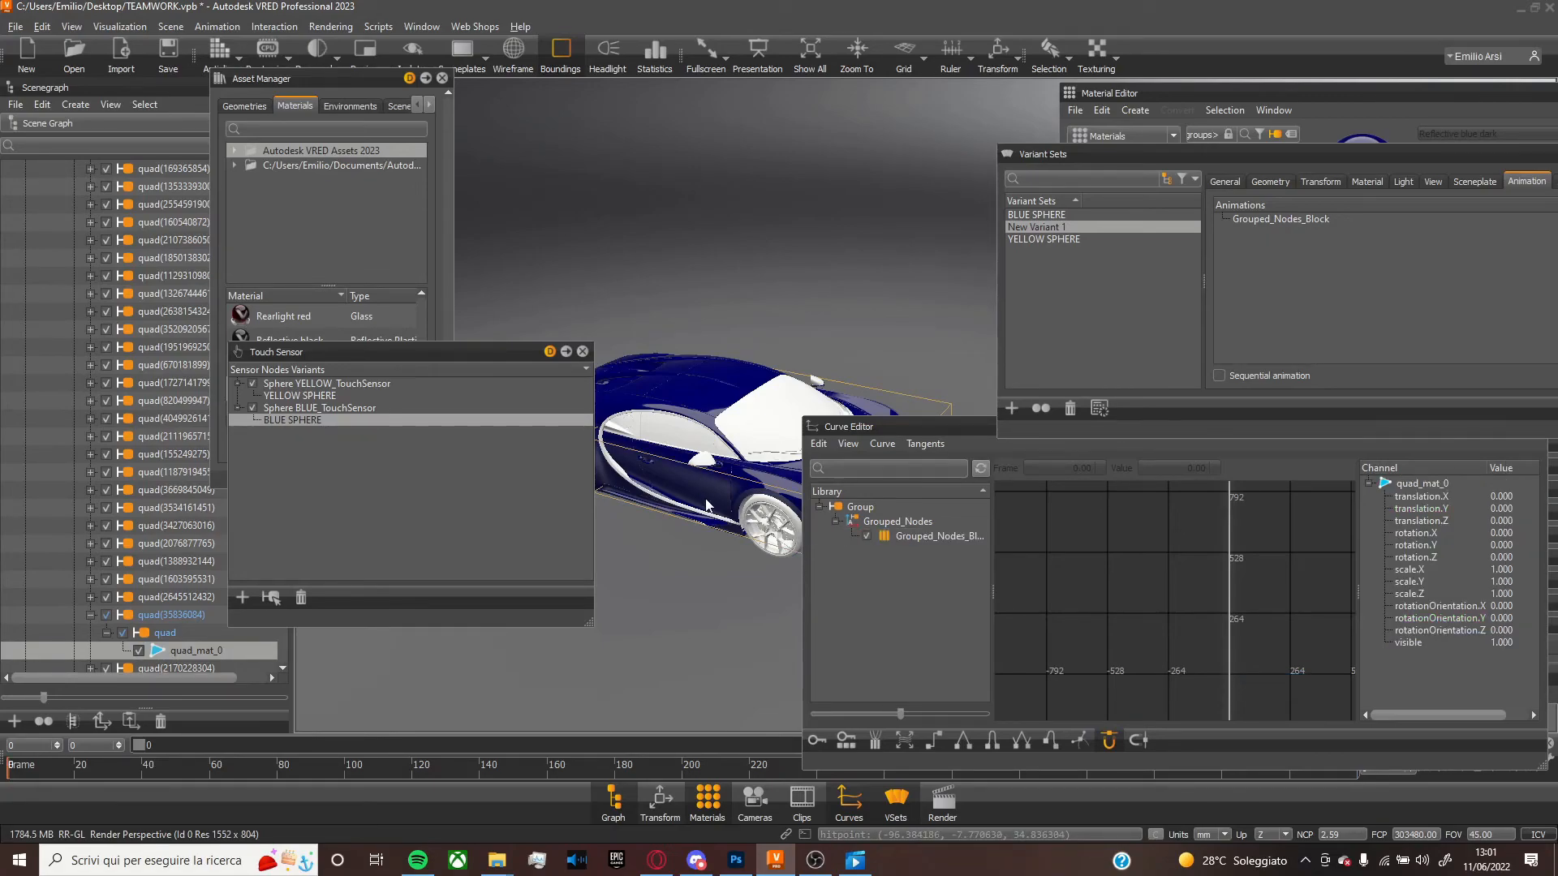